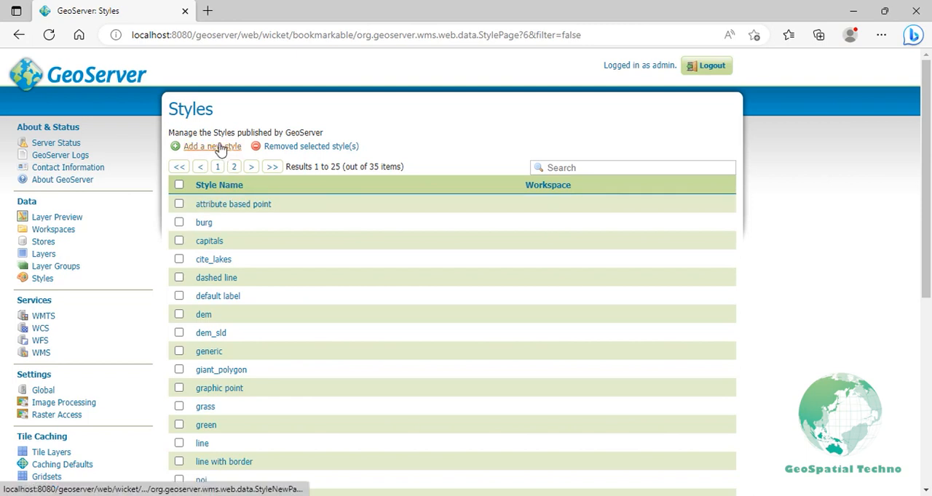
Create the new style 'line with default label' and copy the 'simple line' SLD into it
click(210, 146)
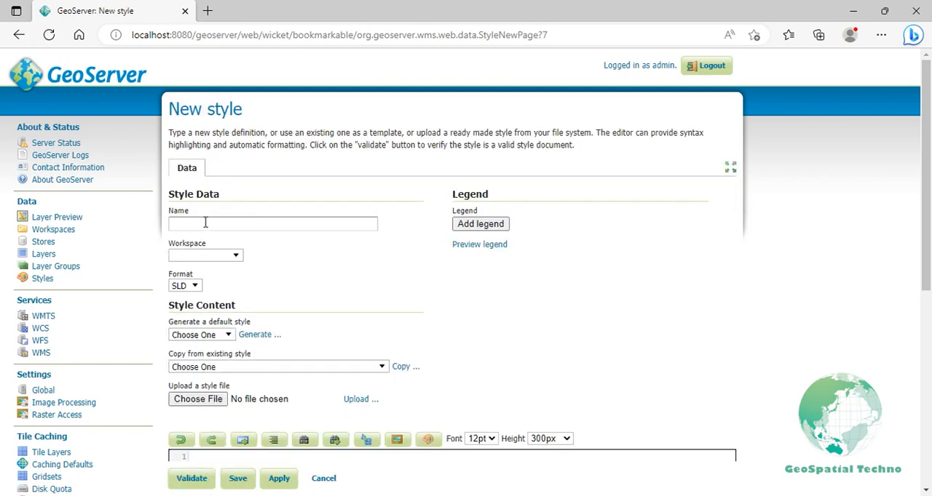
text(line with default)
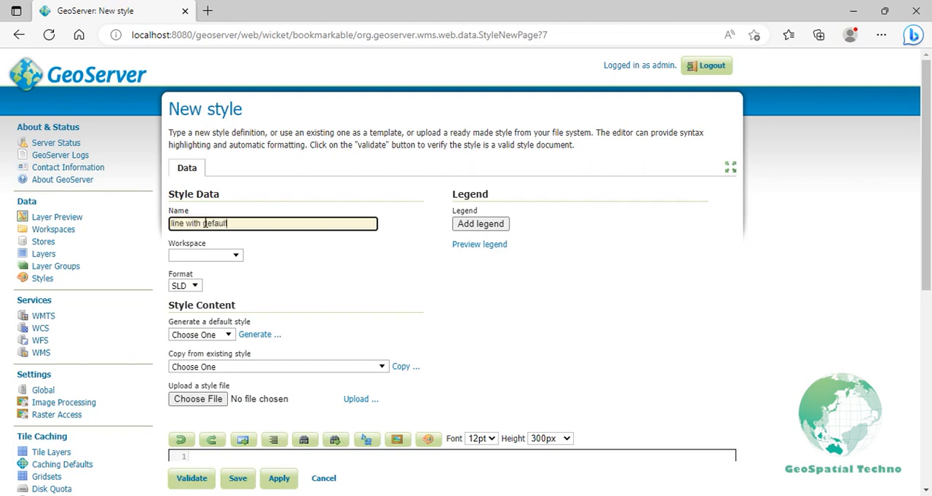
text(label)
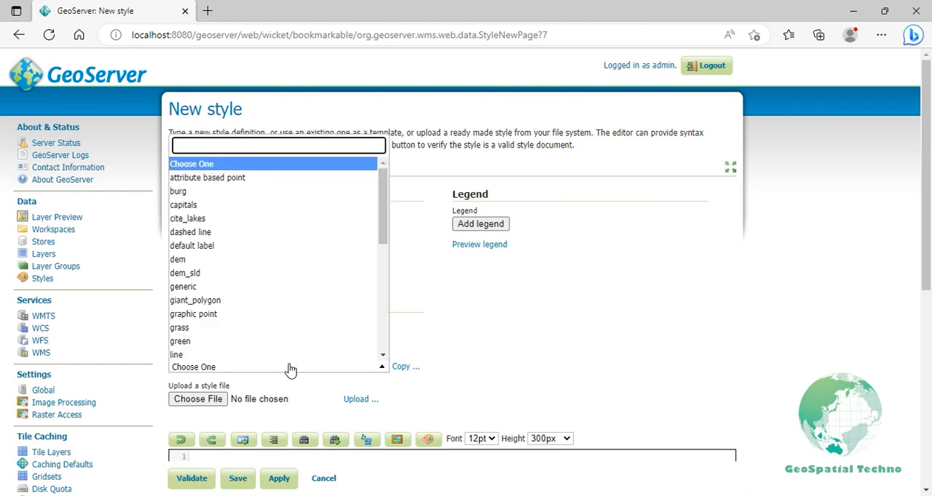
text(simple)
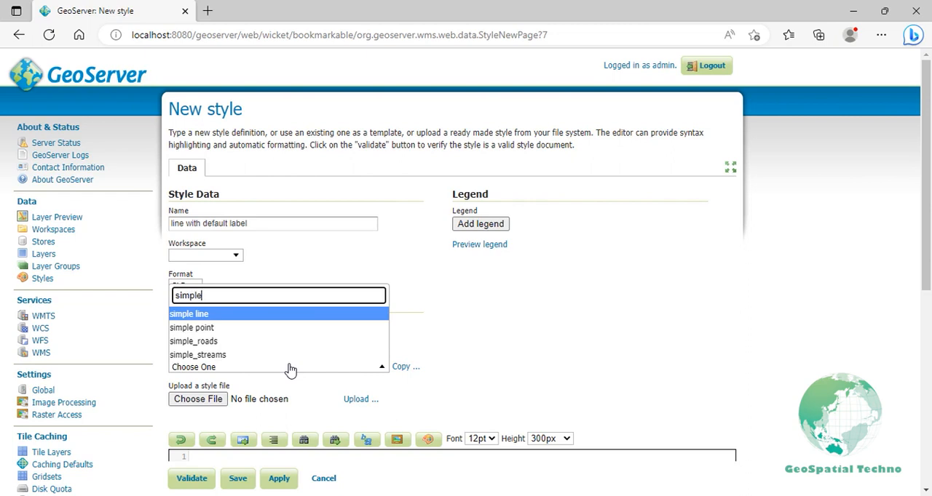
click(189, 314)
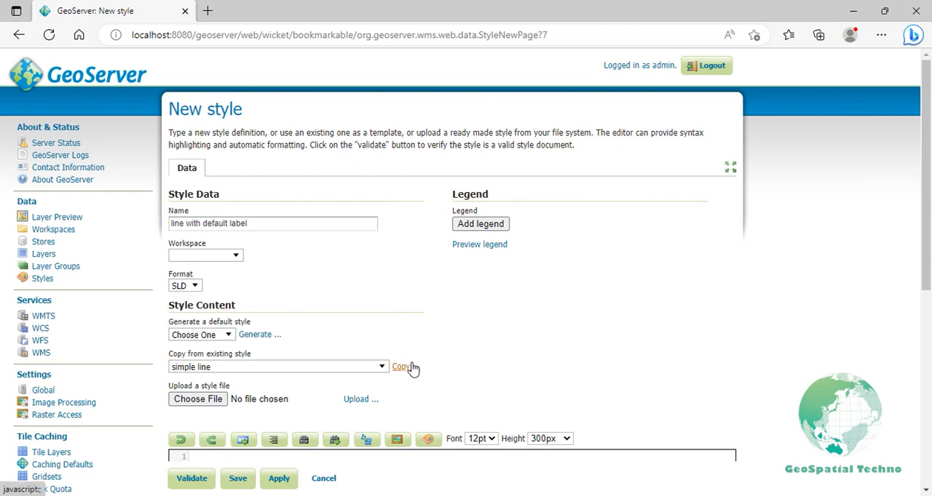
click(402, 367)
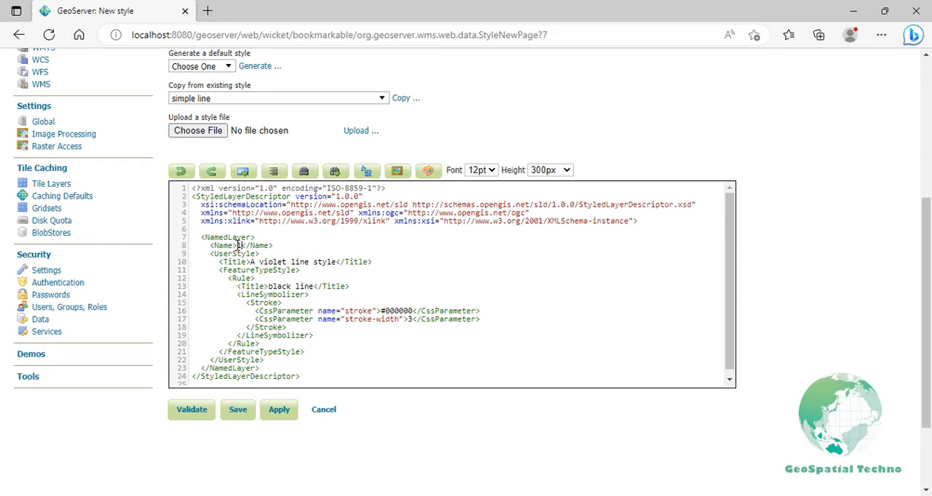
Edit the SLD: name 'line with default label', titles 'default label', stroke #ff0000, stroke-width 1.5
text(line with)
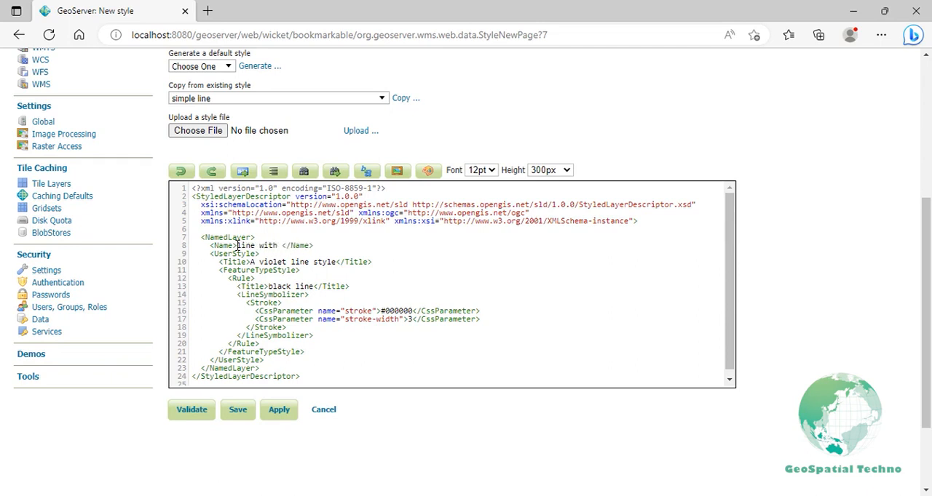
text(default)
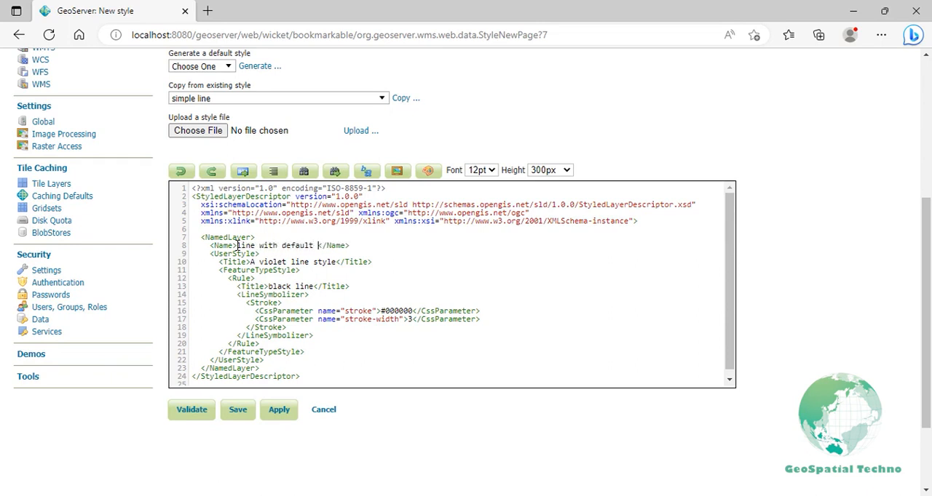
text(label)
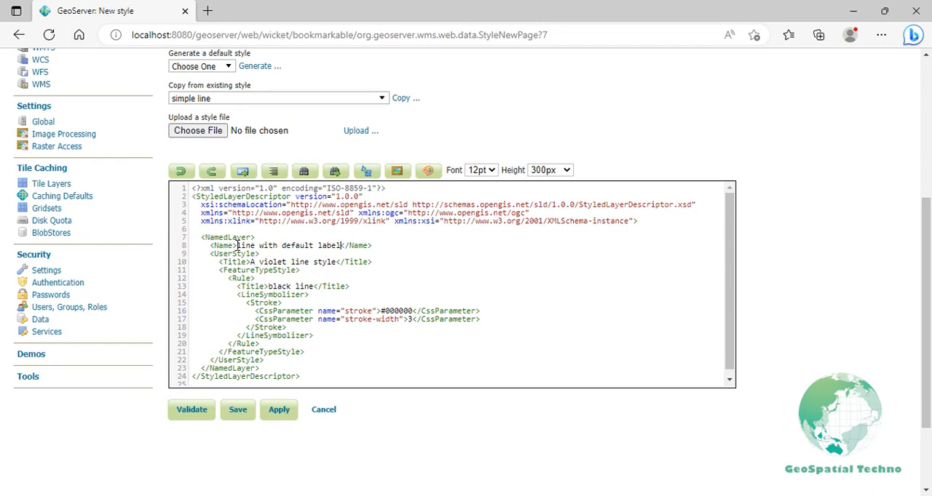
double_click(325, 262)
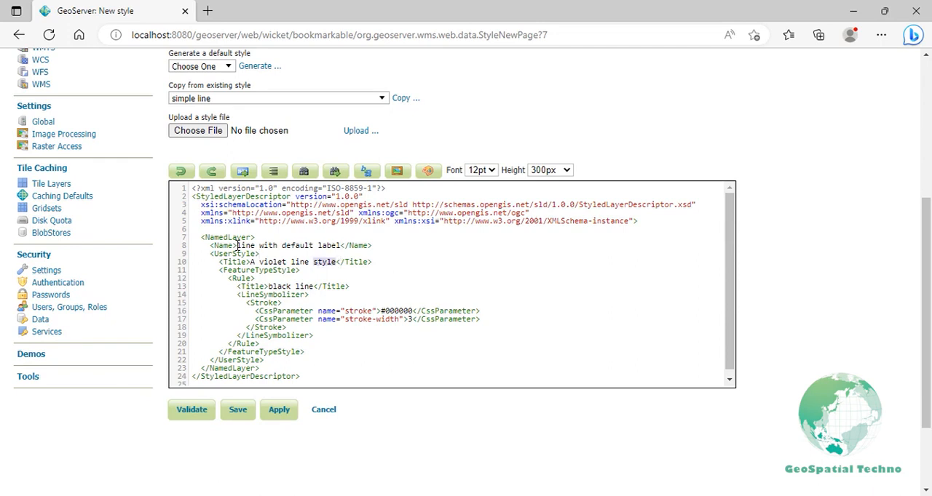
text(defak)
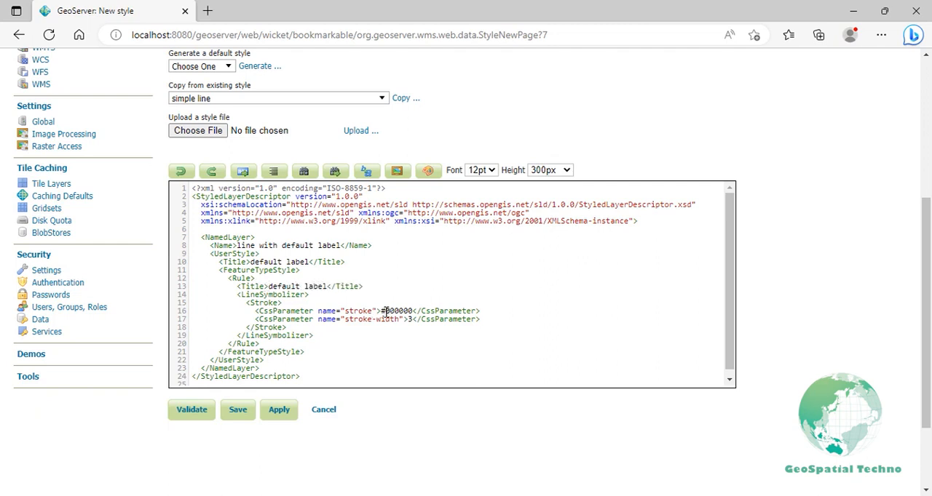
text(ff0000)
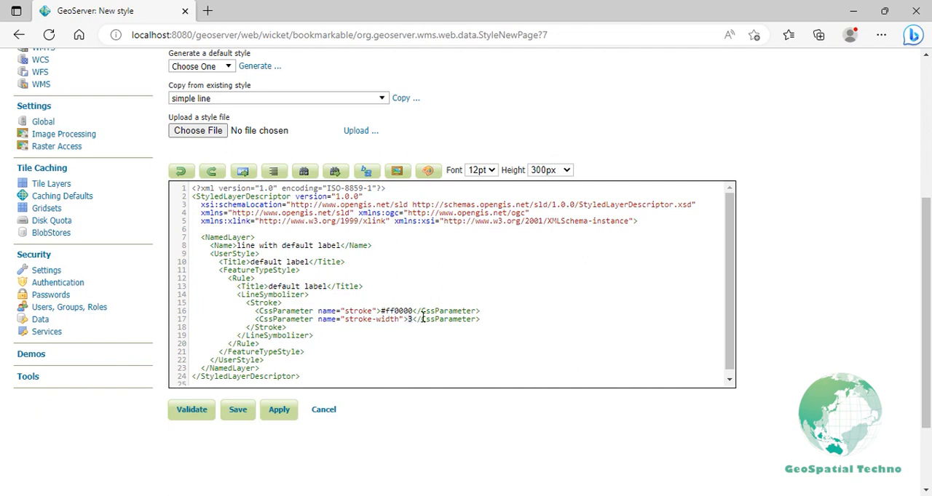
text(1.5)
text(<TextSymbolizer>)
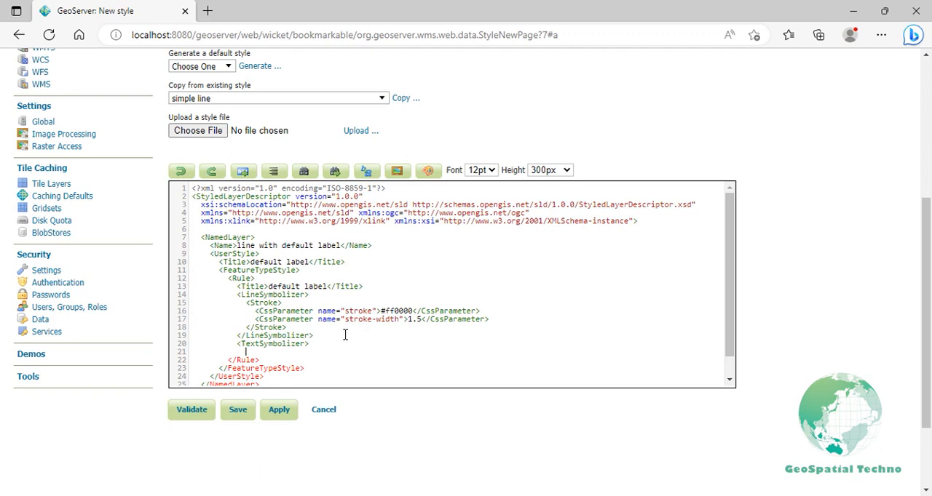
Add a TextSymbolizer Label reading the NAME attribute via ogc:PropertyName
text(<Label>)
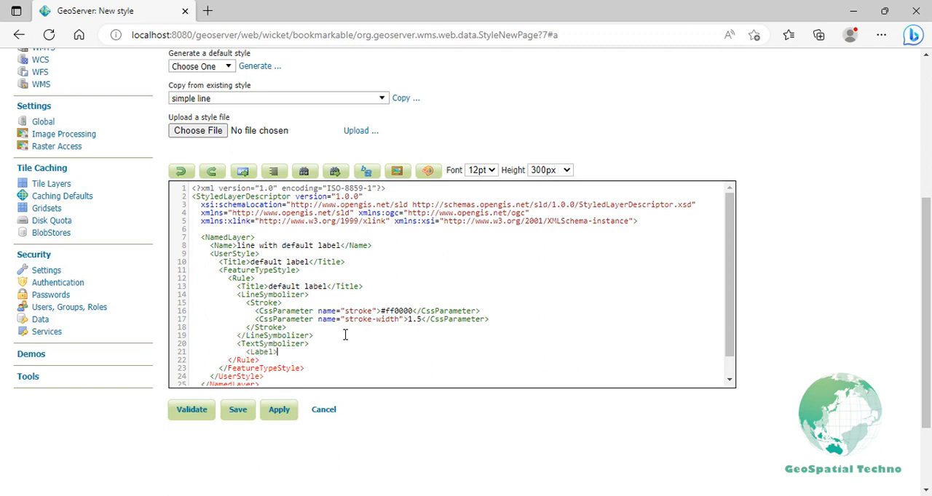
text(<ogc:Property)
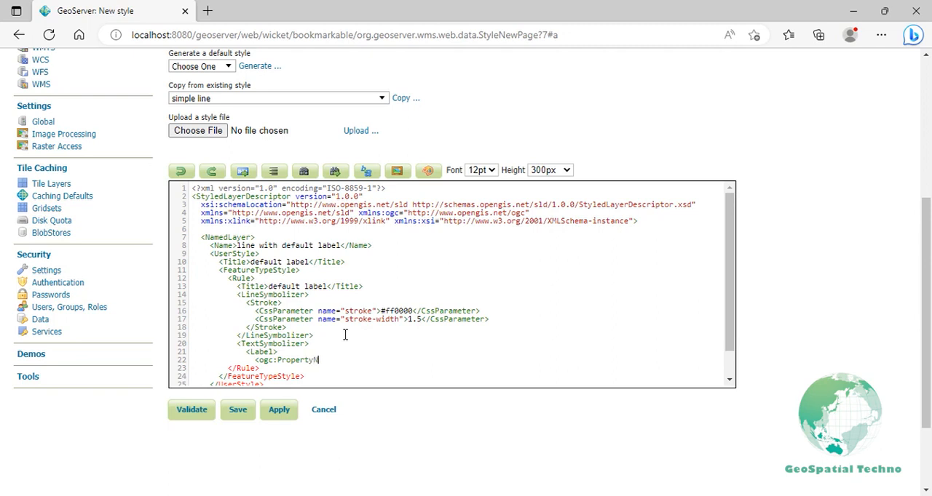
text(NAME</og)
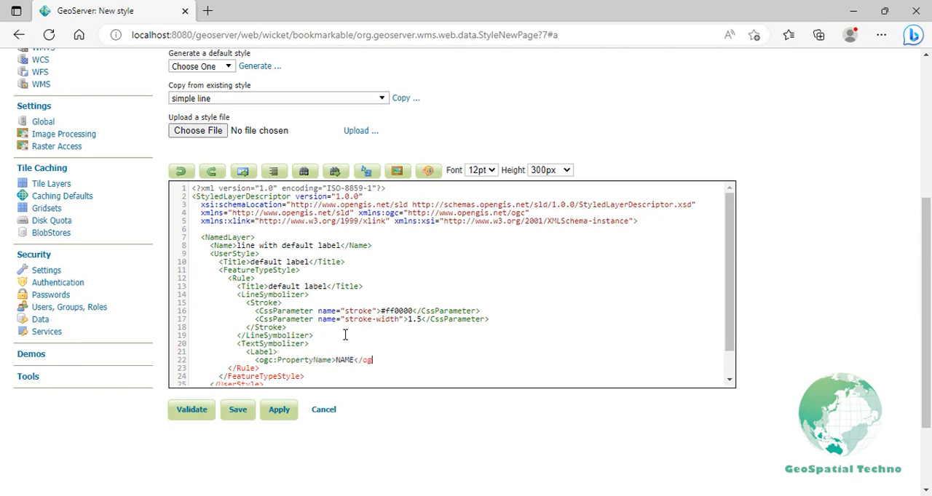
text(c:Prope)
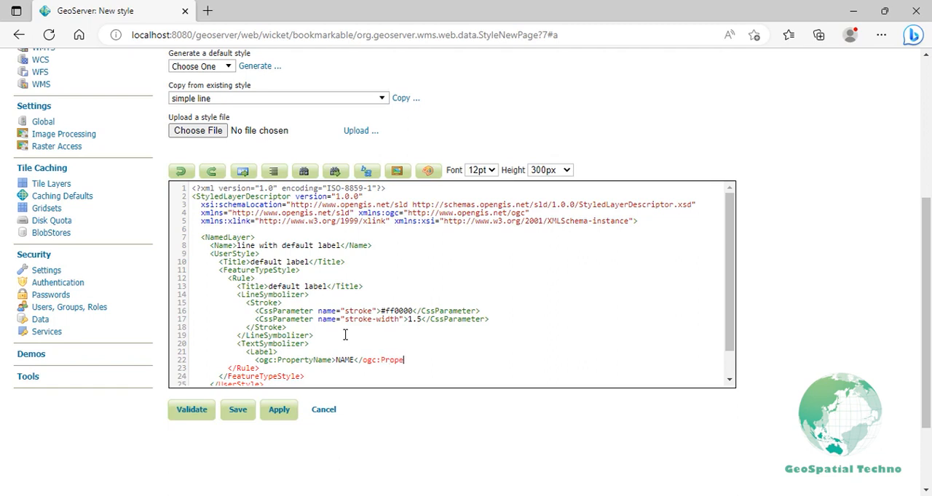
text(rtyName>)
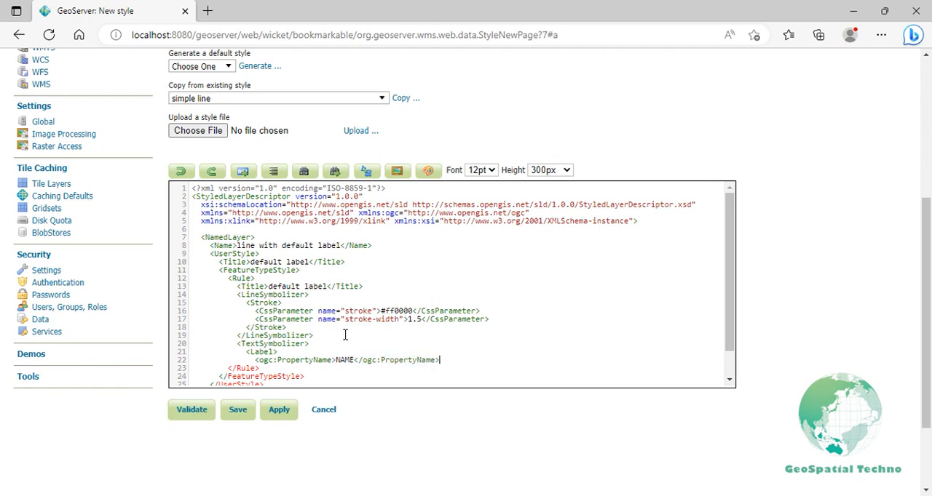
text(</Label>)
text(</TextSymbolizer>)
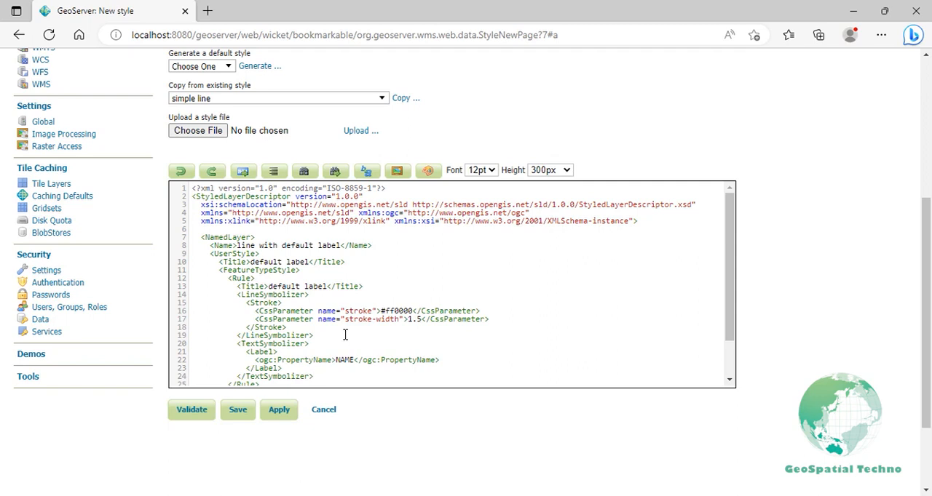
mouse_move(329, 335)
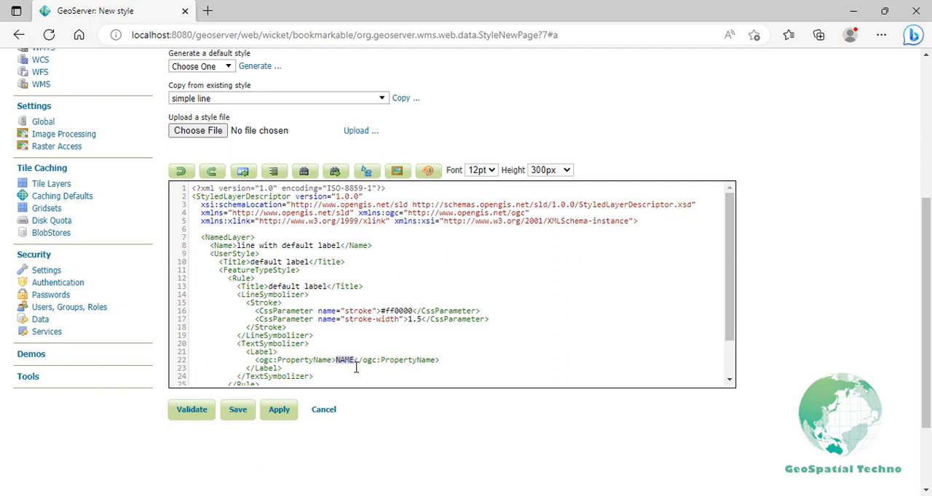
Validate and apply the style, then preview it on a roads layer
click(192, 409)
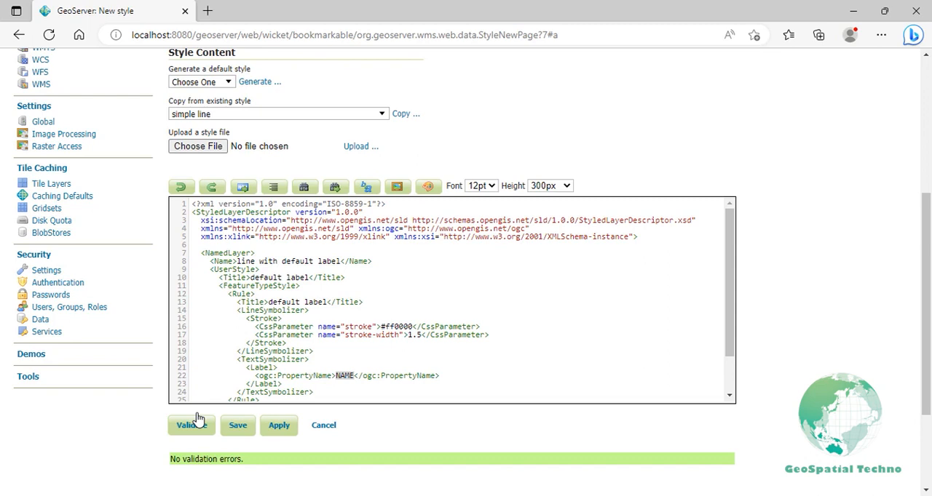
click(279, 425)
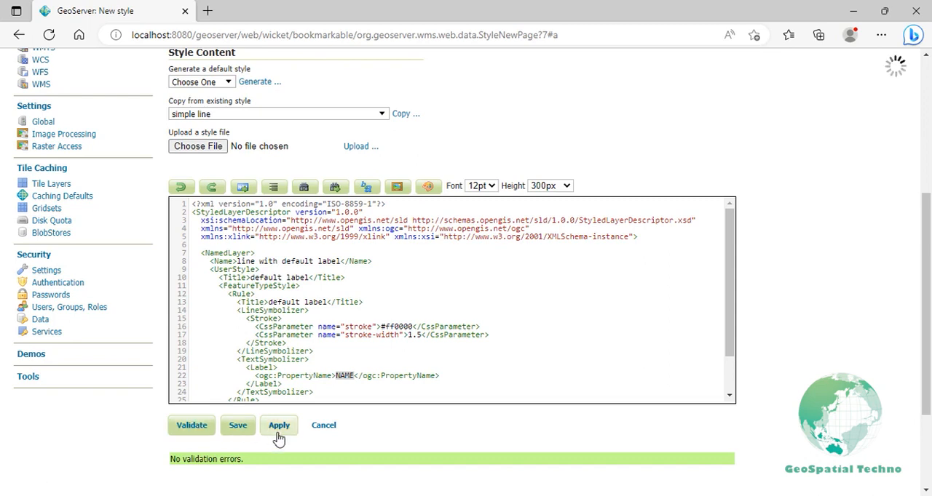
click(279, 425)
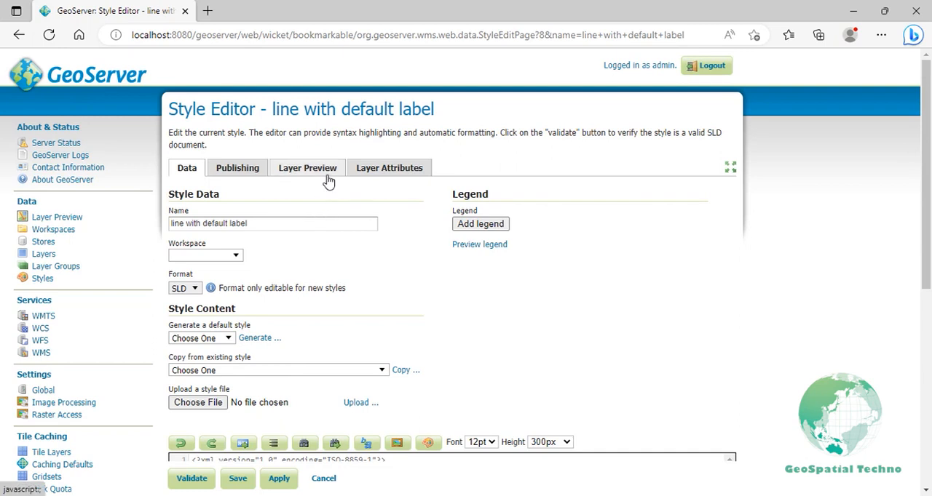
click(306, 167)
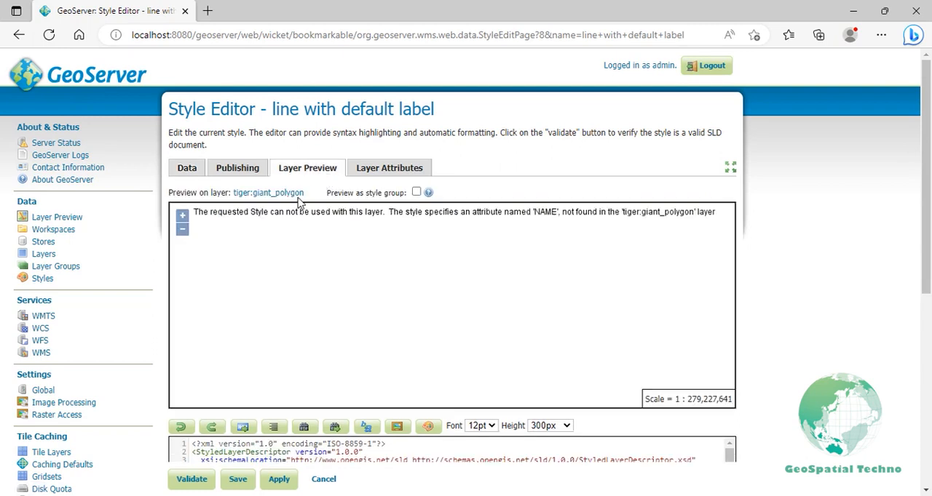
click(268, 192)
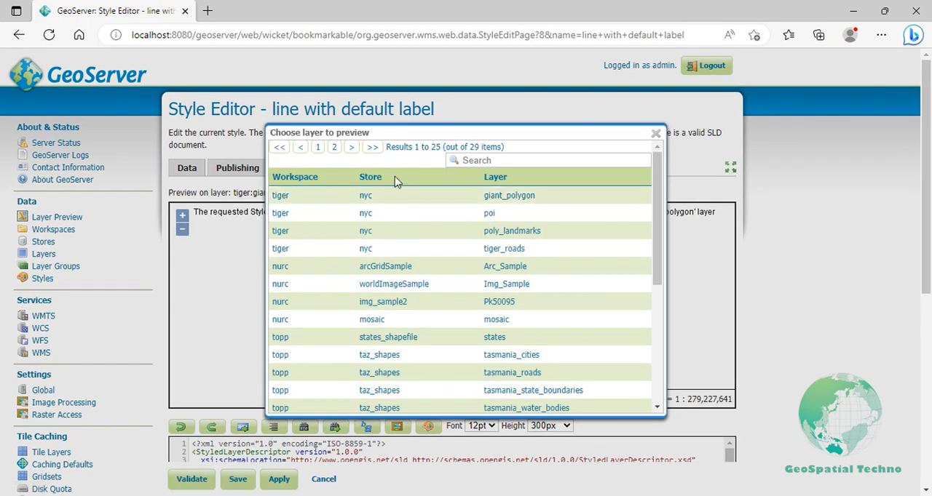
text(roa)
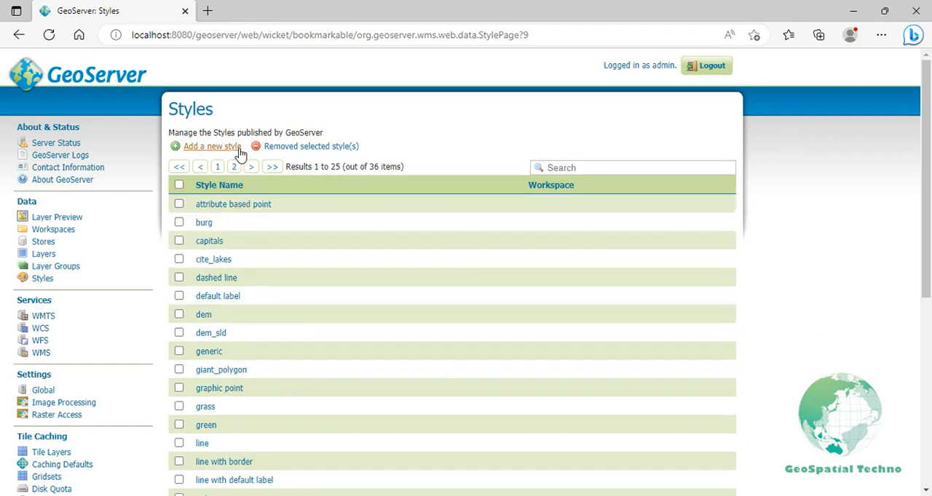
Create the style 'optimized label of line', copying the 'line with default label' SLD into it
click(213, 145)
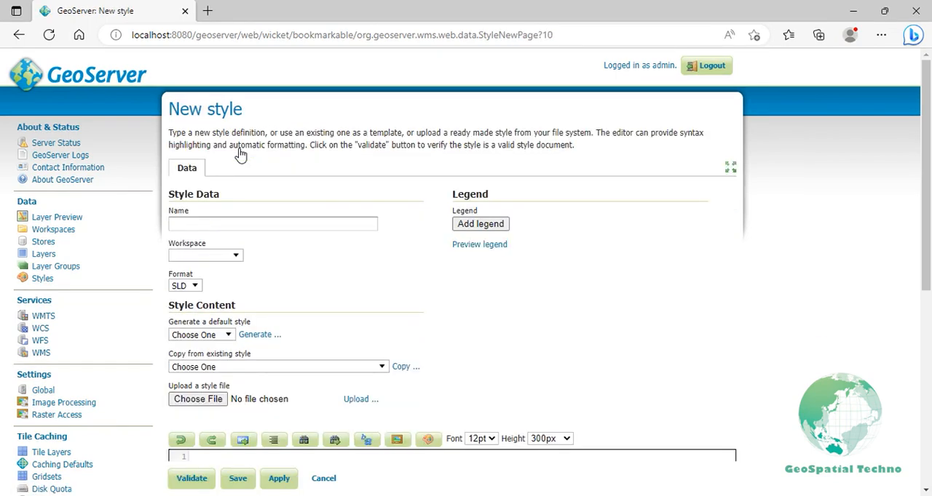
click(273, 224)
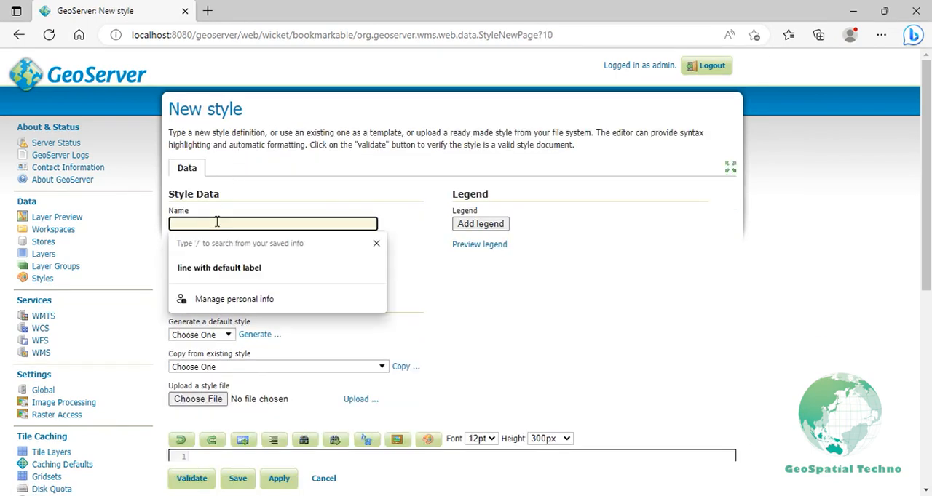
text(optimized)
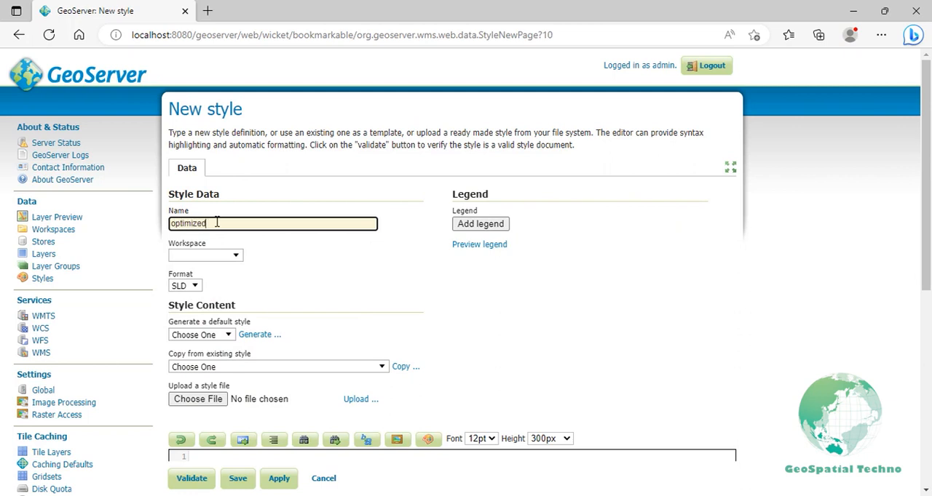
text(label of)
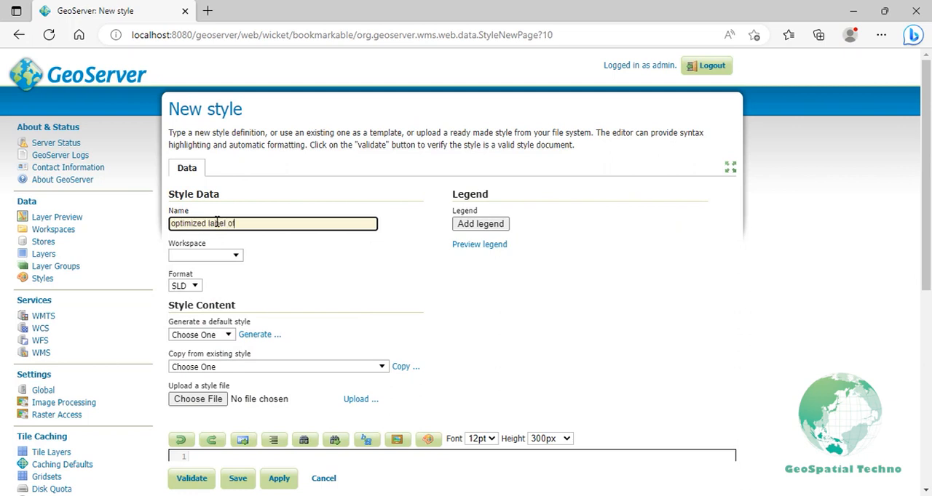
text(line)
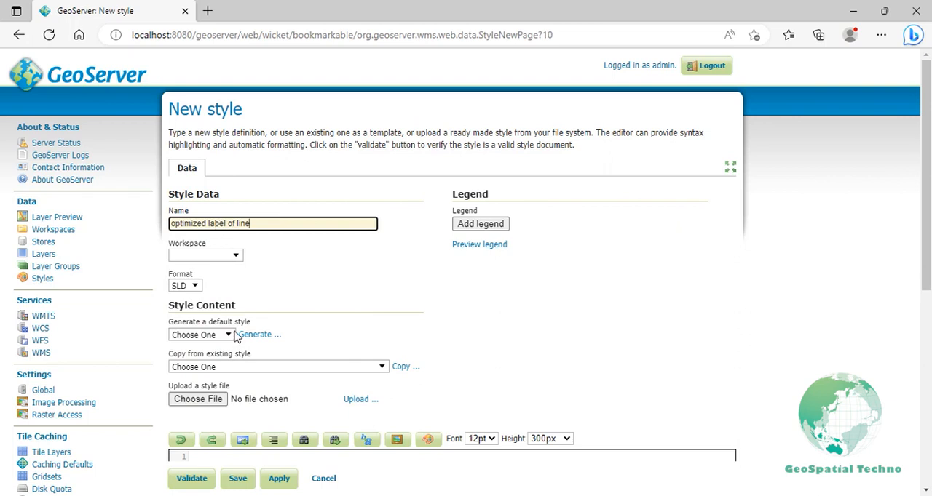
click(276, 367)
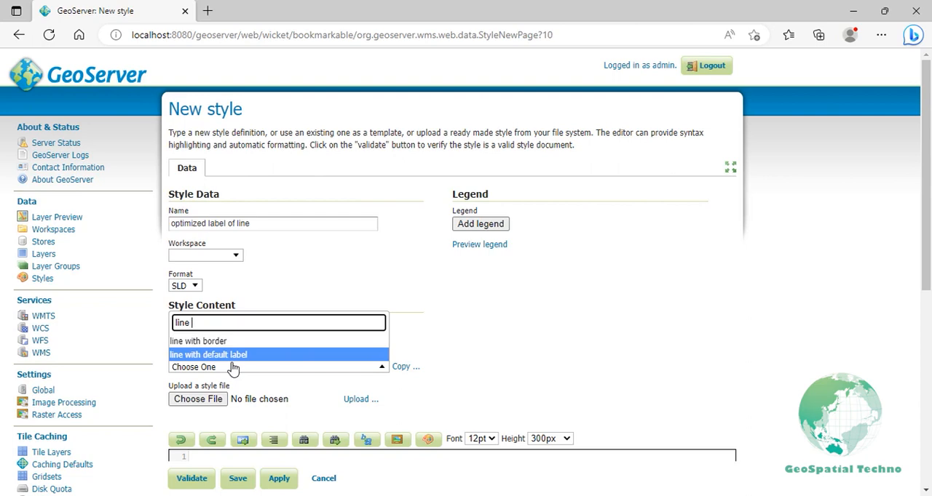
click(206, 355)
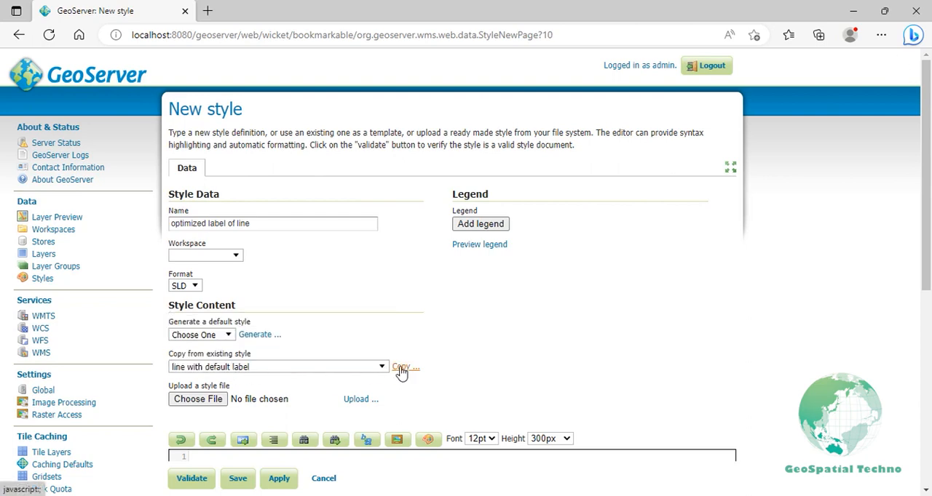
click(400, 367)
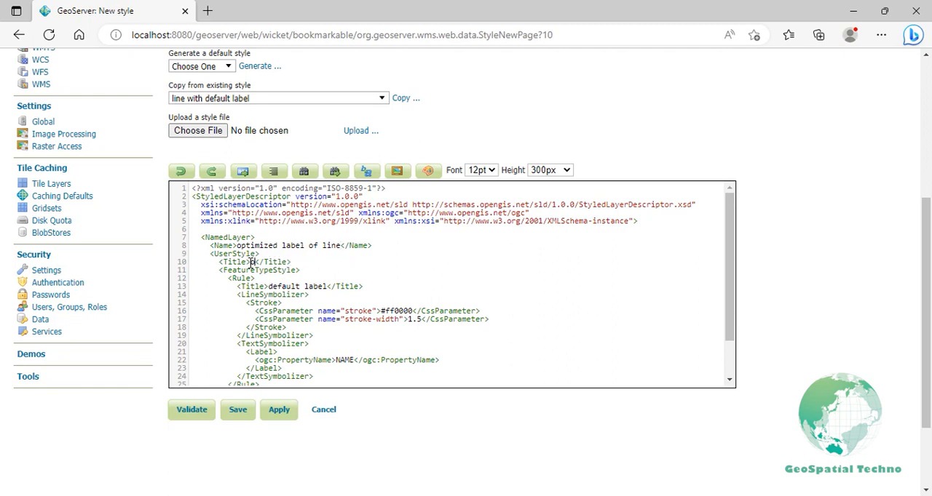
Change the style Title and Rule Title from 'default label' to 'optimized label'
text(optimized label)
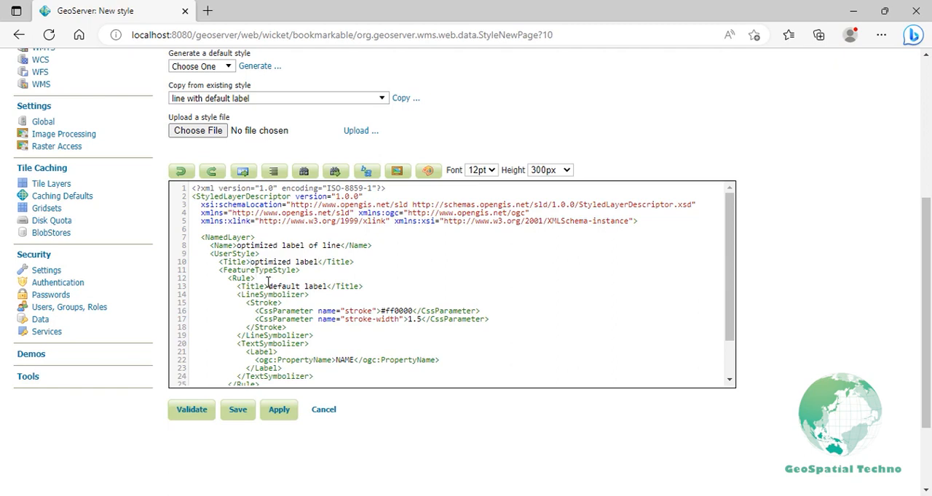
double_click(283, 287)
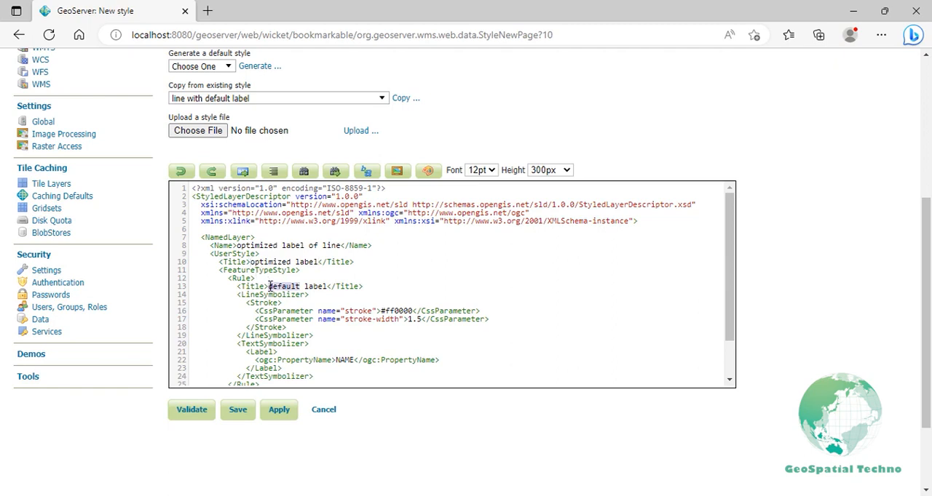
text(optimize)
text(<)
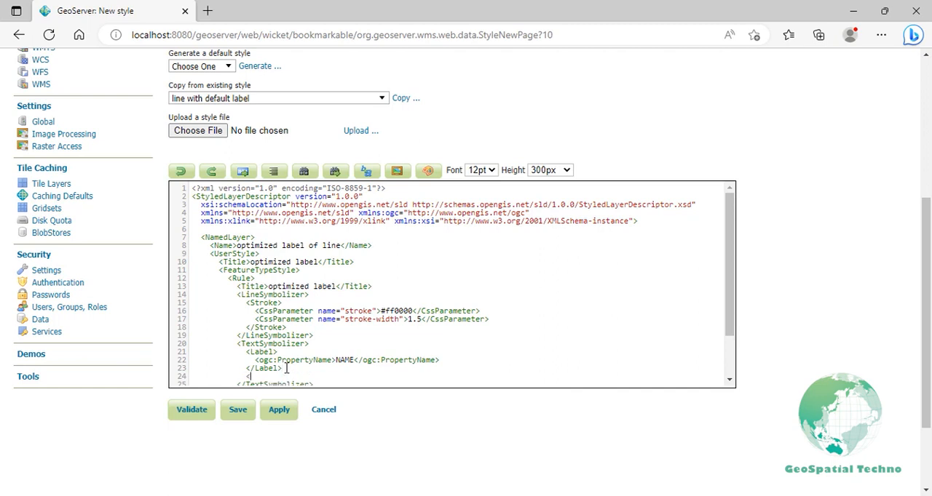
Add <LabelPlacement><LinePlacement /></LabelPlacement> below the Label and begin a Fill element
text(LabelPlacement>)
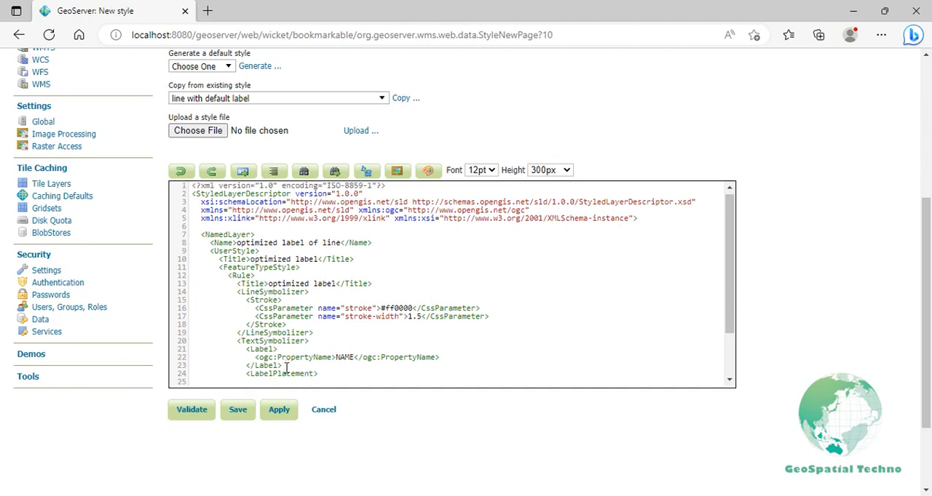
text(<LinePlacement />)
text(</La)
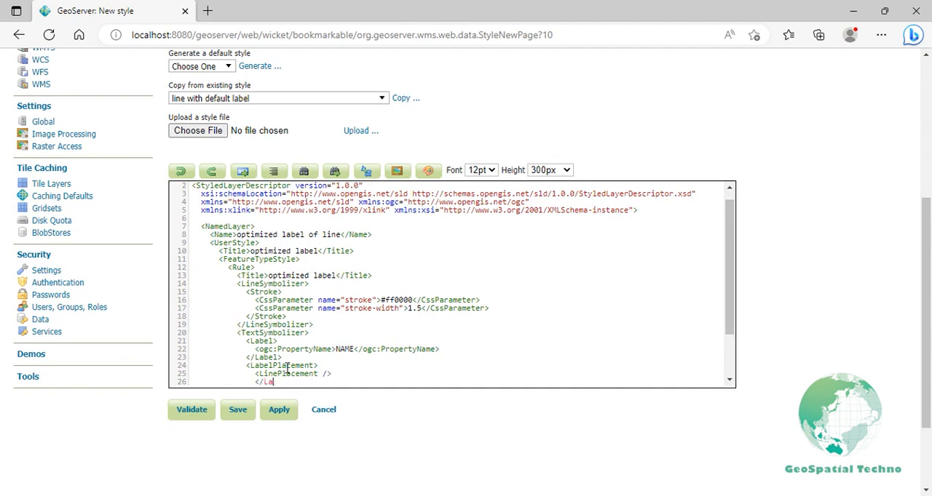
text(belPla)
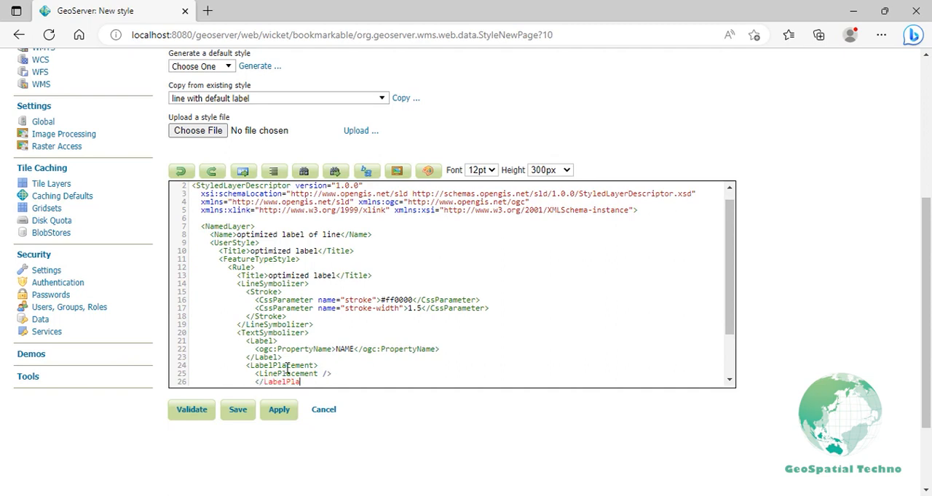
text(cement>)
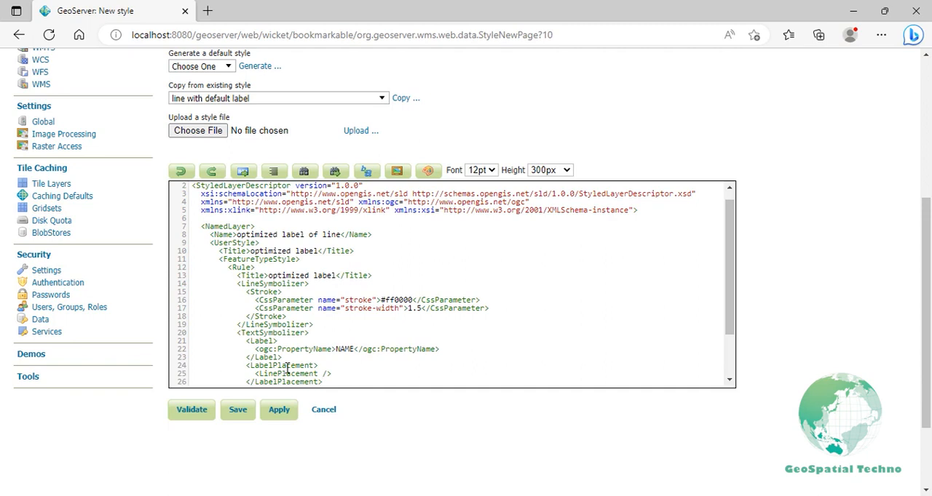
scroll(down, 3)
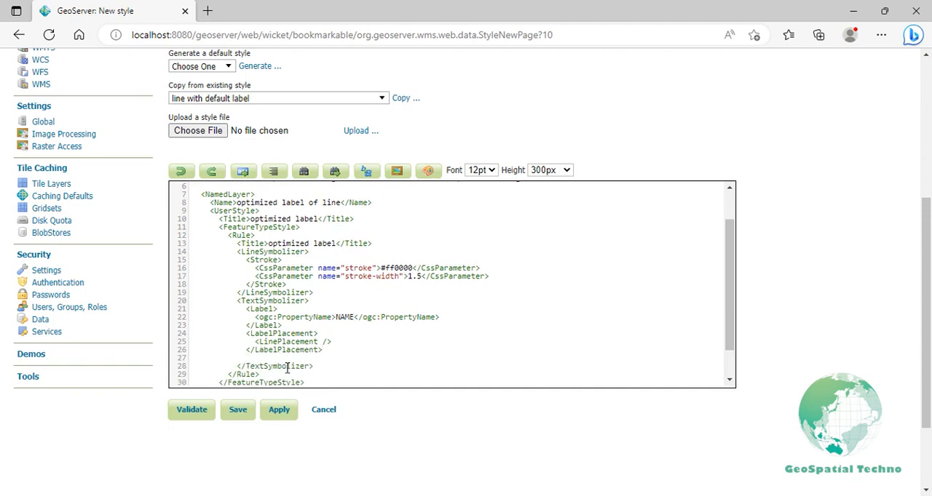
text(<Fill>)
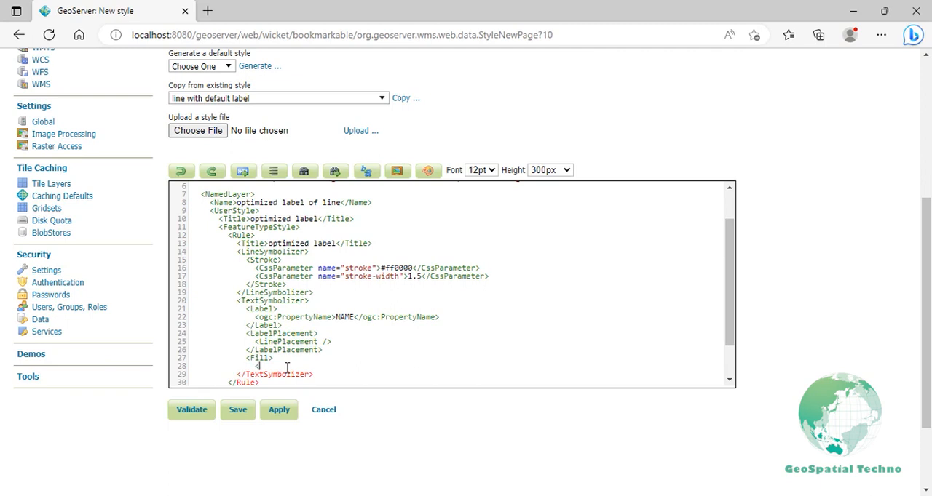
Give the label a Fill CssParameter of #000000 (black)
text(CssParam)
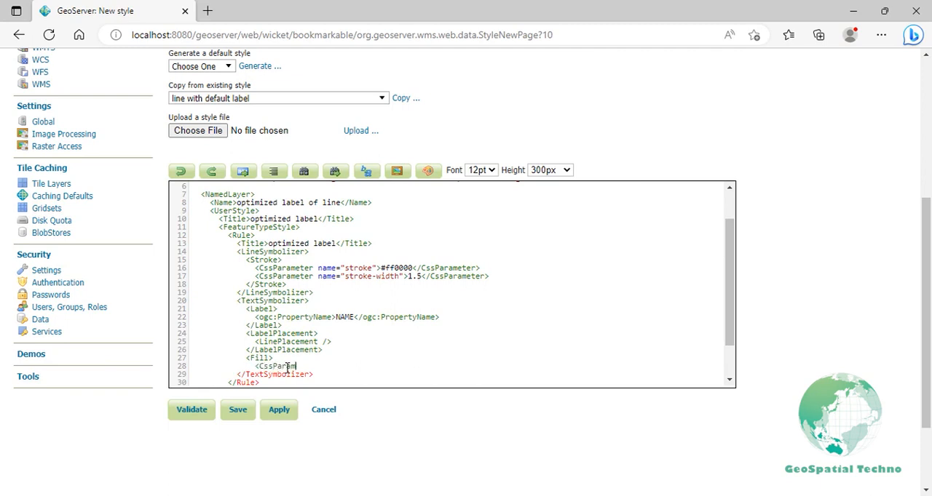
text(eter name=)
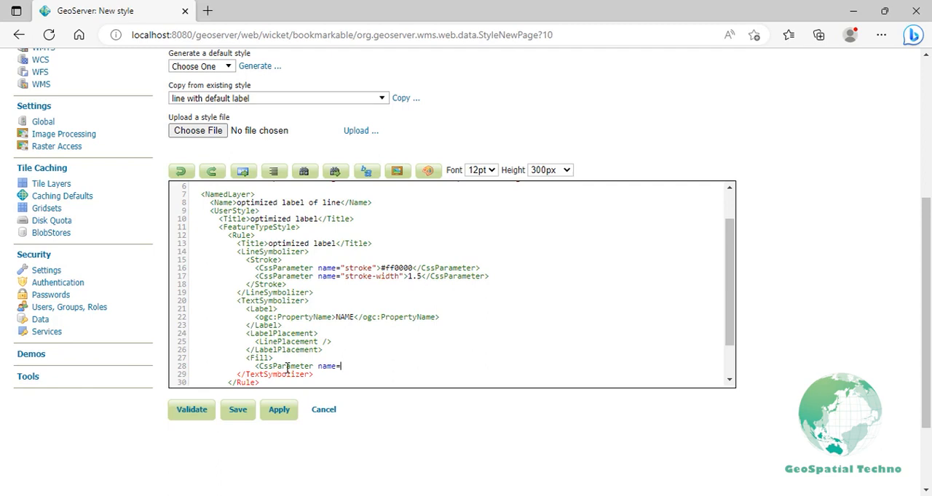
text("Fill")
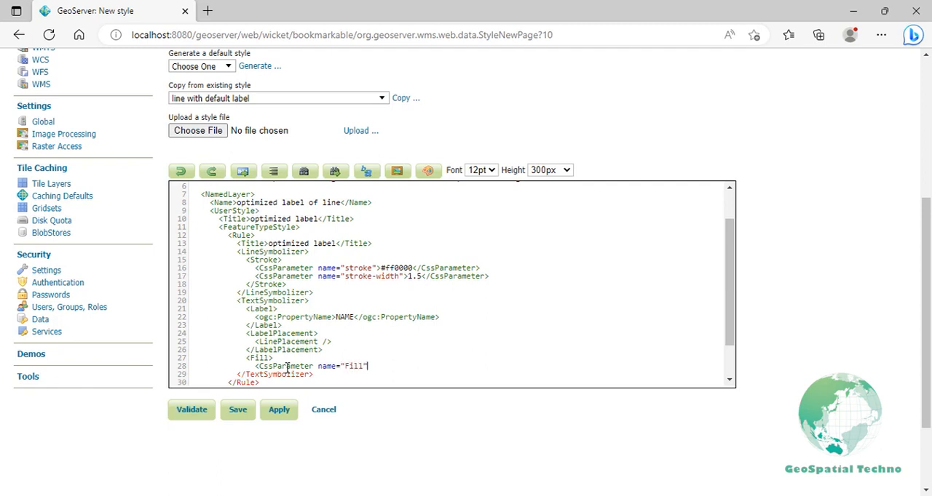
text(>#000000</CssP)
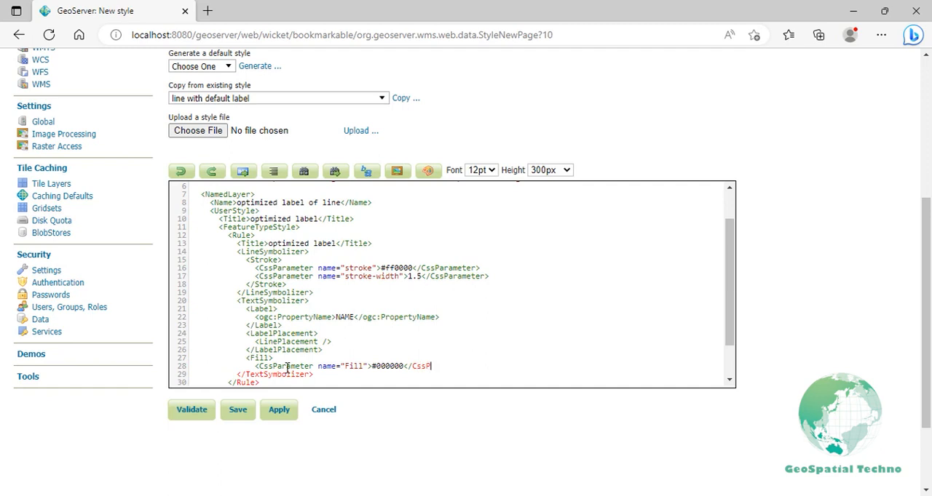
text(arameter>)
text(<VendorOptio)
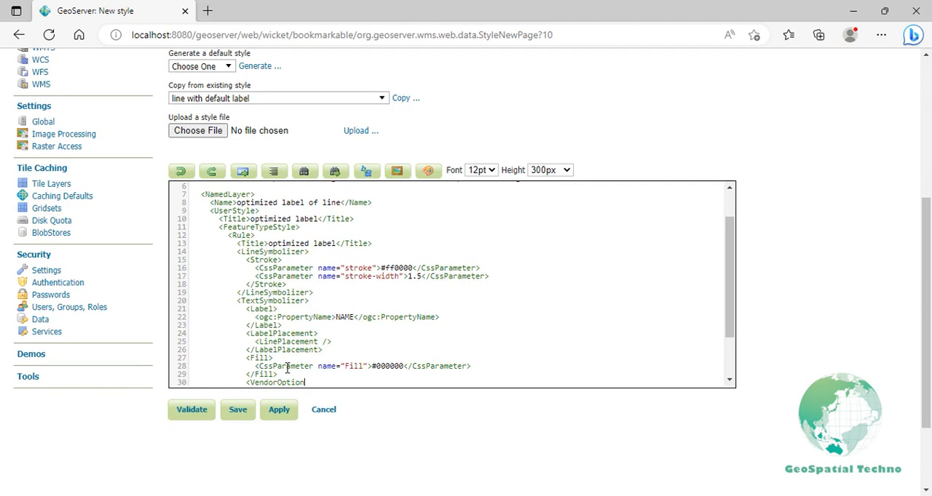
Add a VendorOption followLine set to true so labels follow the road geometry
text(name=)
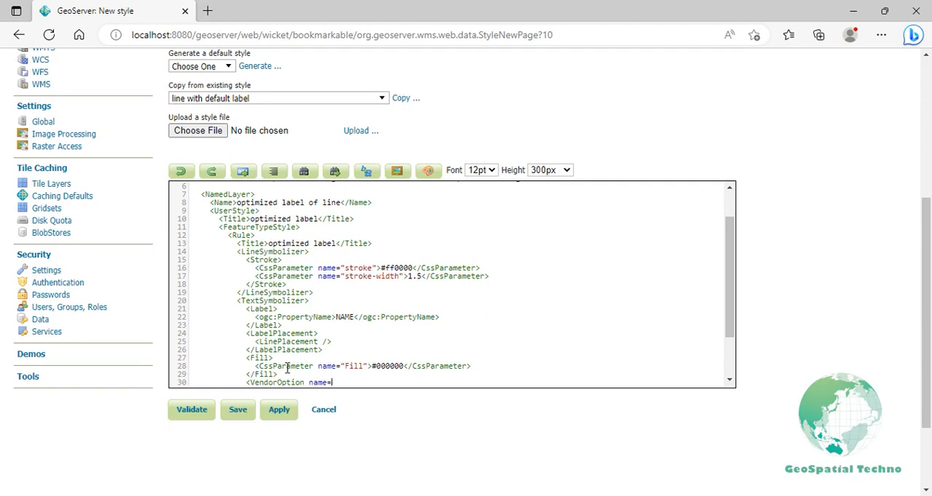
text("follow)
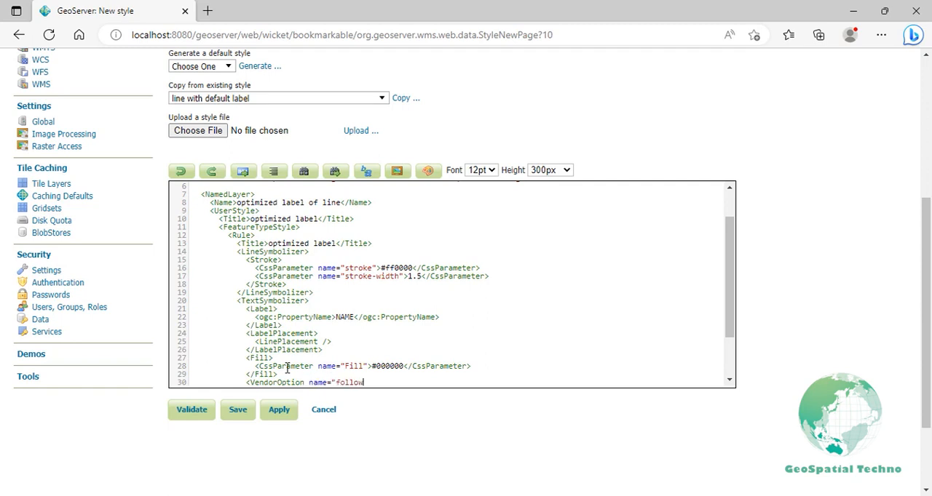
text(Line")
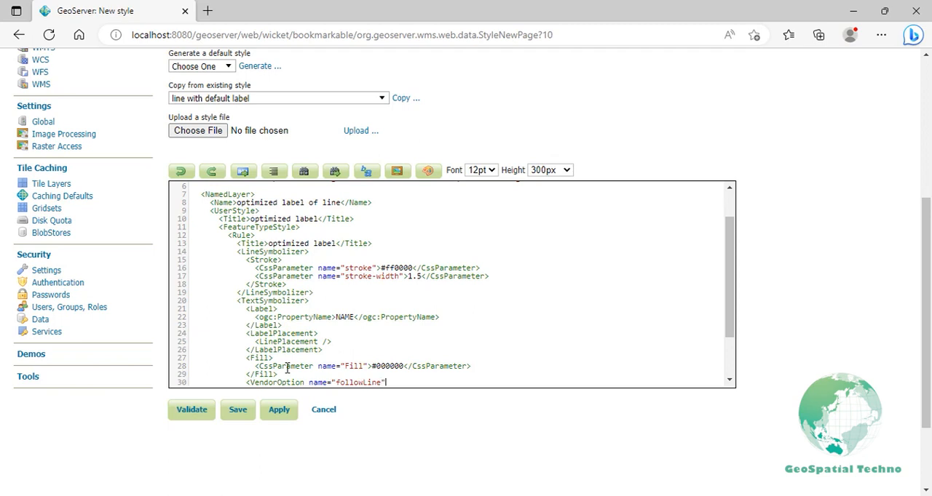
text(true</VendorOption>)
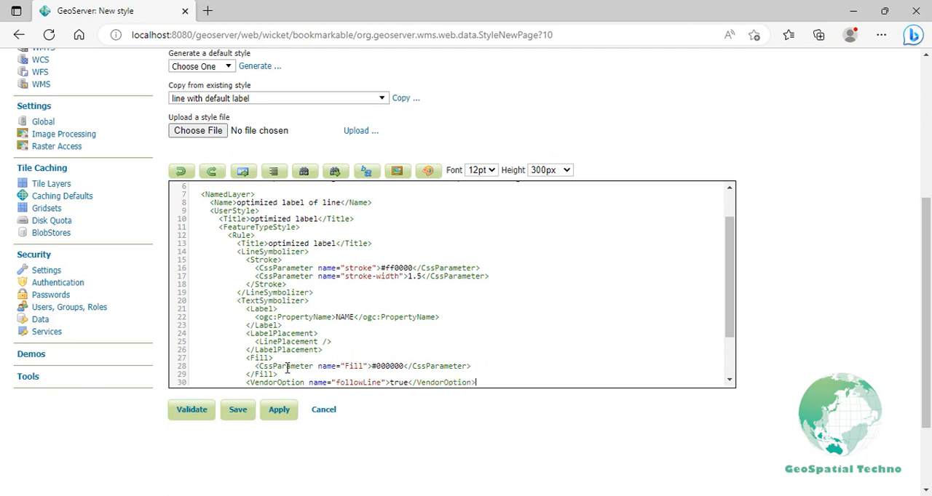
scroll(down, 3)
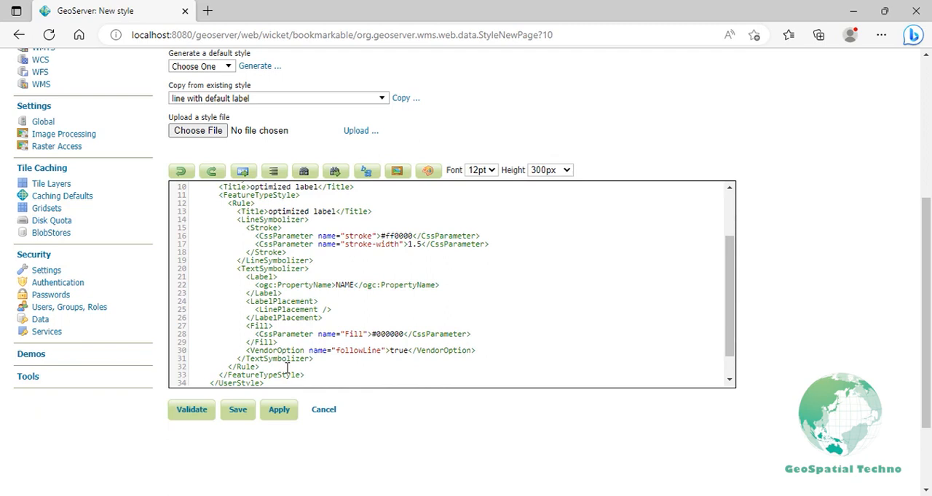
Validate and apply the style, then preview it on the project:roads layer
click(193, 409)
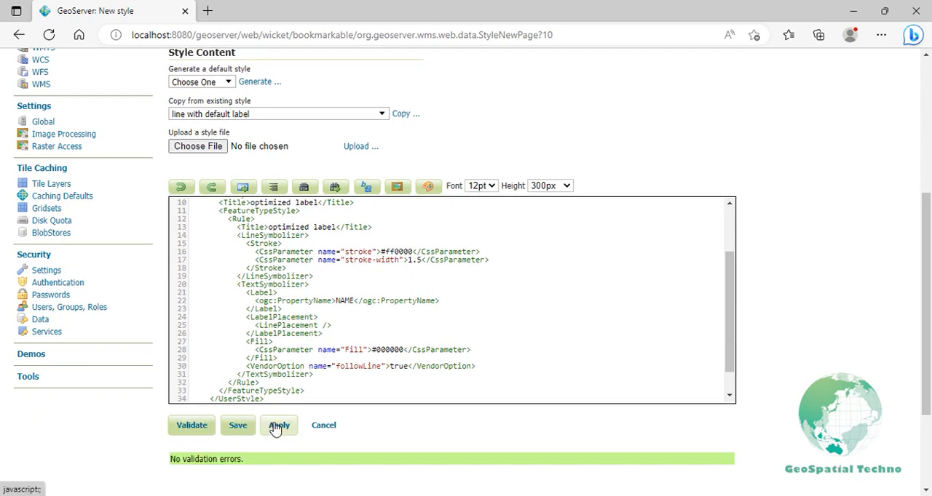
click(278, 425)
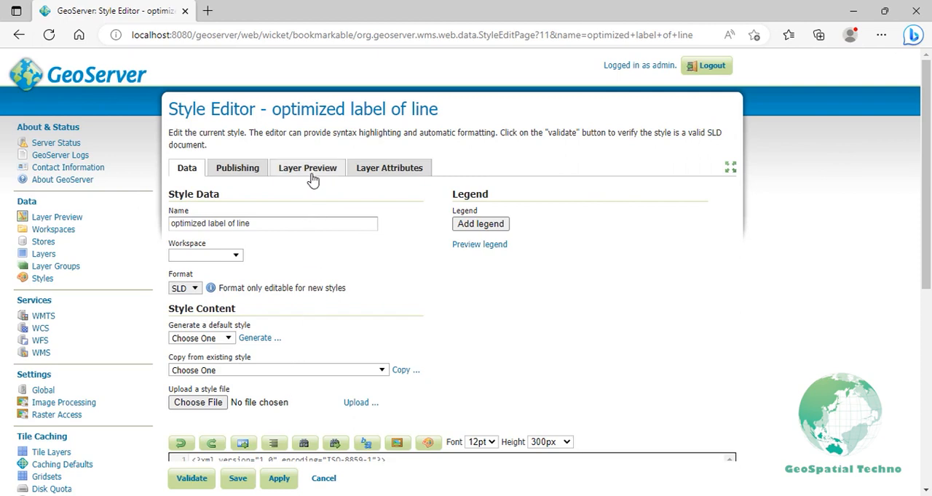
click(307, 168)
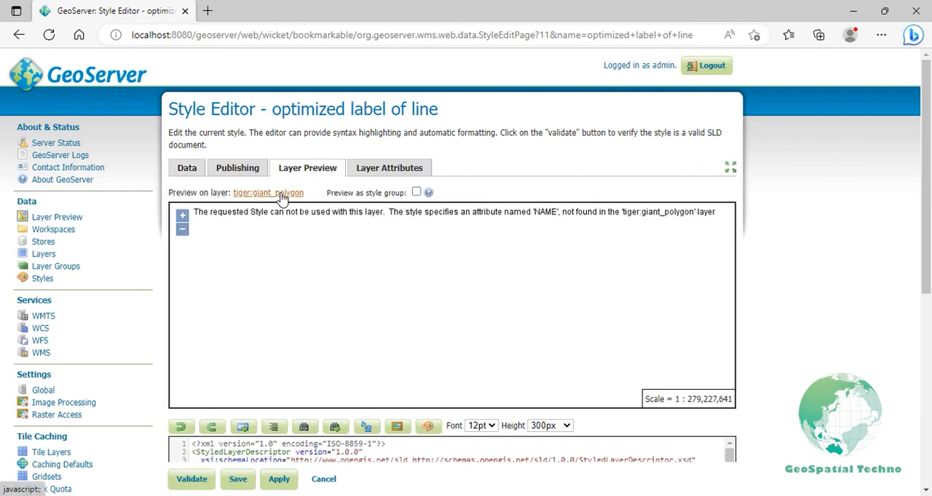
click(268, 192)
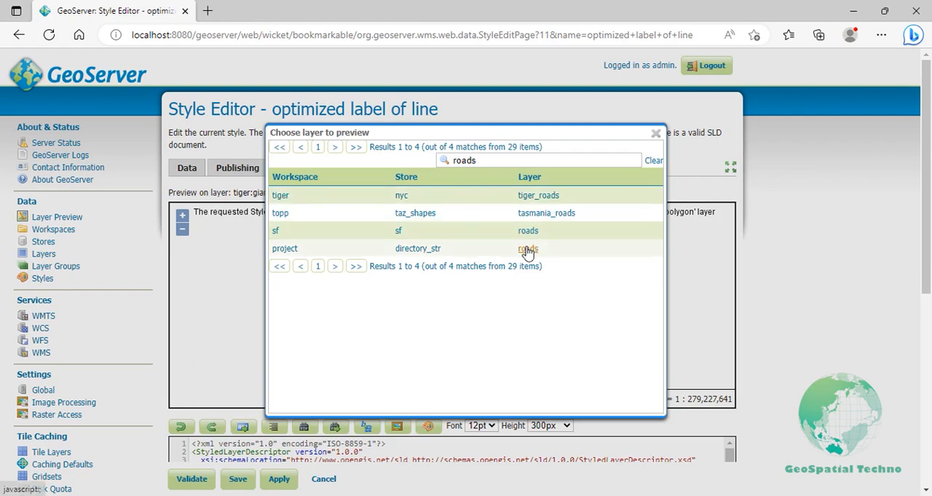
click(526, 247)
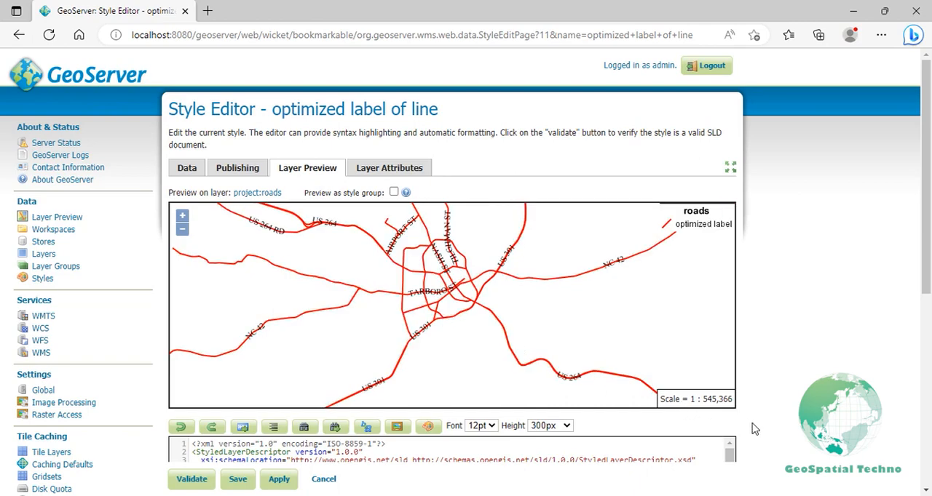
scroll(down, 3)
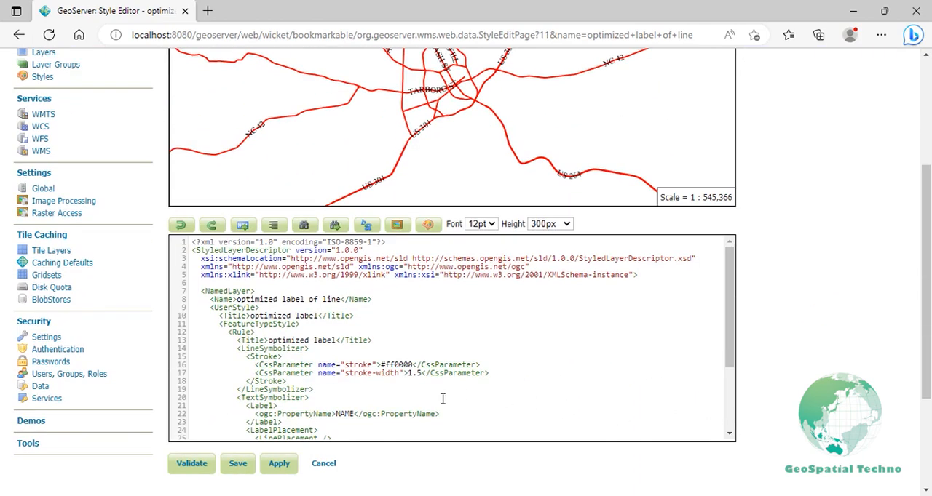
scroll(down, 3)
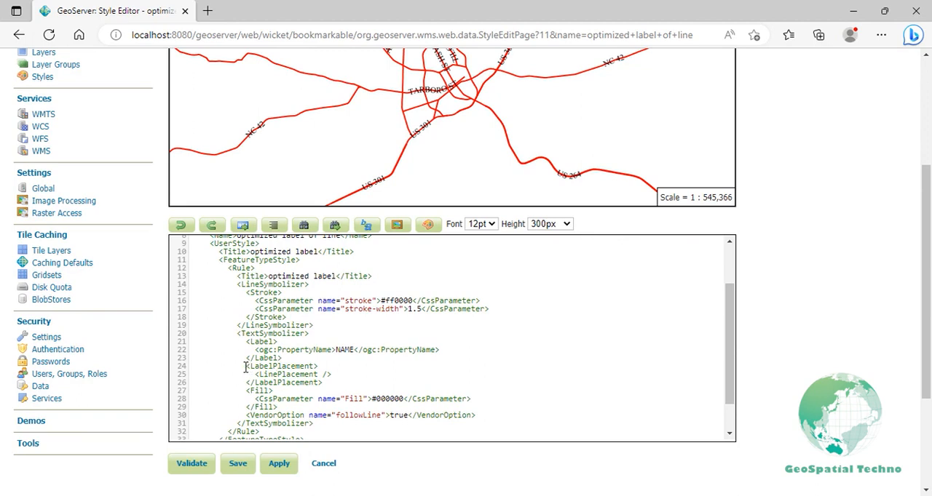
drag(244, 366, 329, 381)
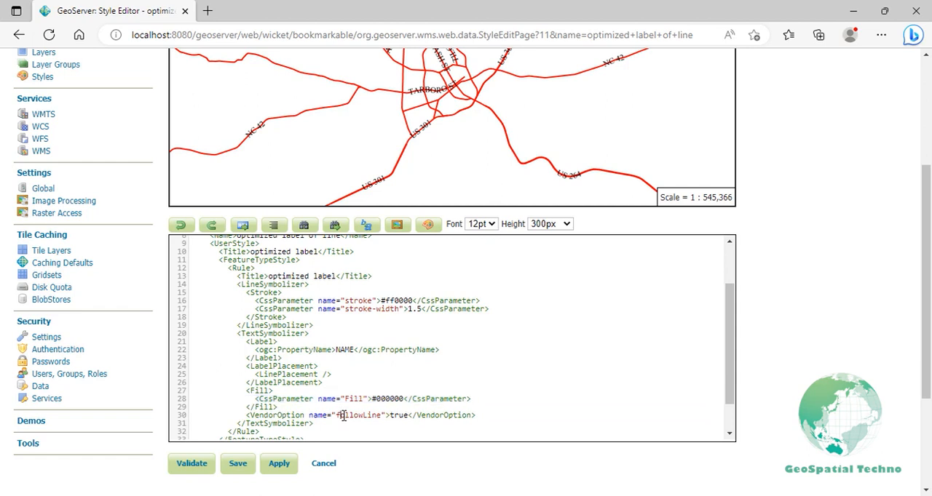
click(342, 415)
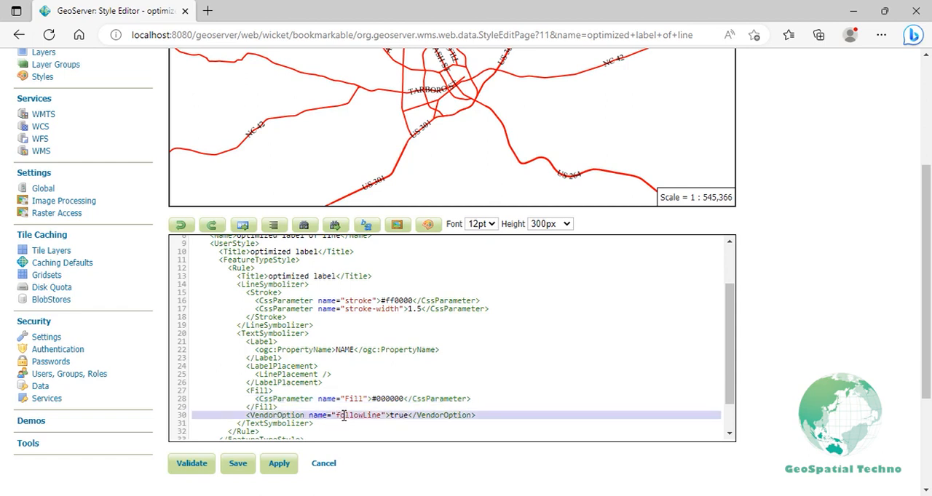
Duplicate followLine into vendor options maxAngleDelta 90, maxDisplacement 400 and repeat 200
click(344, 415)
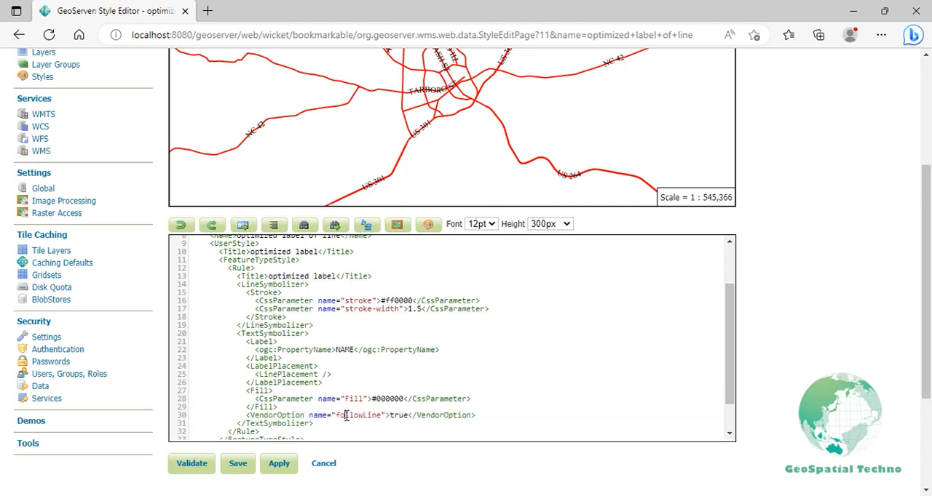
double_click(360, 415)
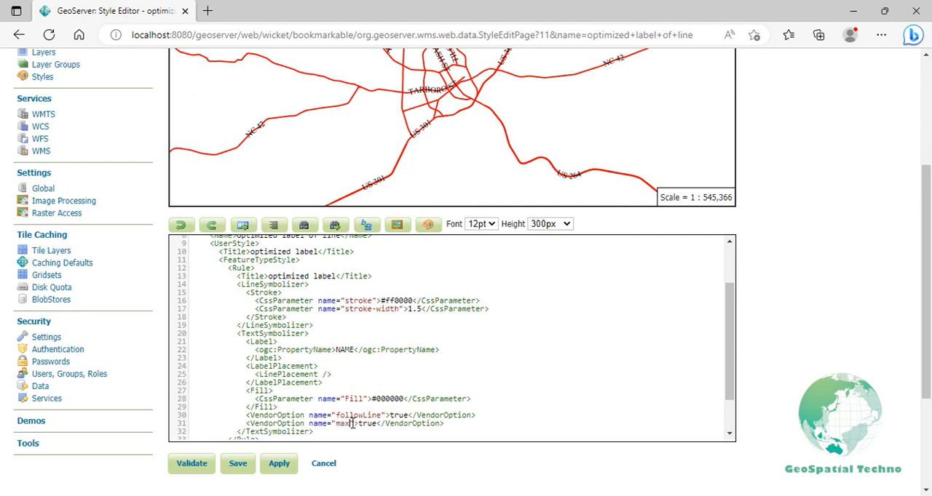
text(AngleDelta)
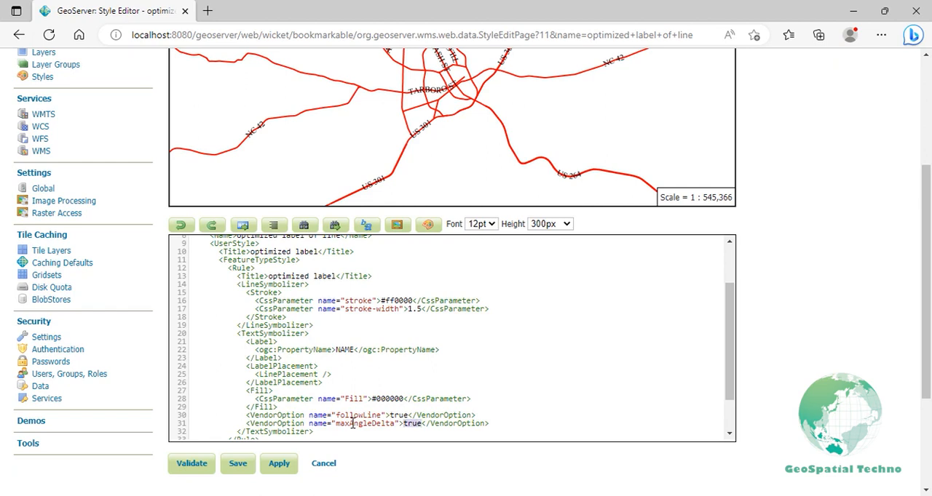
text(90)
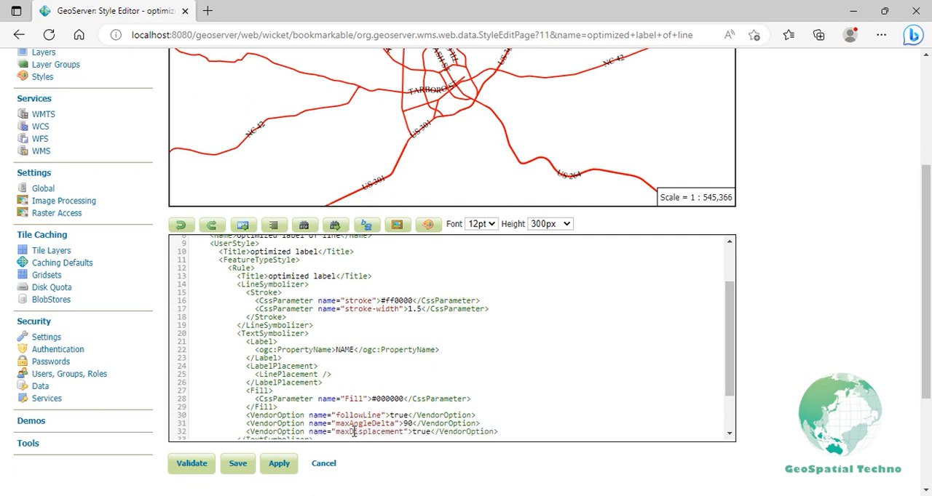
text(400)
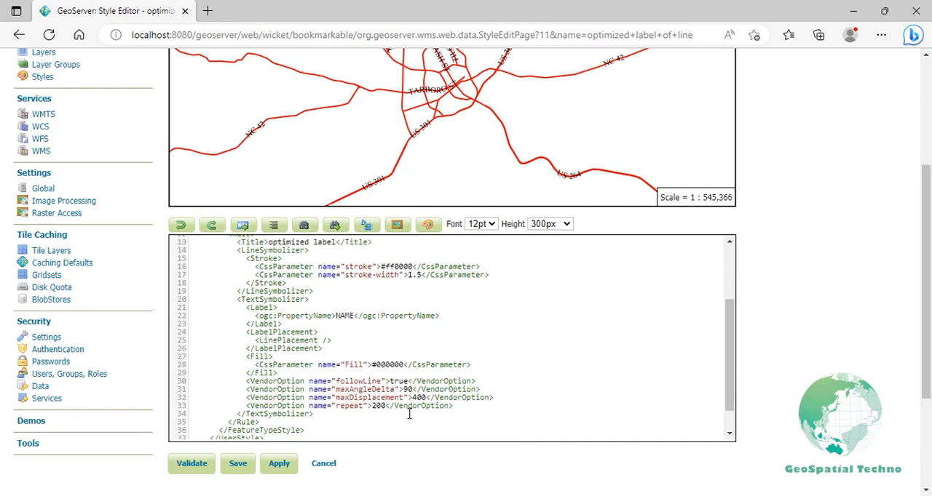
scroll(down, 3)
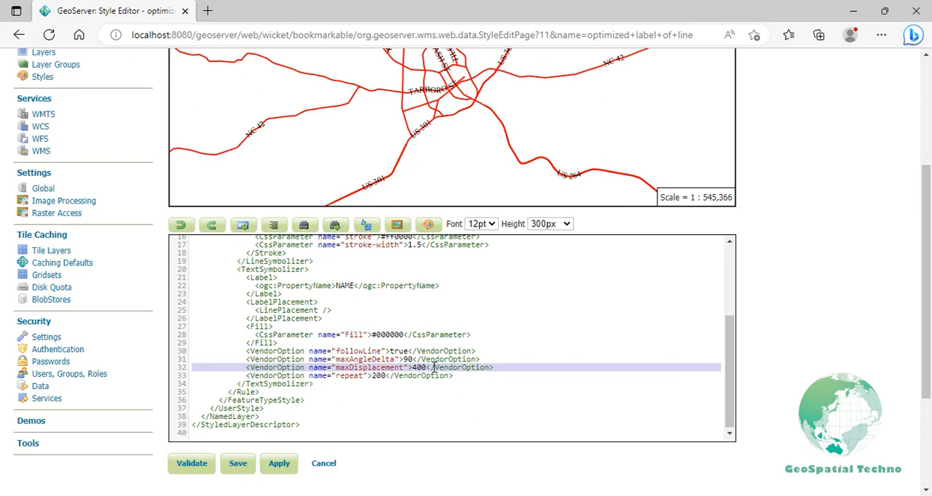
Place the cursor after the </Label> line to insert the empty Font element
click(434, 376)
text(<Font>)
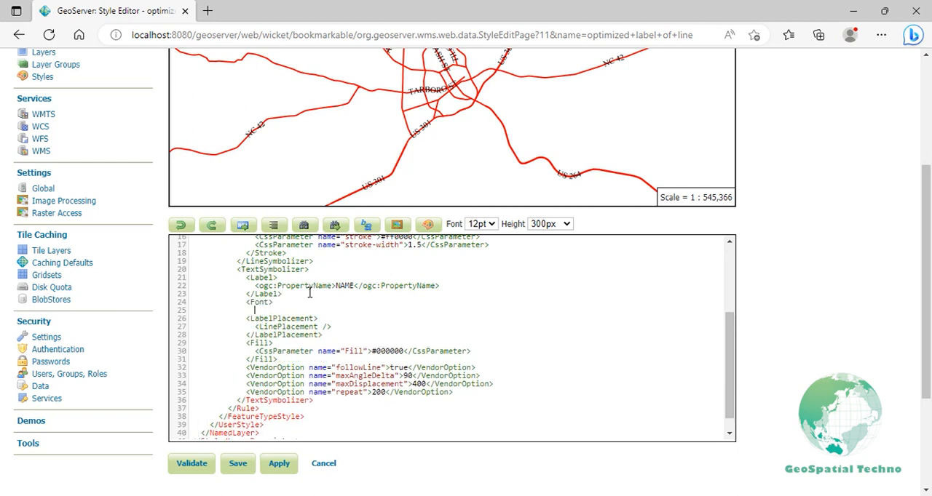
Add CssParameter lines for font-family Arial and font-size 12 inside Font
text(<CssParameter name="font-)
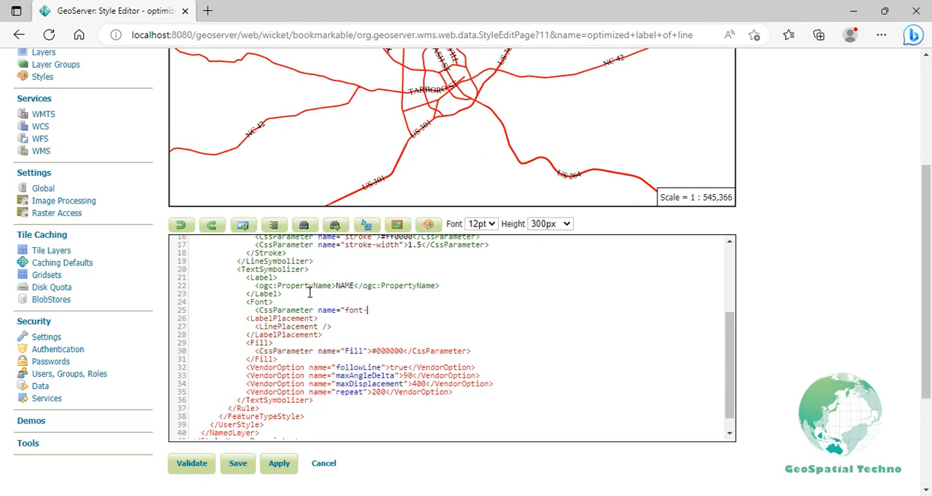
text(family")
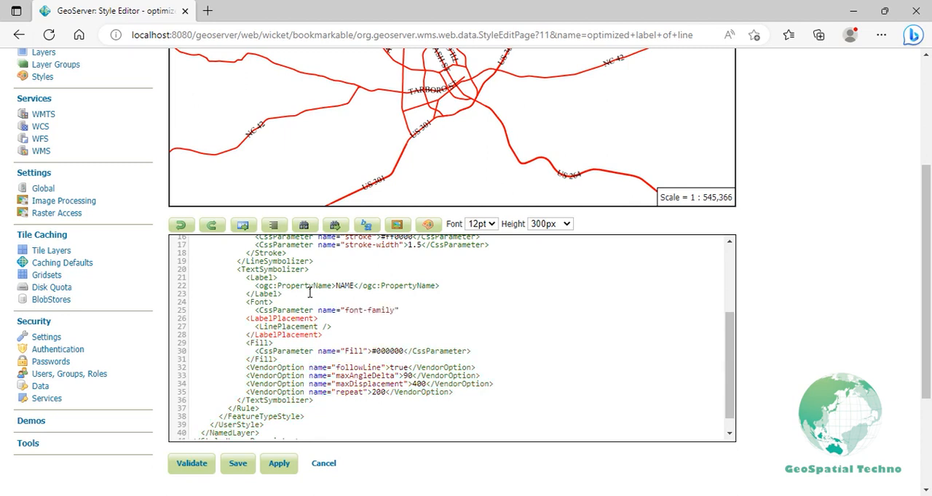
text(Arial</CssParameter>)
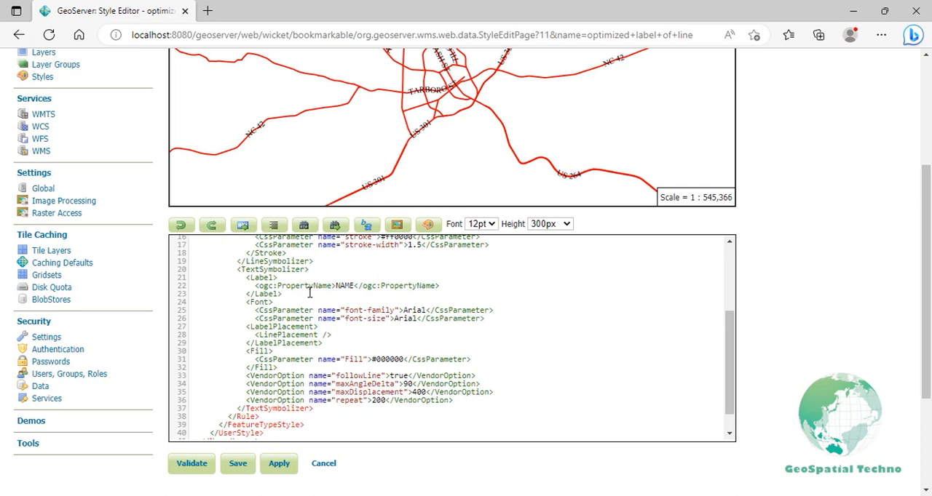
text(12)
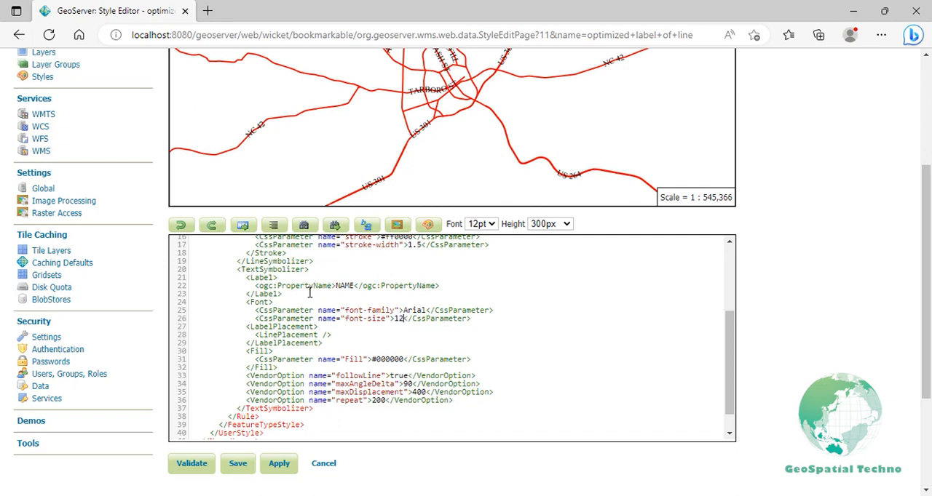
text(<CssParameter name="font-family">Arial</CssParameter>)
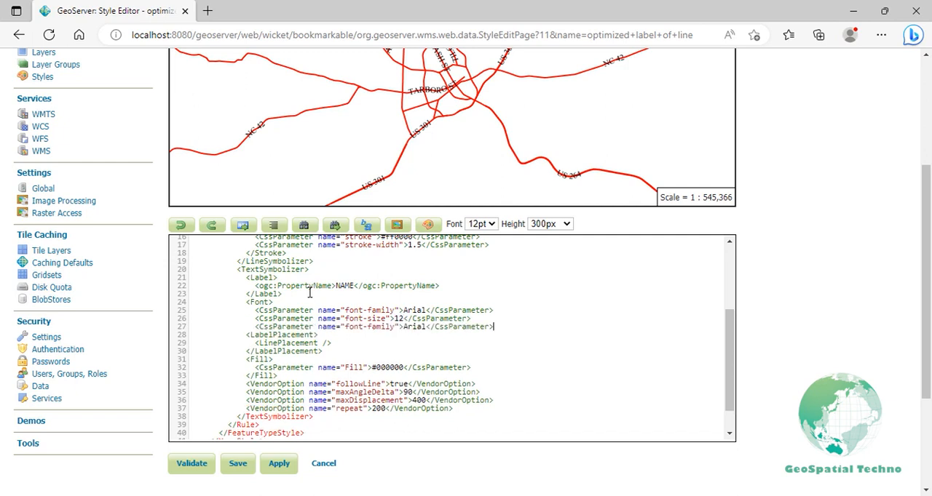
Turn copied parameter lines into font-style normal and font-weight bold
double_click(379, 326)
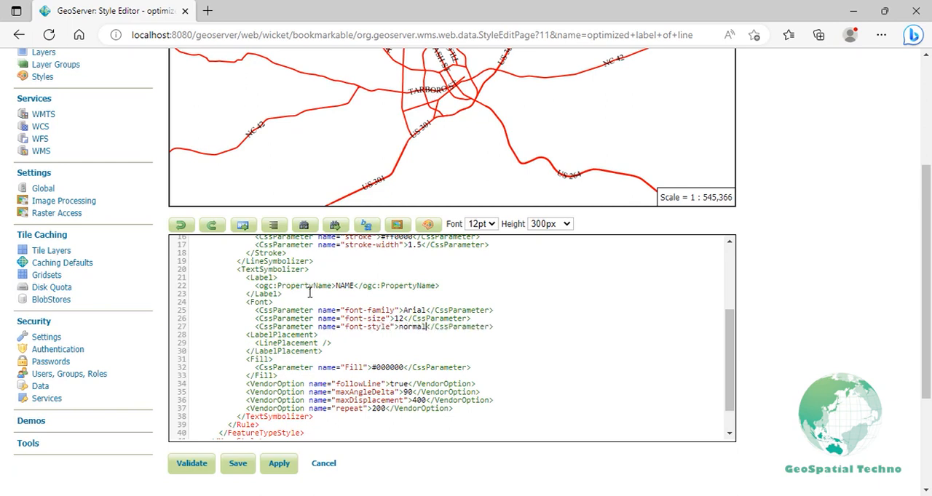
text(<CssParameter name="font-family">Arial</CssParameter>)
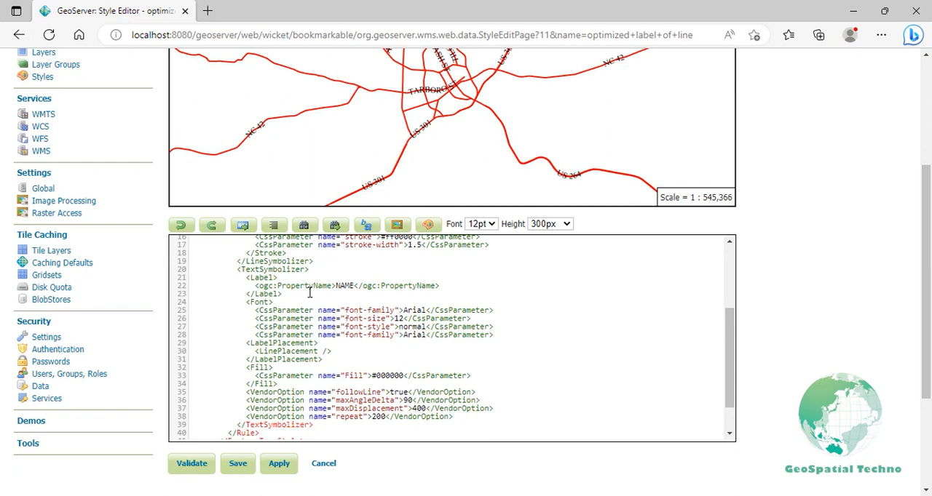
double_click(378, 335)
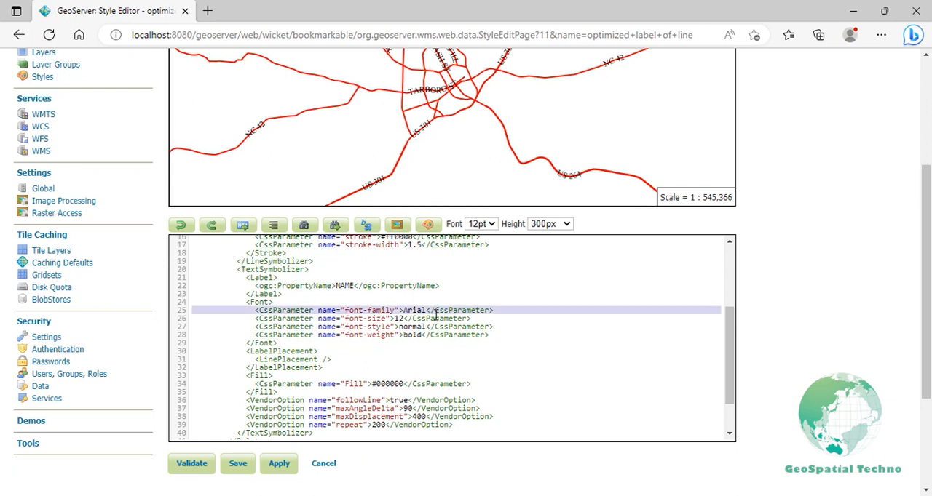
click(435, 317)
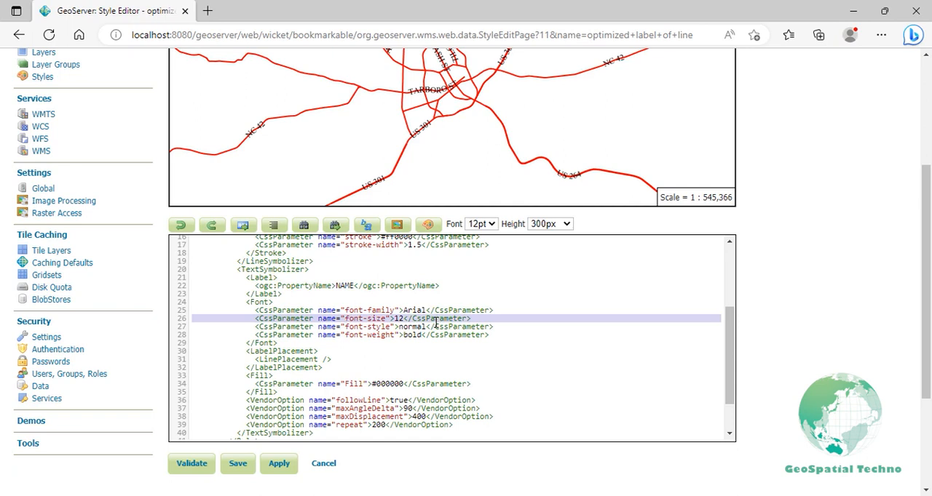
click(434, 326)
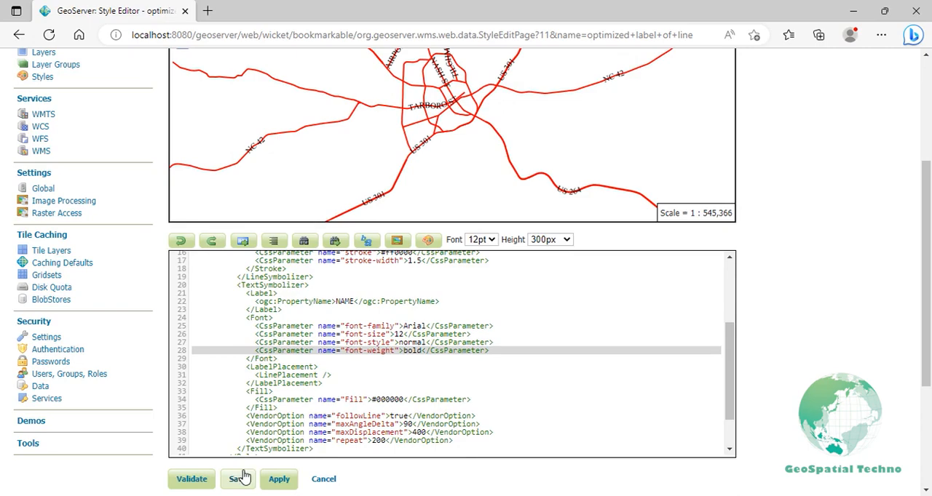
Apply and save the optimized label style, then view its Publishing layer list
click(279, 479)
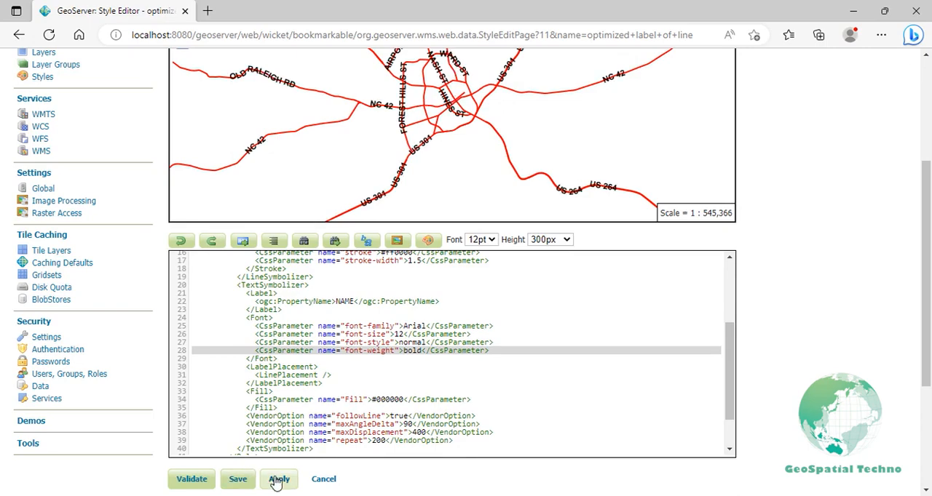
click(280, 479)
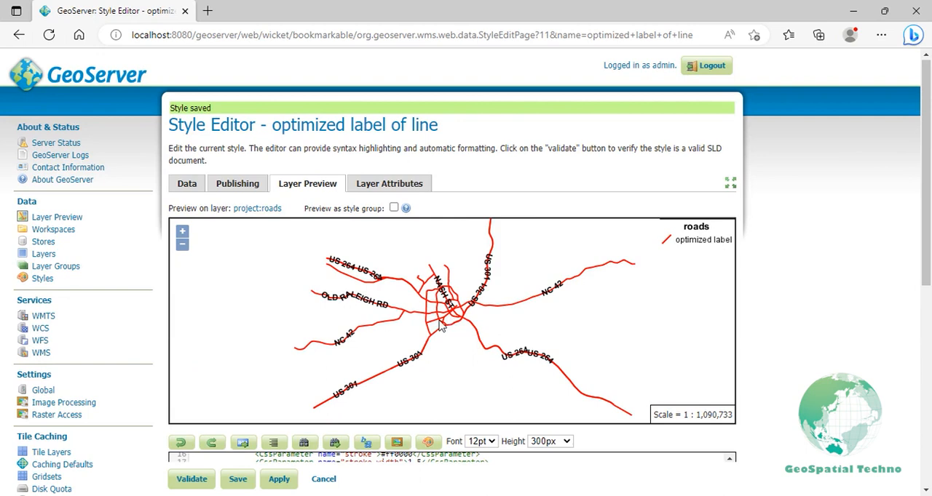
mouse_move(317, 259)
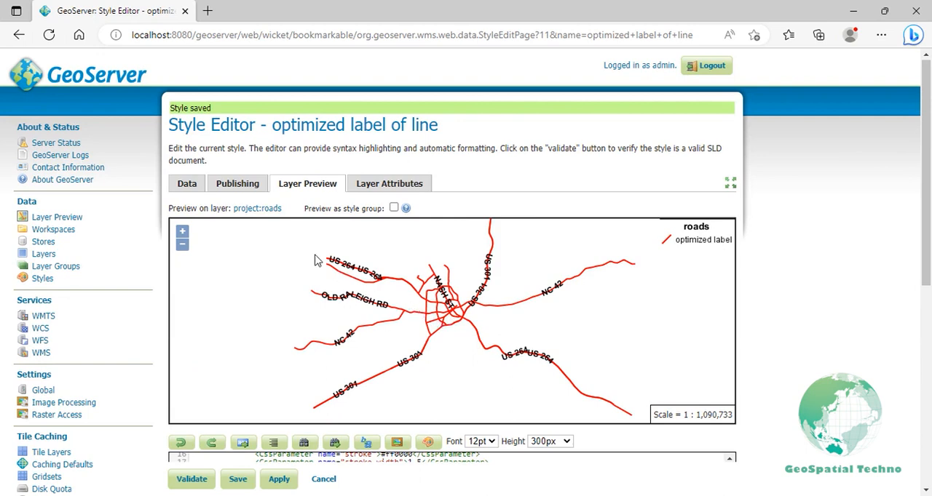
click(236, 184)
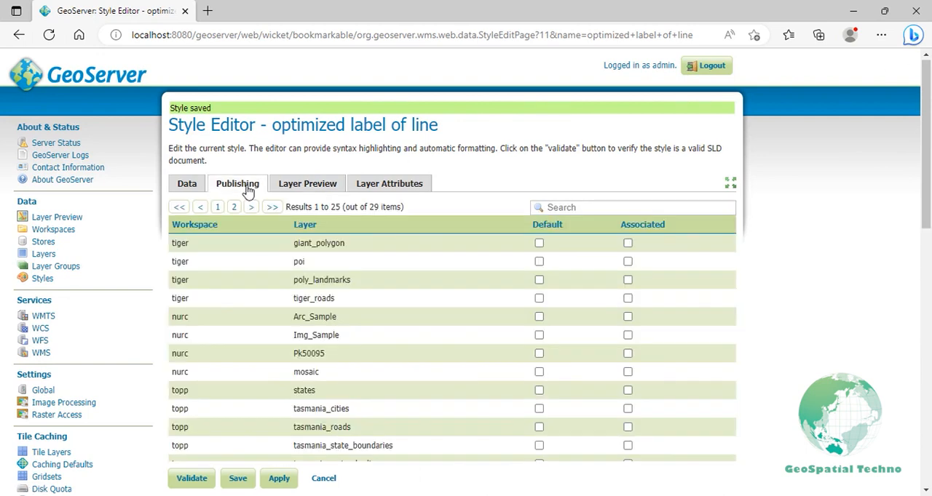
click(626, 207)
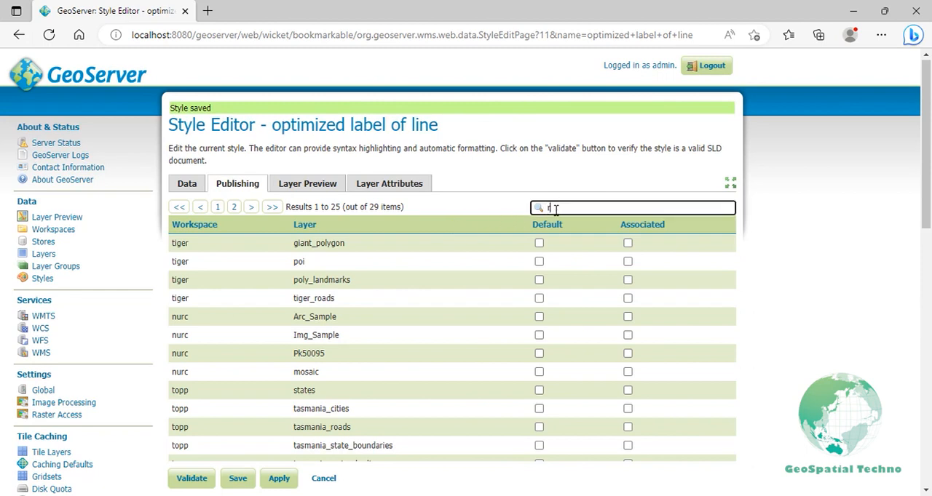
text(roads)
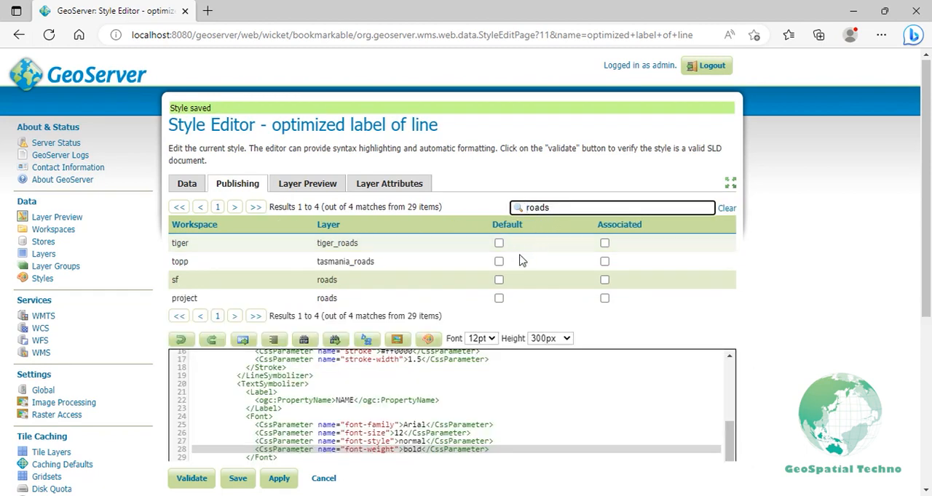
click(498, 297)
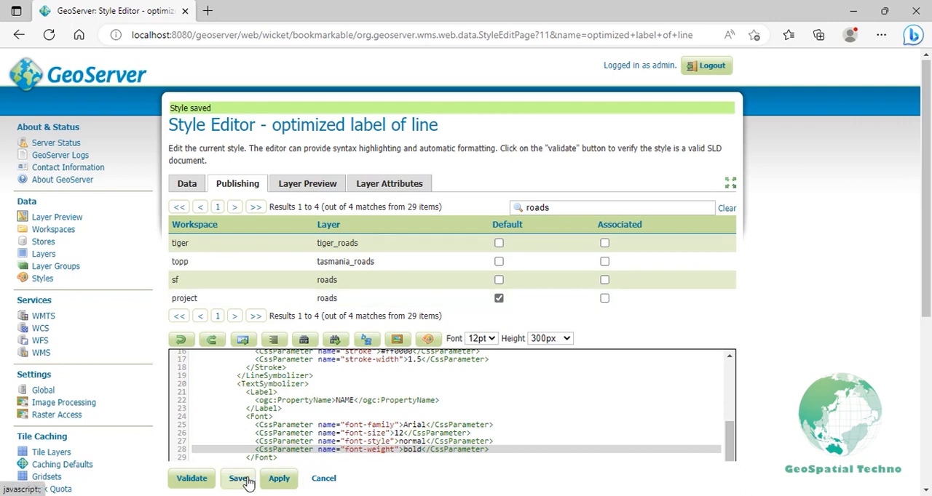
click(239, 477)
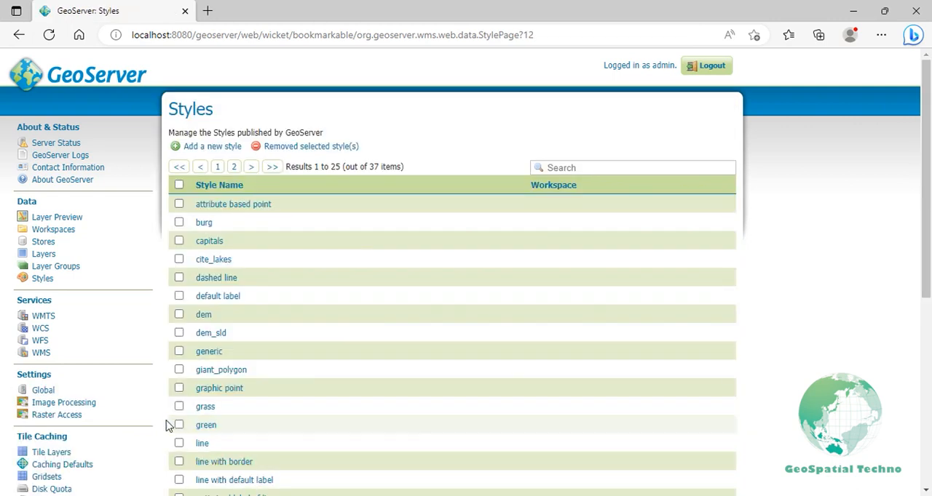
click(57, 217)
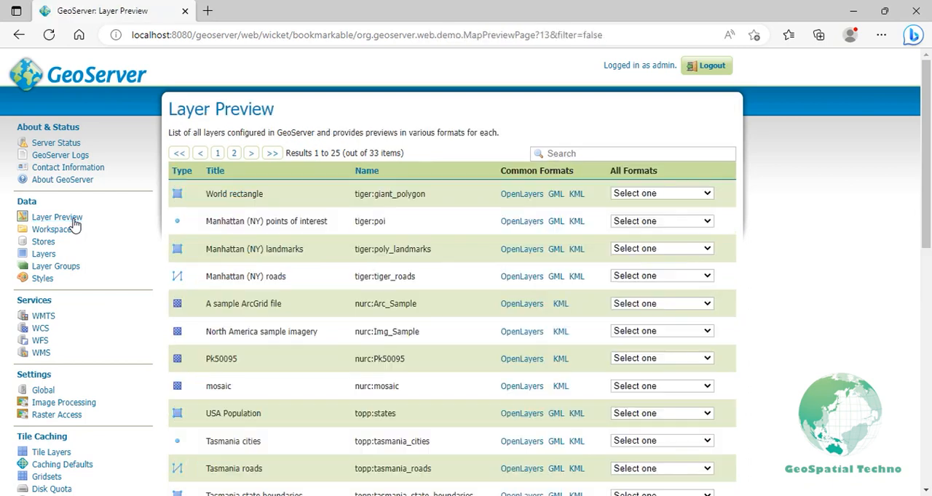
click(632, 153)
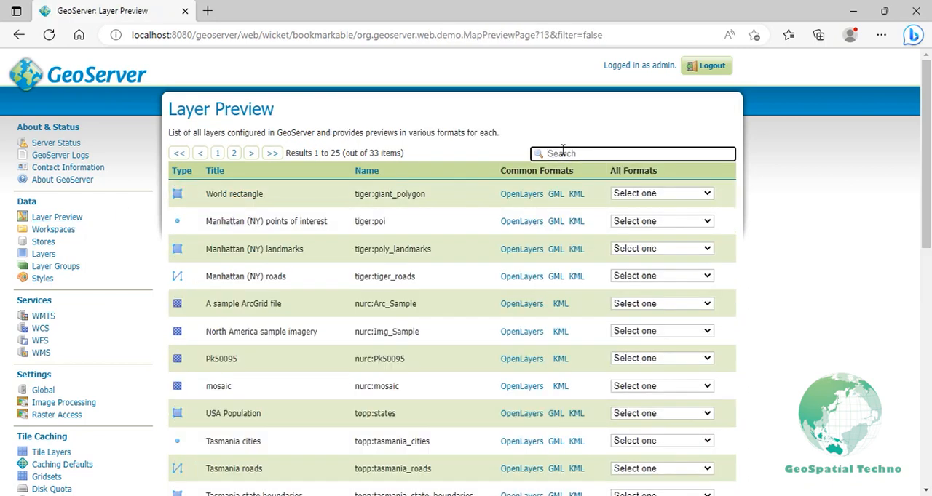
text(roads)
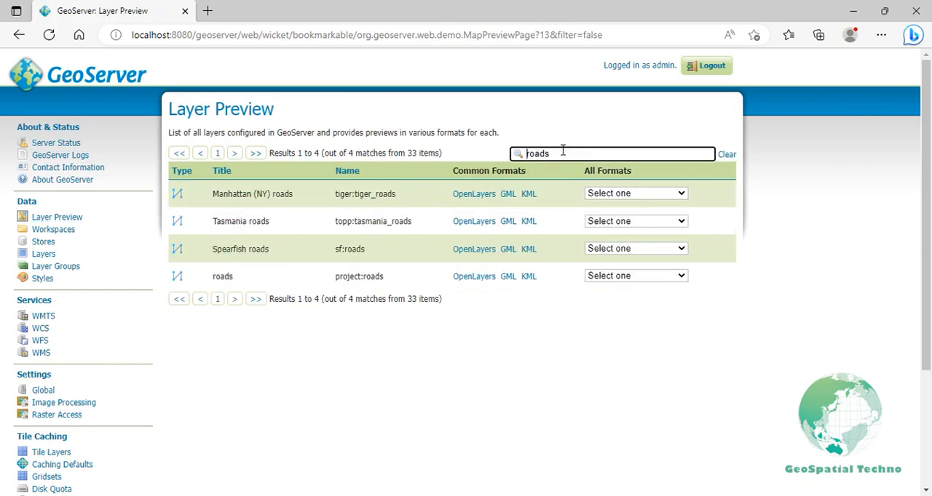
click(475, 275)
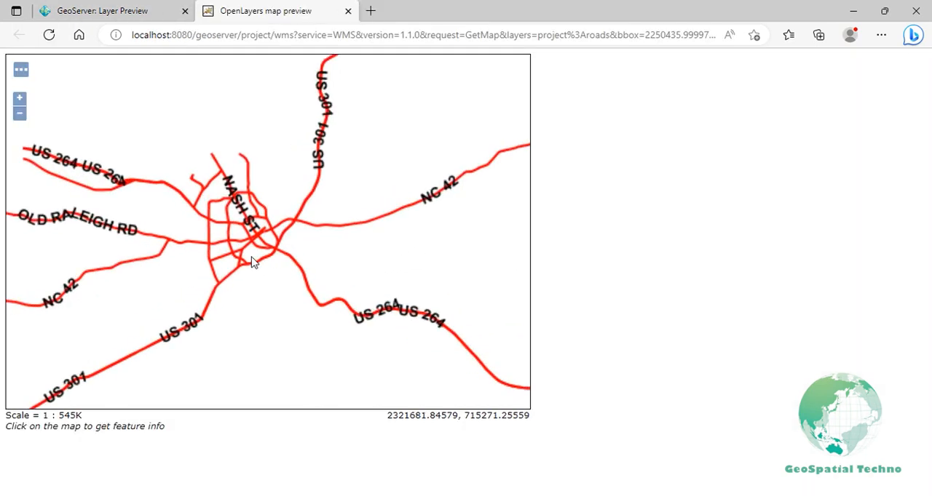
click(19, 98)
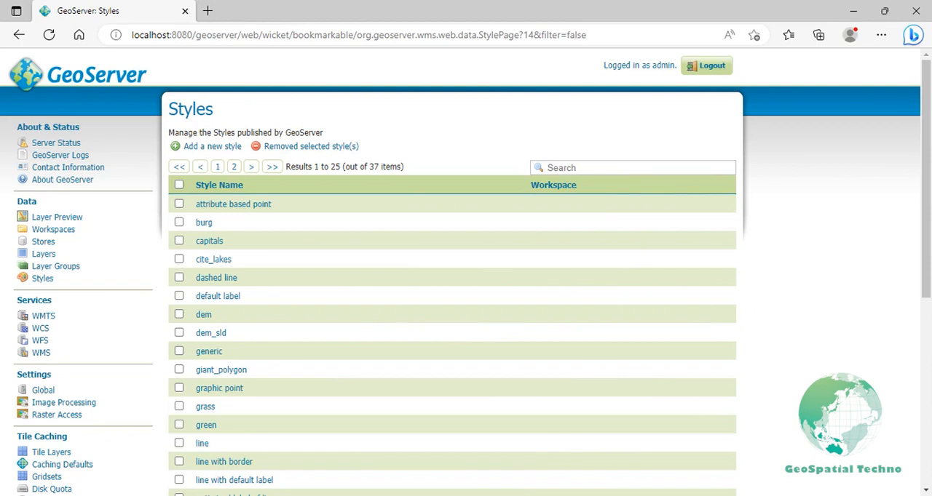
mouse_move(256, 327)
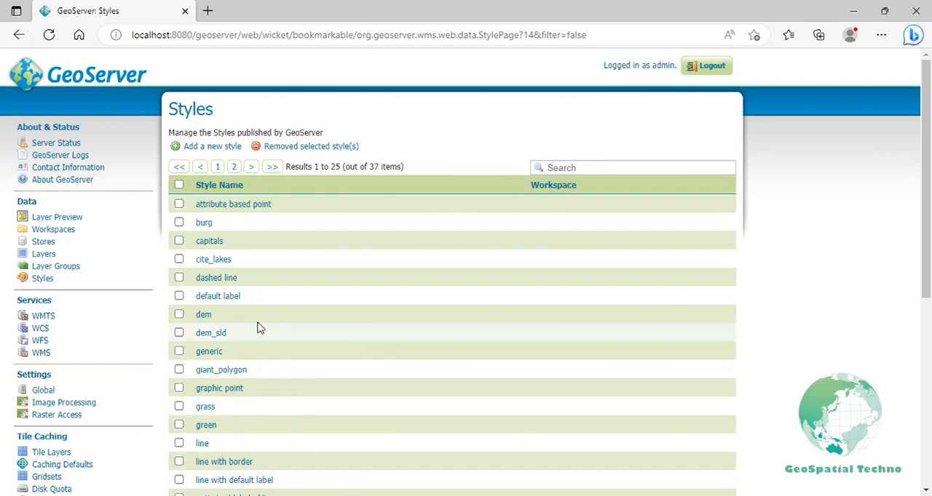
Create a new style named 'attribute based line' copied from the 'simple line' style
click(212, 146)
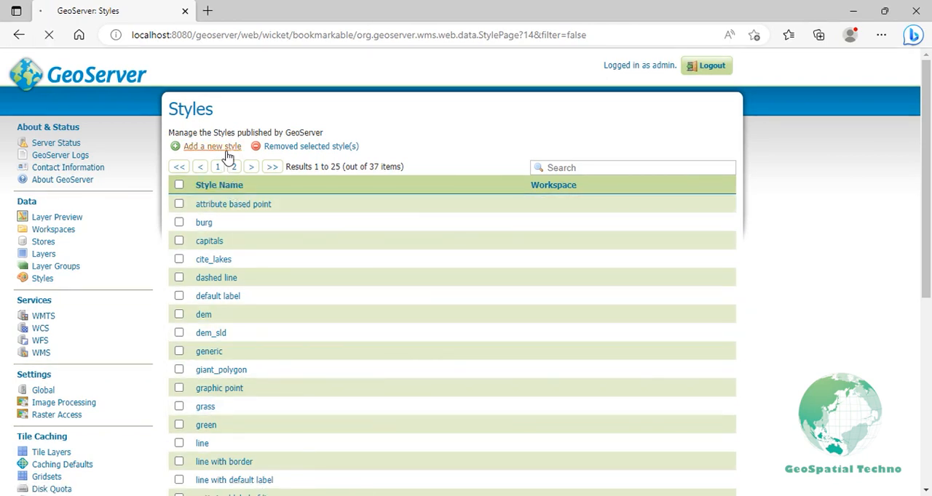
click(212, 145)
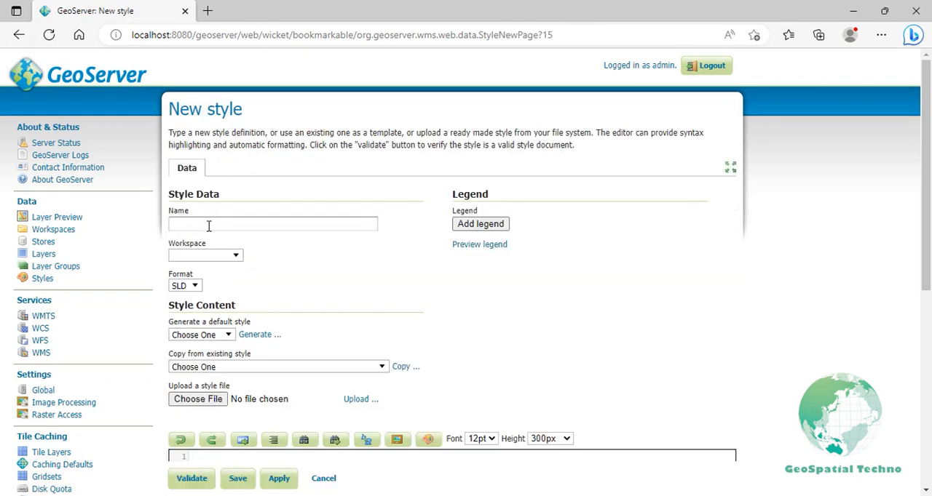
text(attribute)
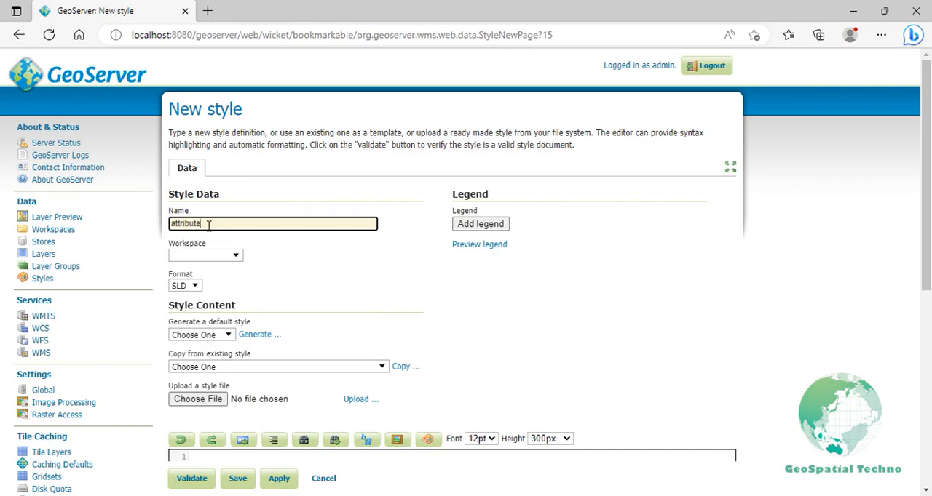
text(based)
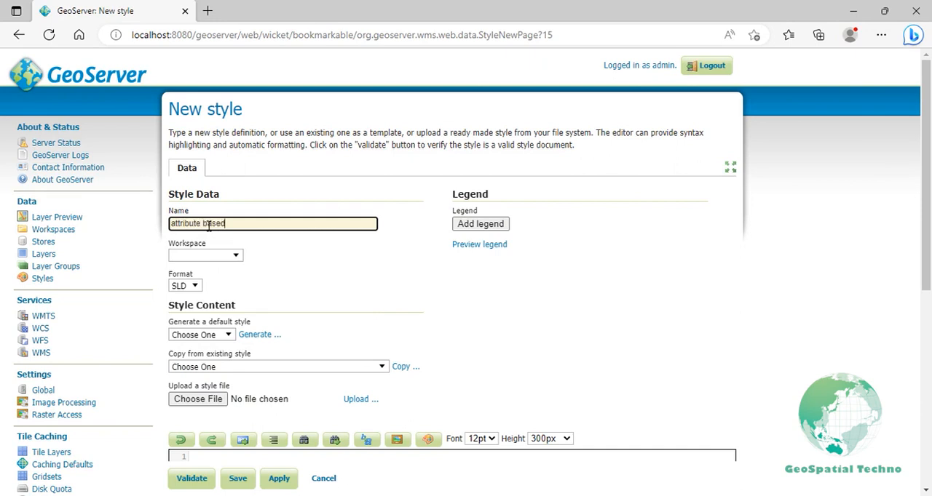
text(line)
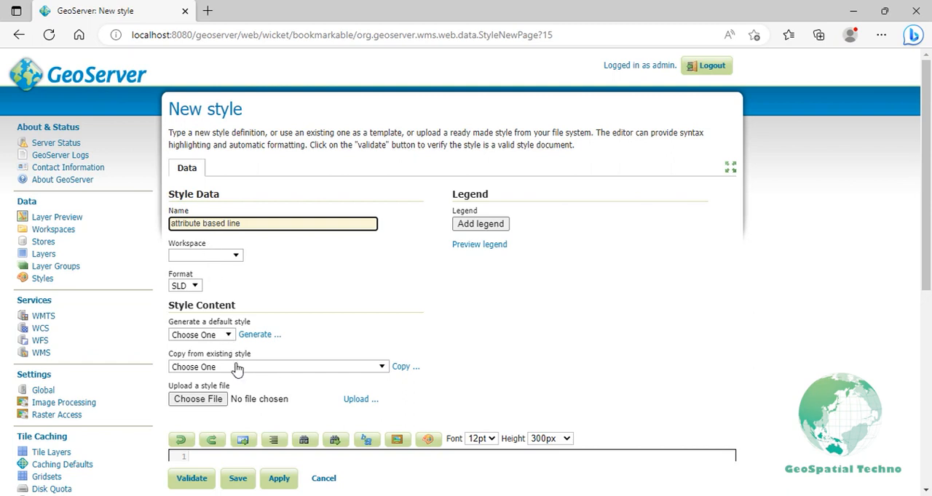
text(si)
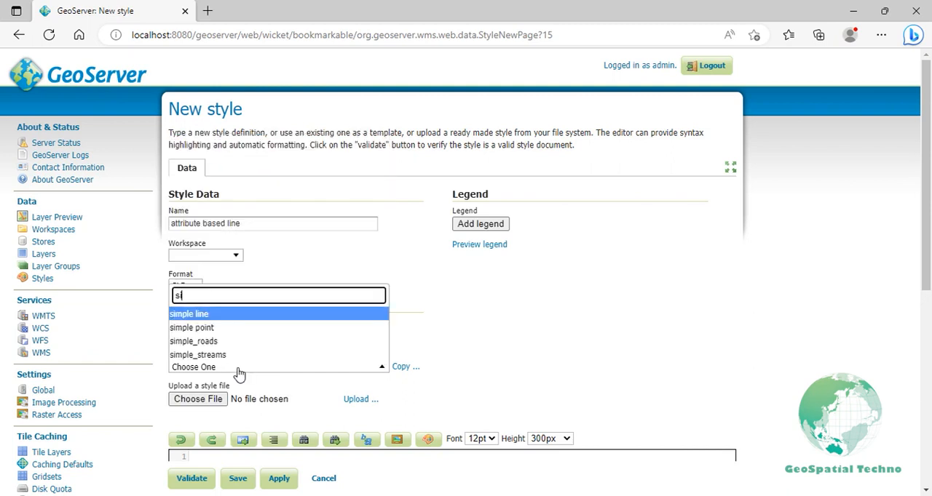
click(189, 314)
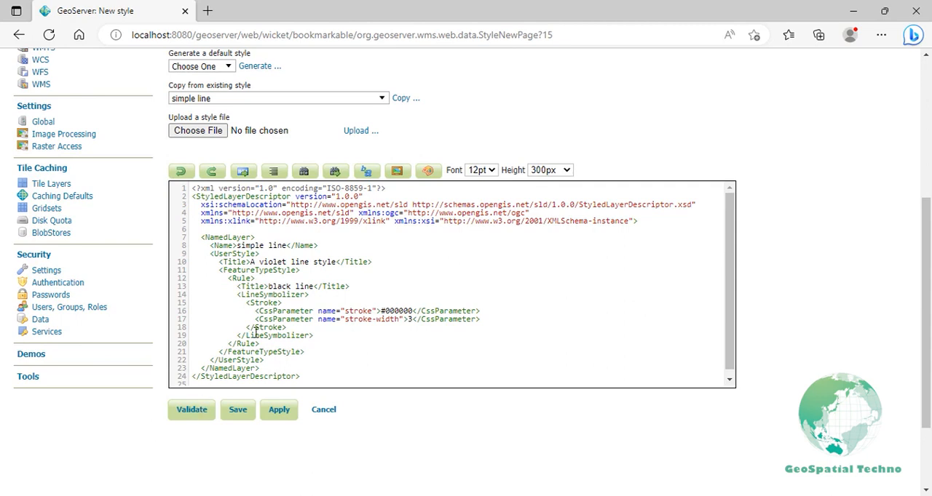
Retitle the rule street and begin an ogc:Filter on PropertyName TYPE
double_click(291, 287)
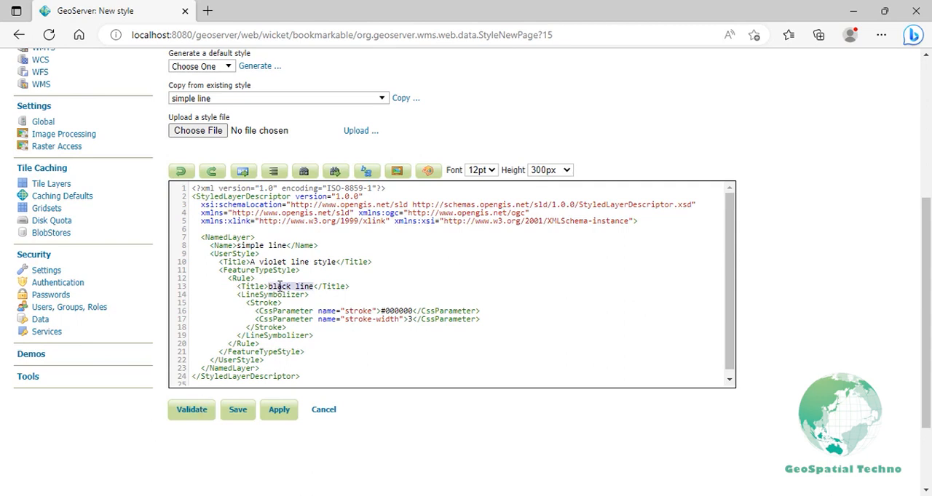
text(street)
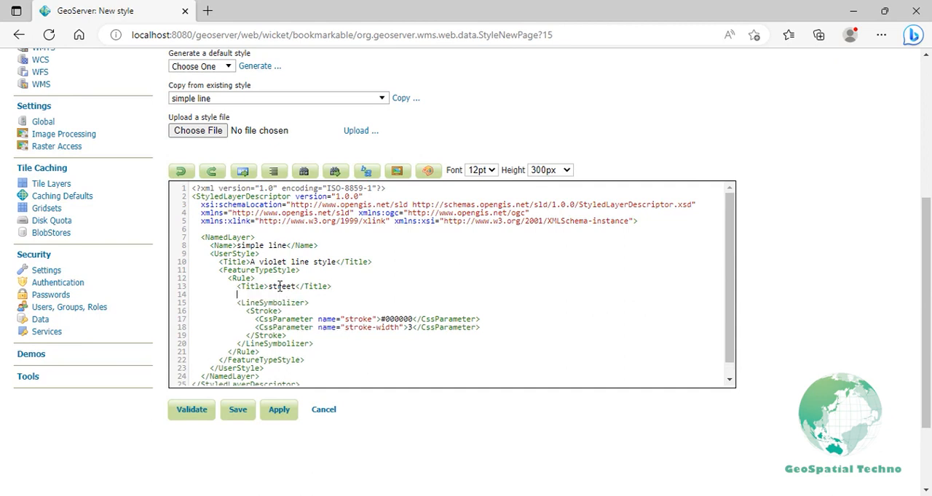
text(<ogc:Filter>)
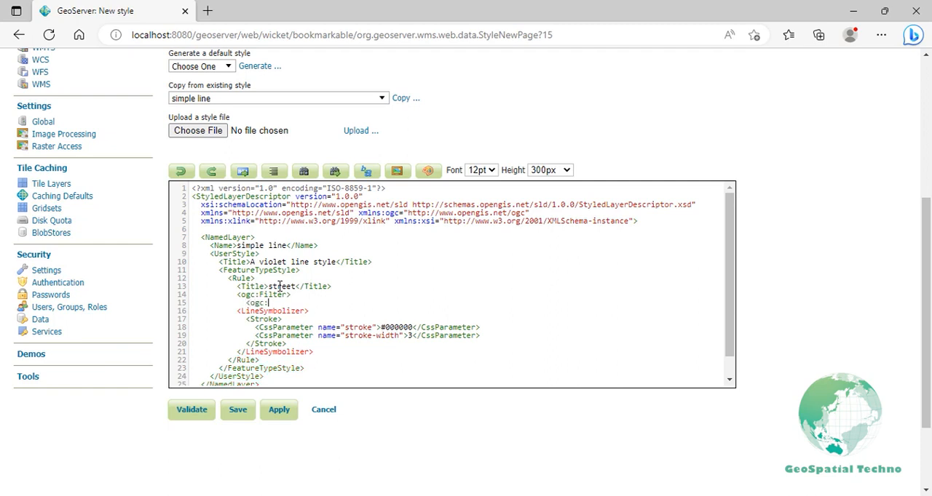
text(PropertyIsEqualTo>)
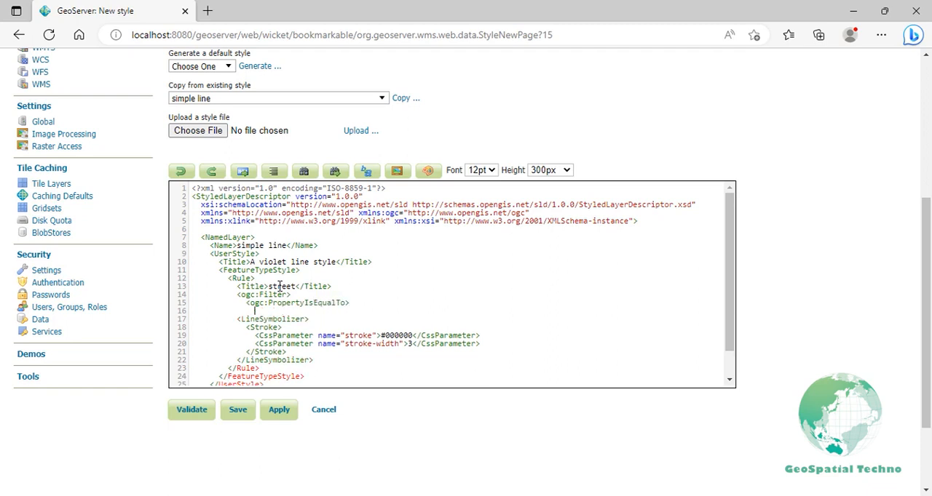
text(<ogc:P)
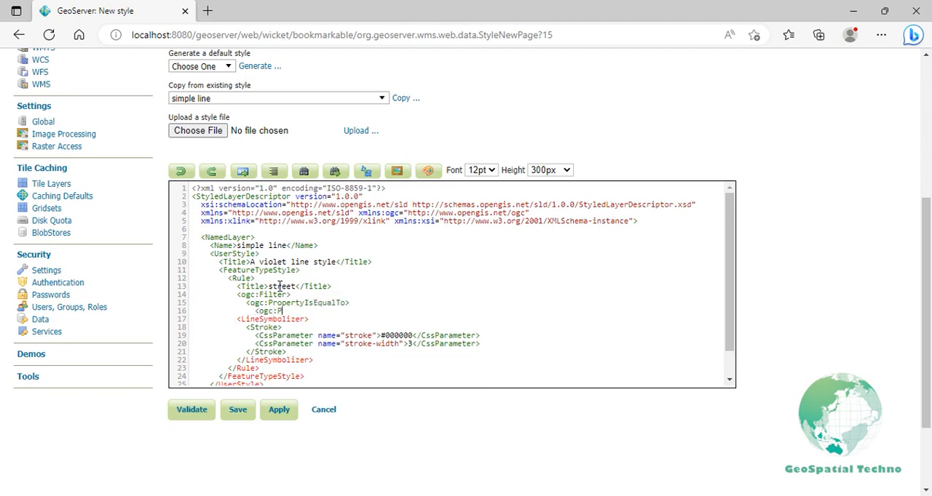
text(ropertyName)
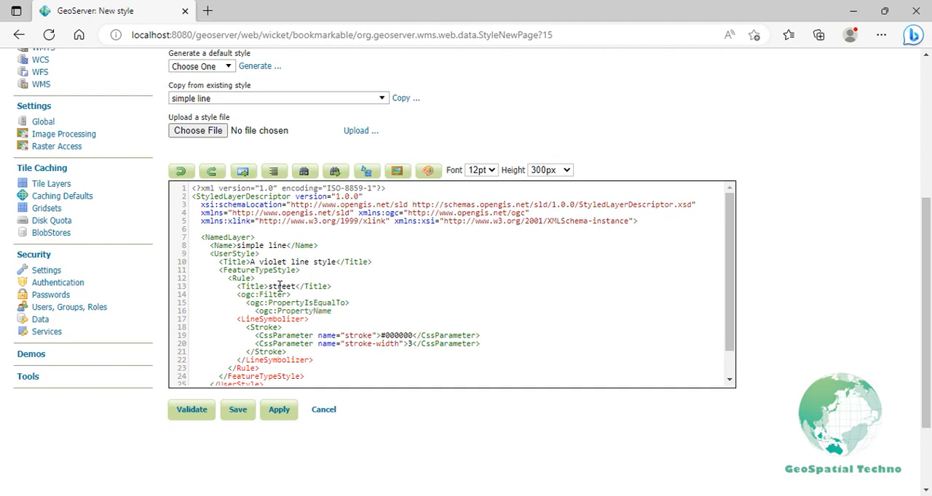
text(TYPE)
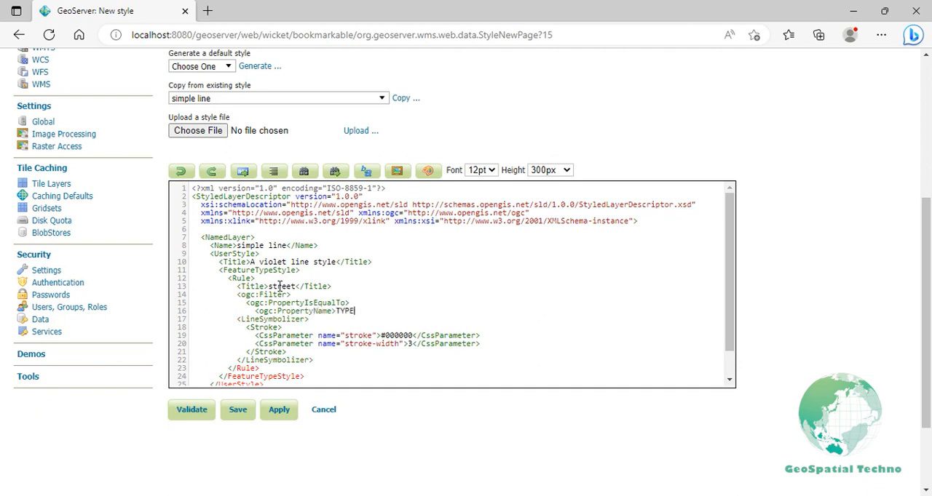
Complete the PropertyIsEqualTo TYPE = street filter and set stroke to #009900
text(</ogc:PropertyName>)
text(<ogc:Literal)
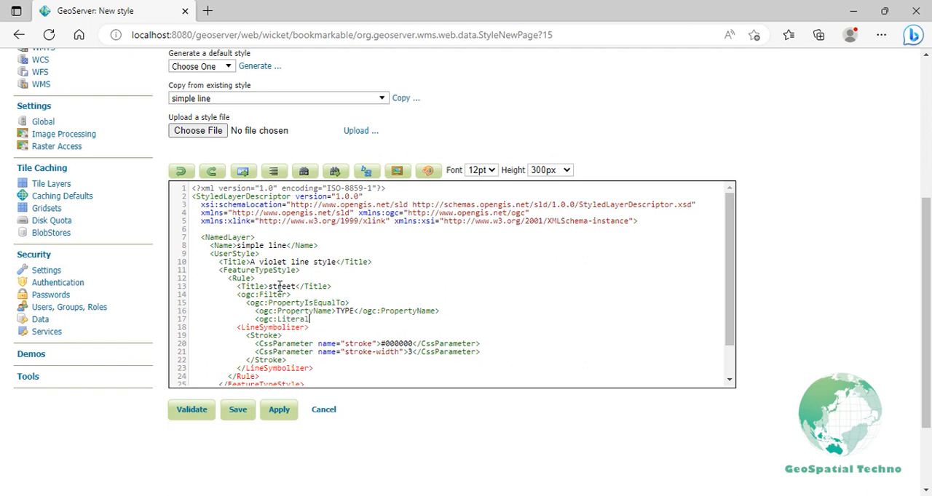
text(street)
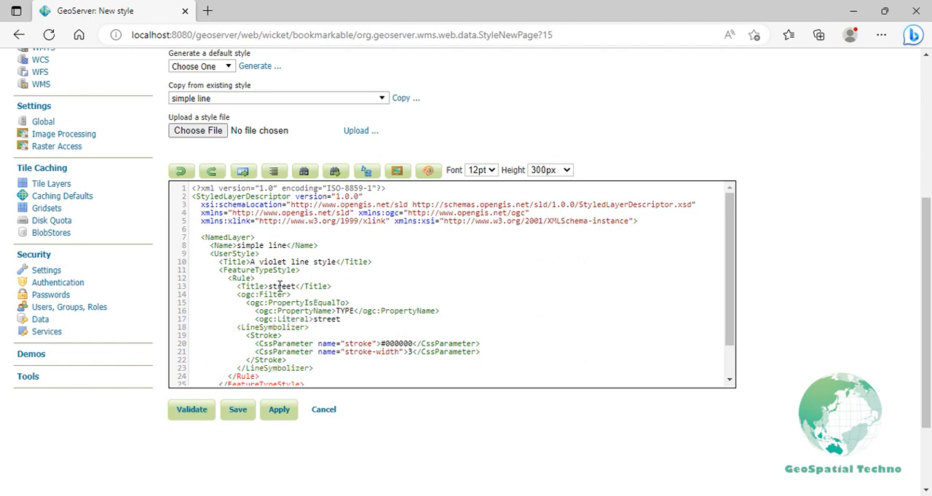
text(</ogc:Literal>)
text(</ogc:Prope)
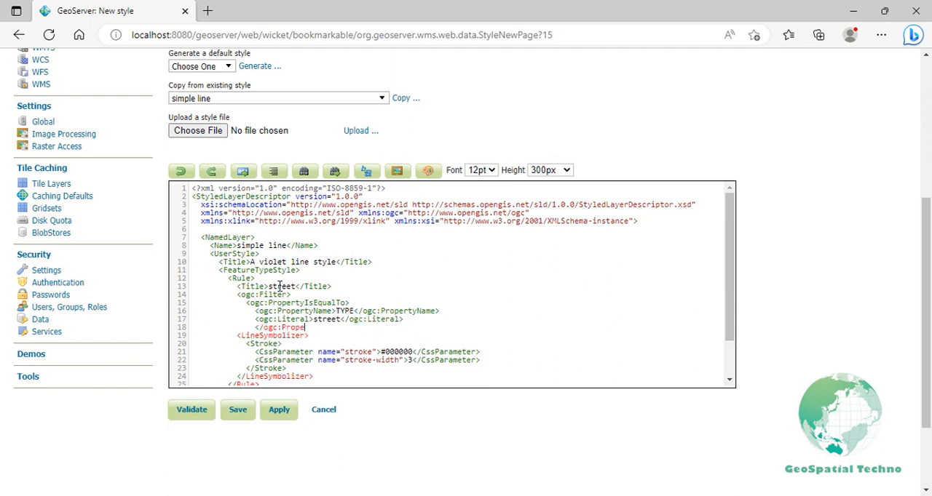
text(rtyIsEqualTo>)
text(</ogc:Filter>)
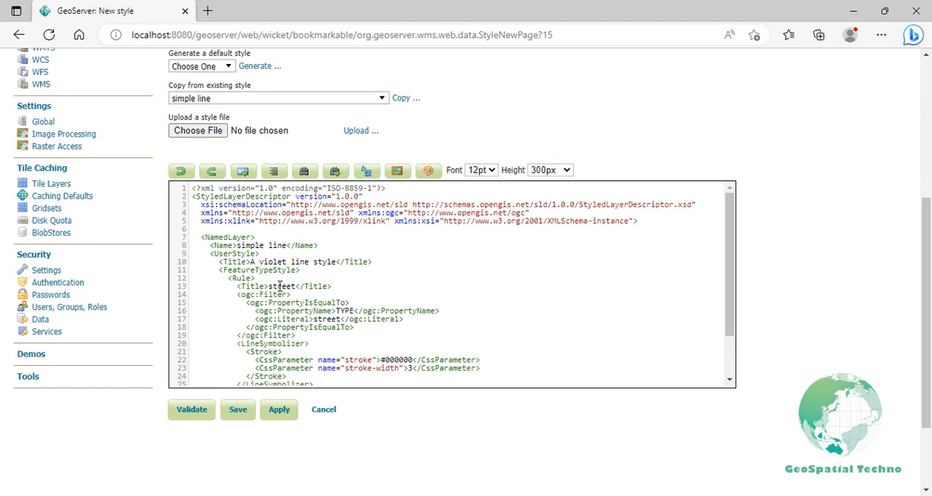
click(295, 335)
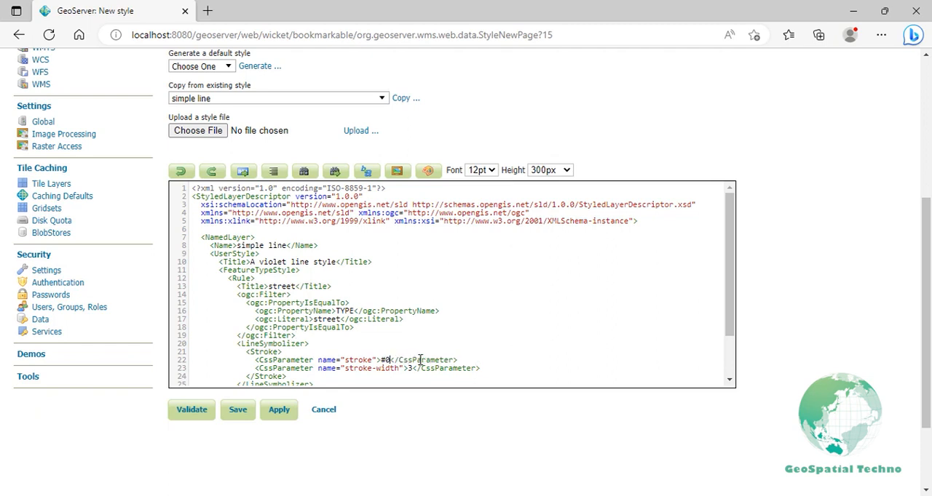
text(09900)
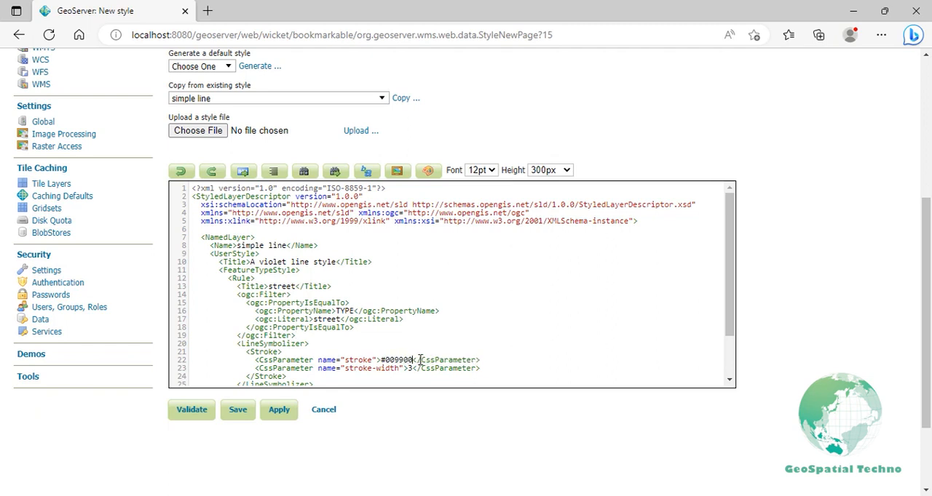
scroll(down, 3)
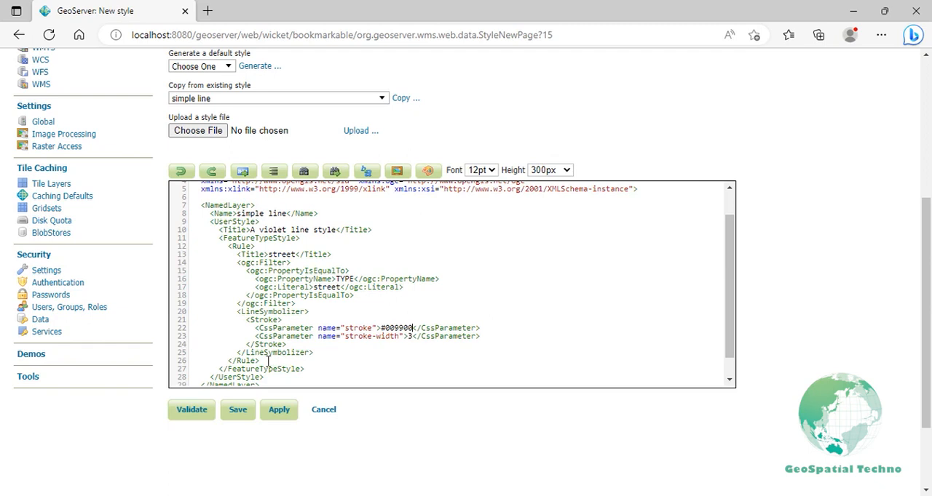
Select the street Rule block's code so it can be copied as a second rule
drag(227, 246, 267, 361)
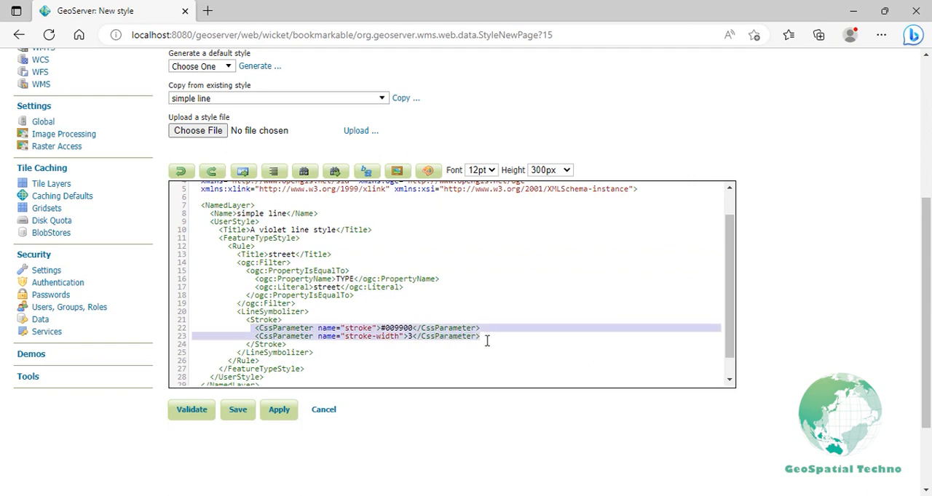
mouse_move(486, 341)
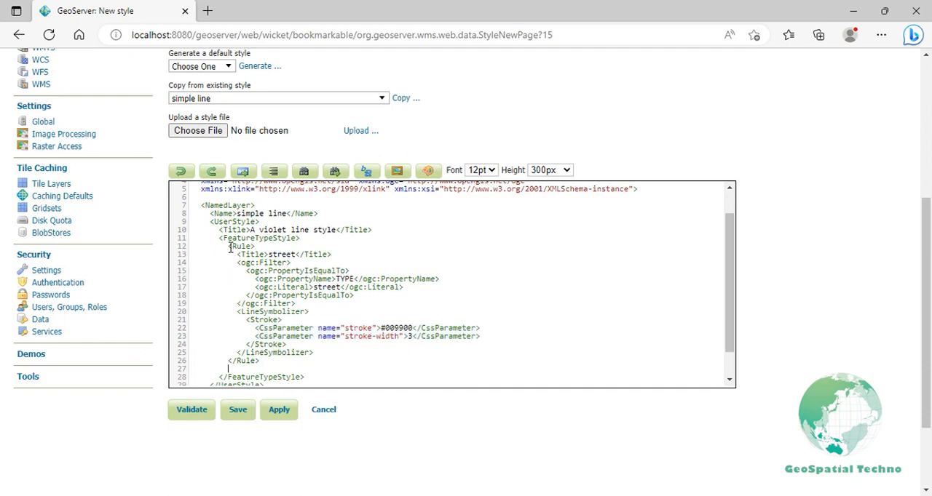
drag(230, 246, 259, 361)
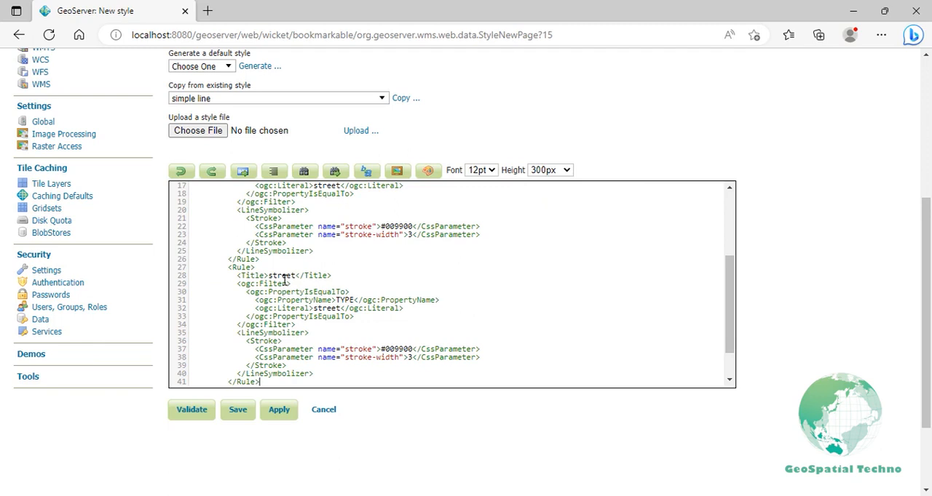
Set the second rule's title and filter to road, stroke #0055cc width 5, validate and apply
text(road)
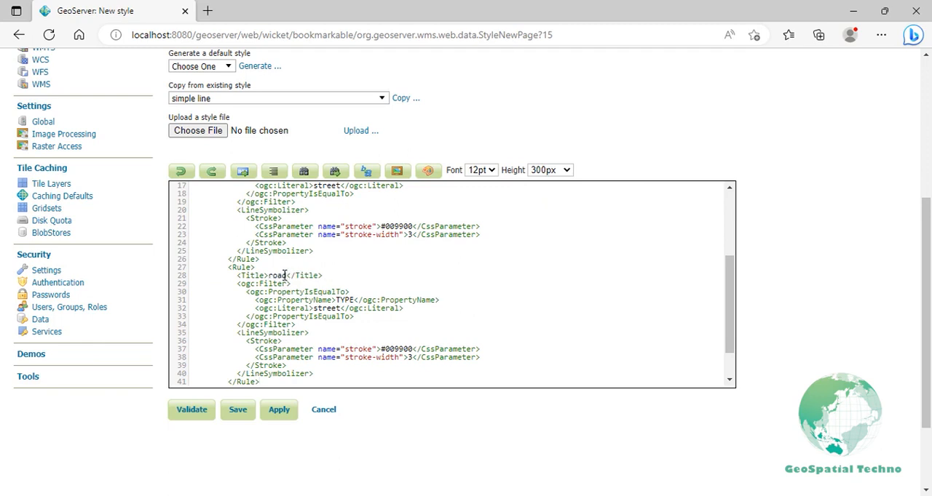
double_click(328, 309)
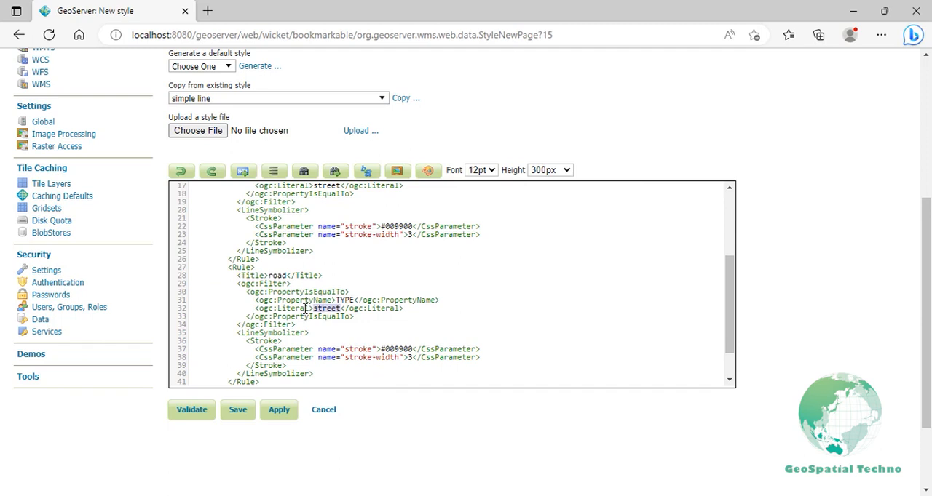
text(road)
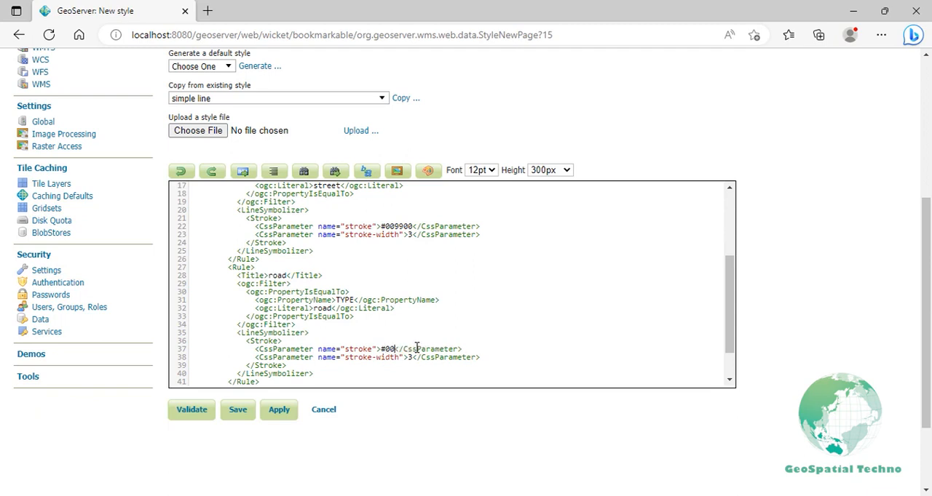
text(0055cc)
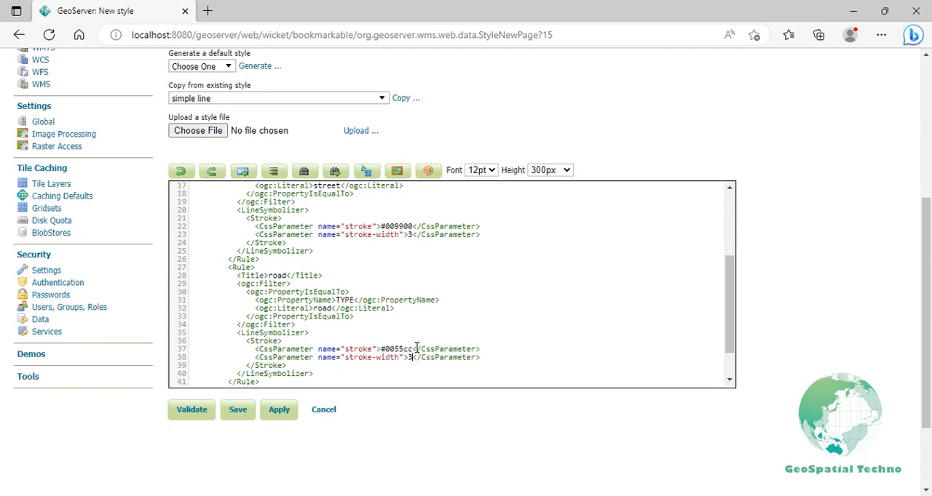
text(5)
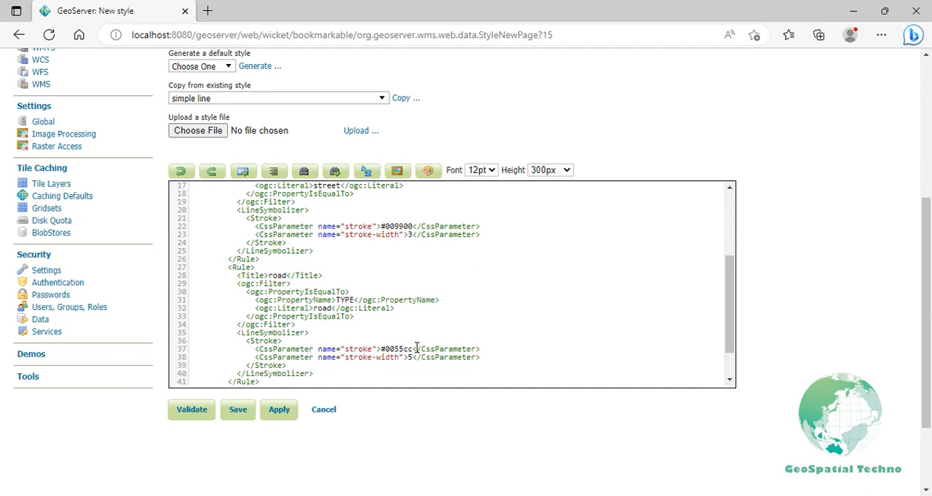
click(192, 409)
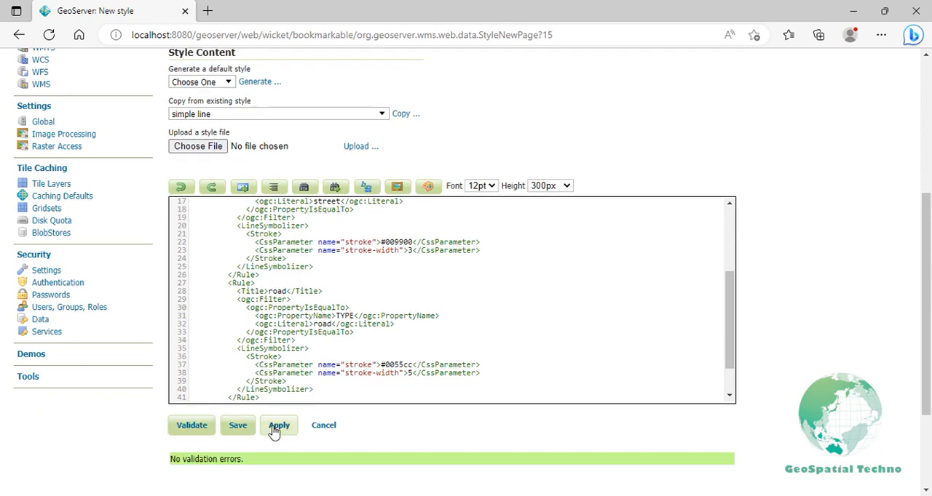
click(279, 425)
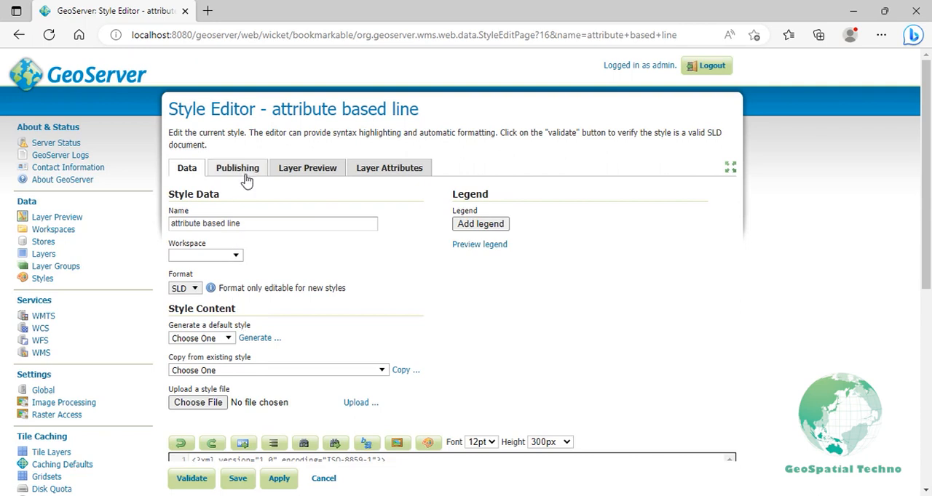
Tick attribute based line as default for project:roads in Publishing and save
click(235, 167)
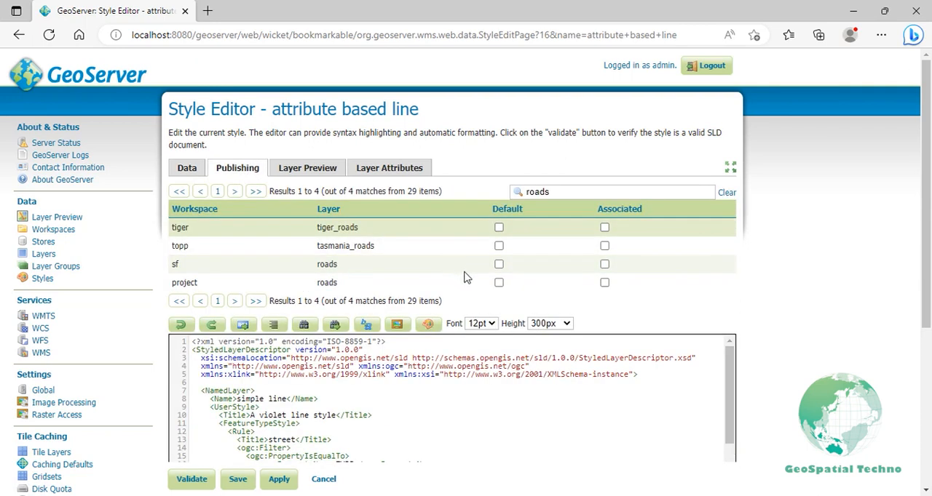
click(498, 283)
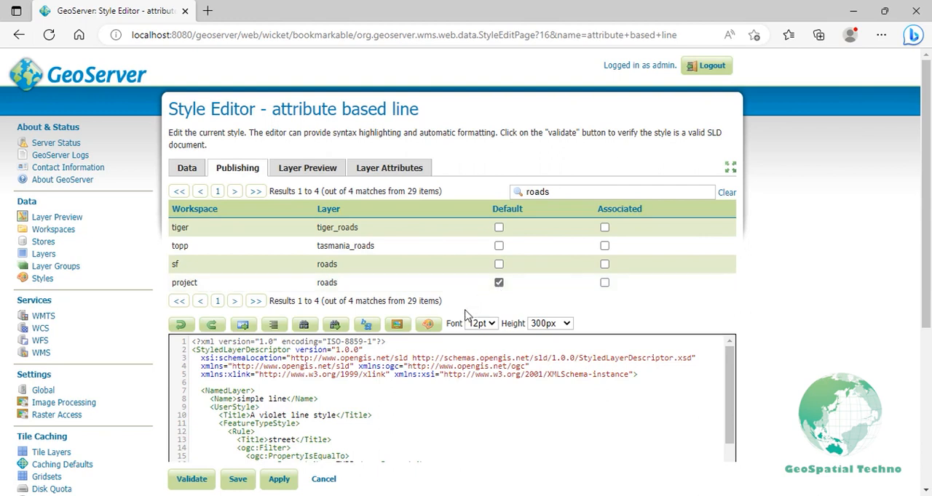
click(323, 479)
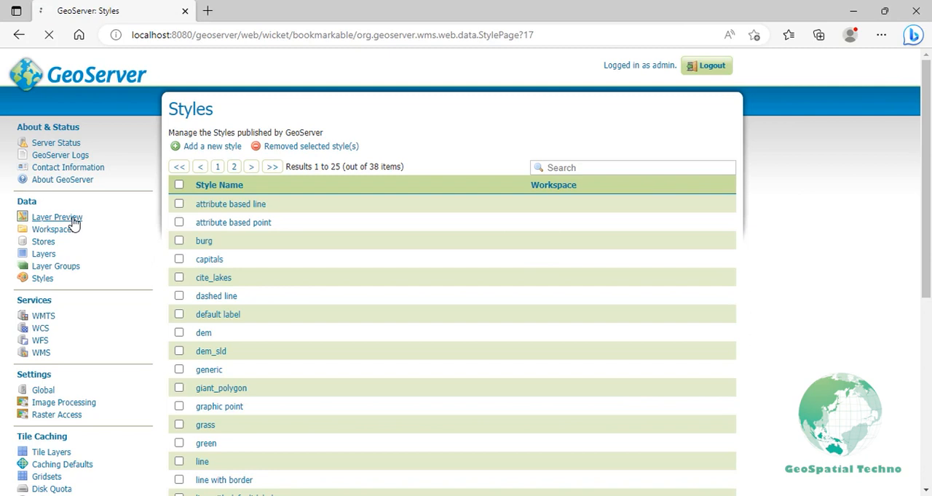
Open the OpenLayers preview of project:roads, then return to the Styles list
click(57, 217)
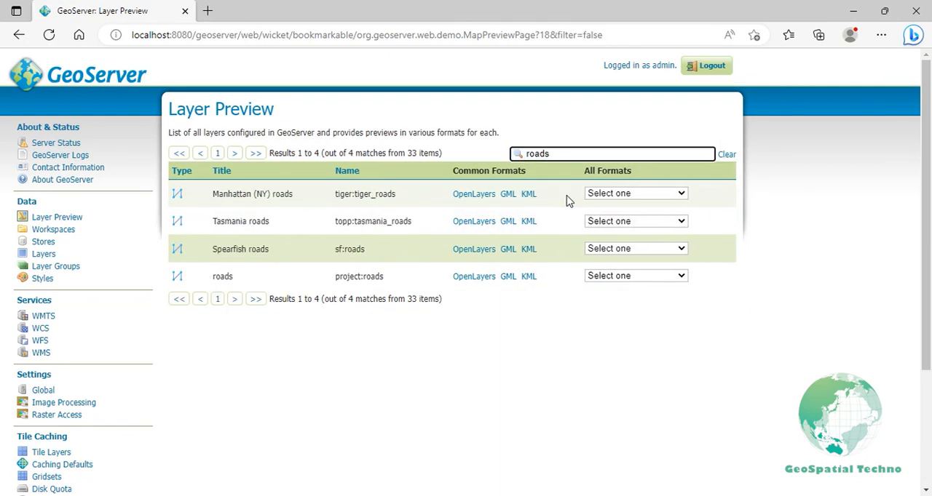
click(474, 276)
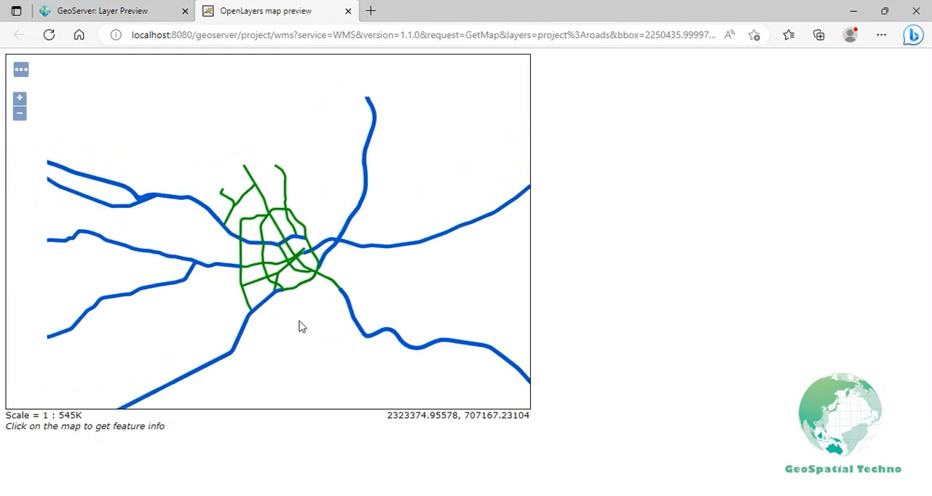
click(19, 96)
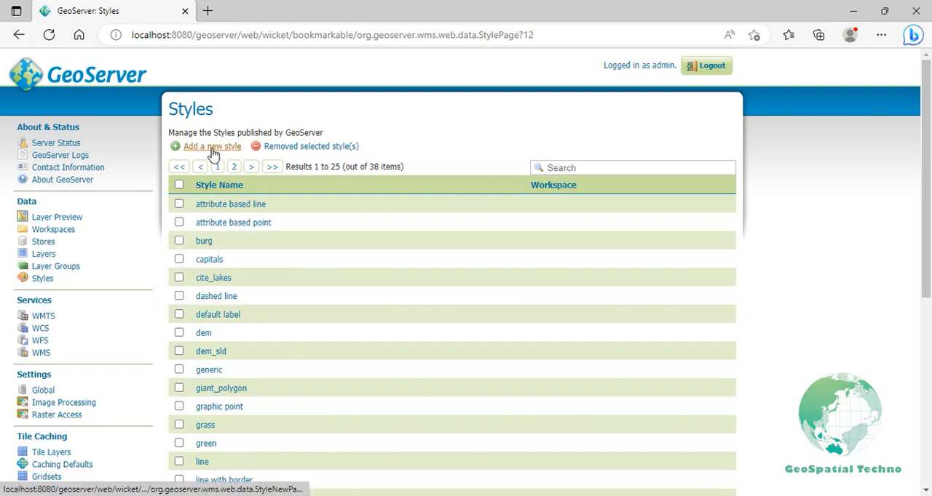
Create a new style named 'zoom based line' copying the 'simple line' code into the editor
click(213, 146)
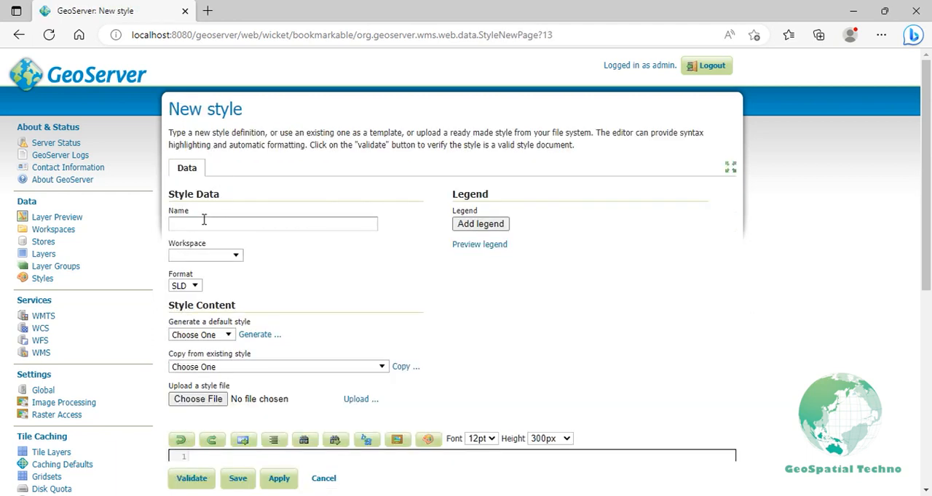
text(zoom)
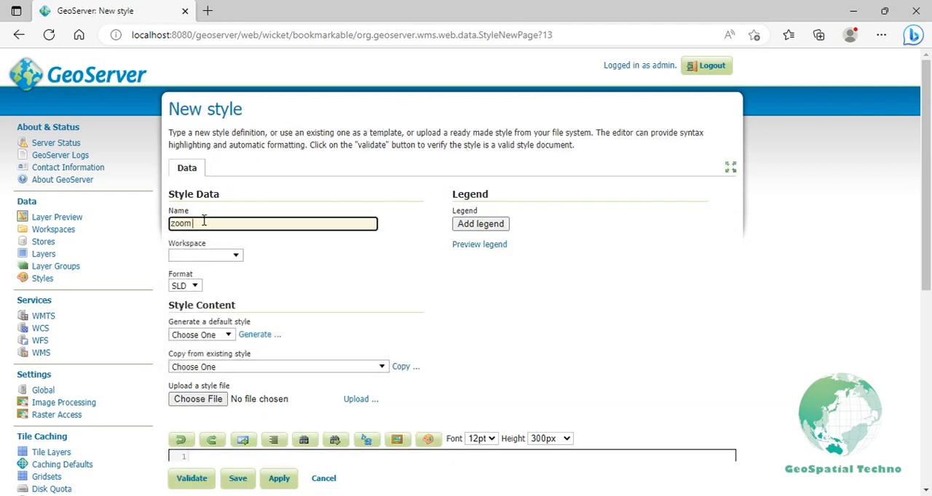
text(based line)
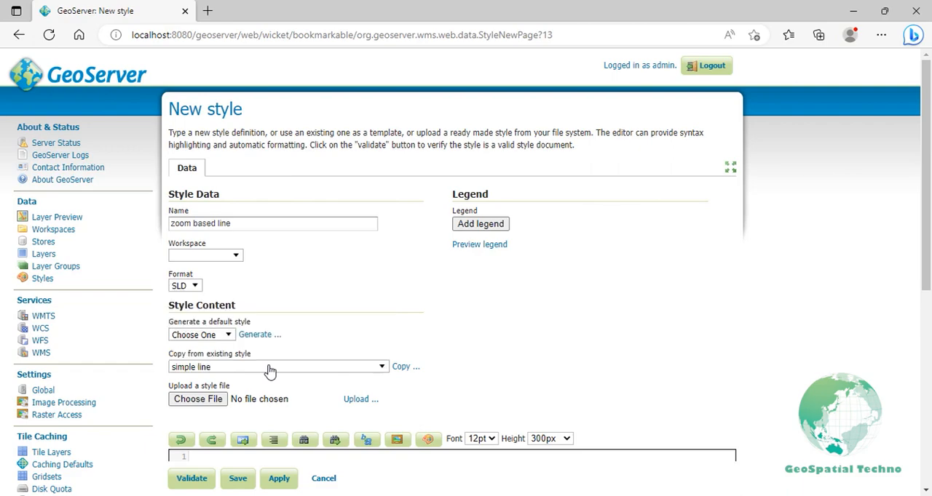
click(402, 367)
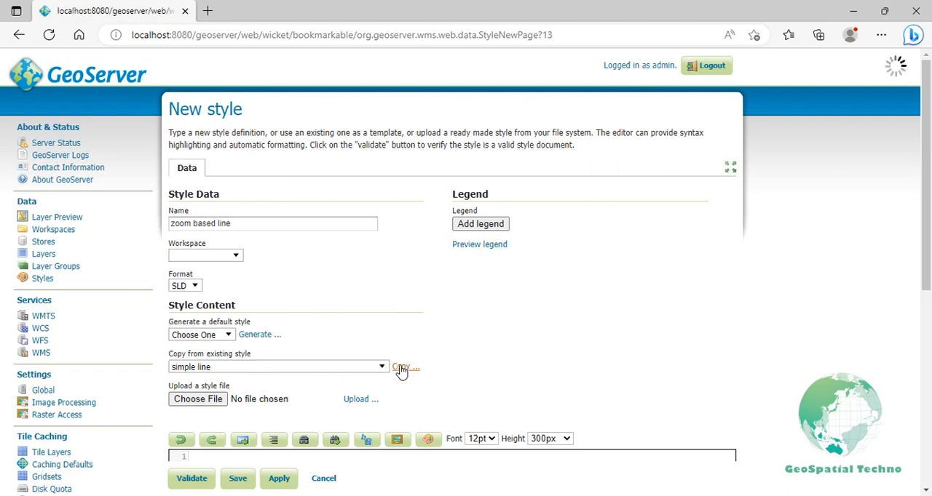
click(402, 367)
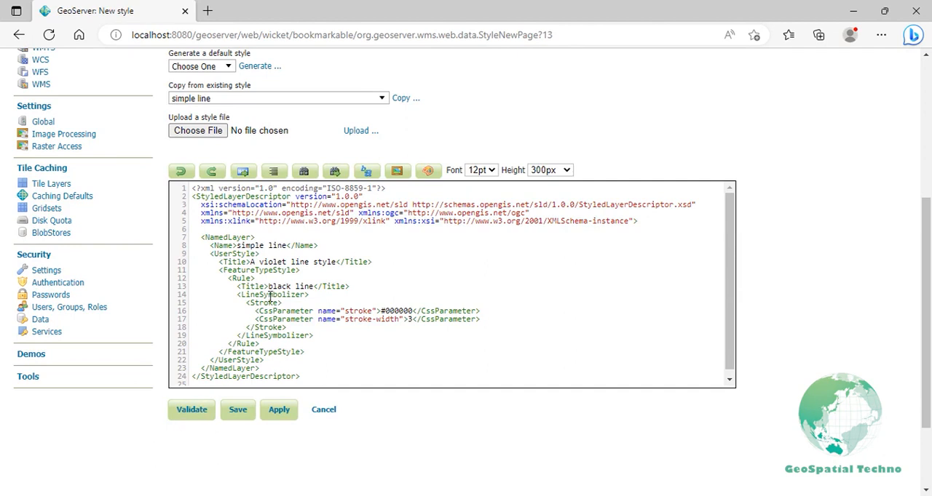
Retitle the rule Small and add a MinScaleDenominator of 550000 beneath the title
double_click(291, 287)
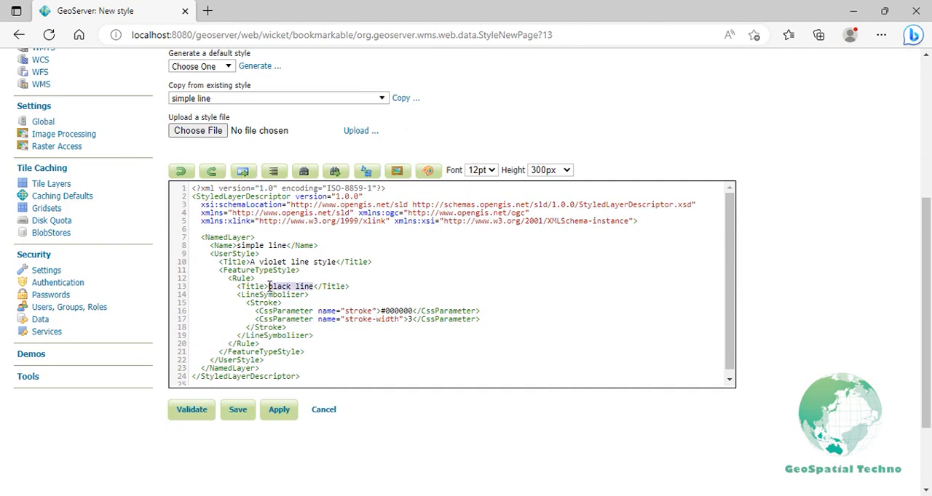
text(small)
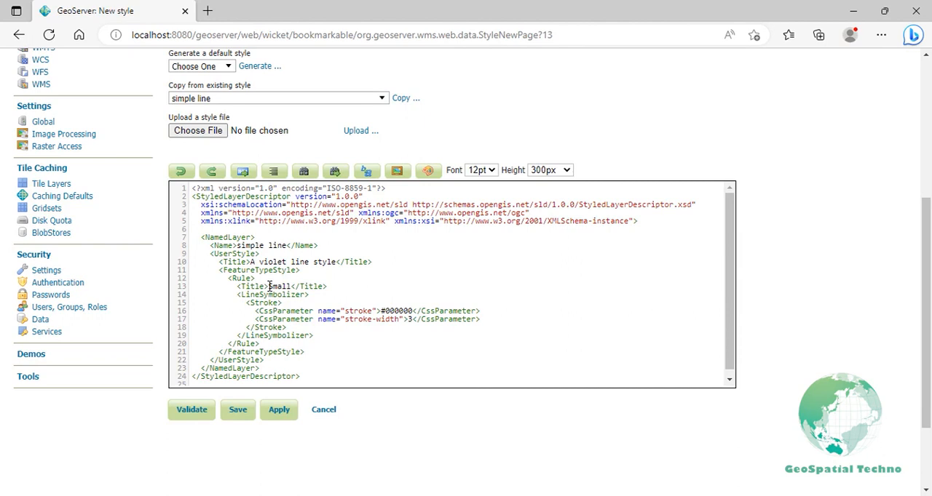
key(Enter)
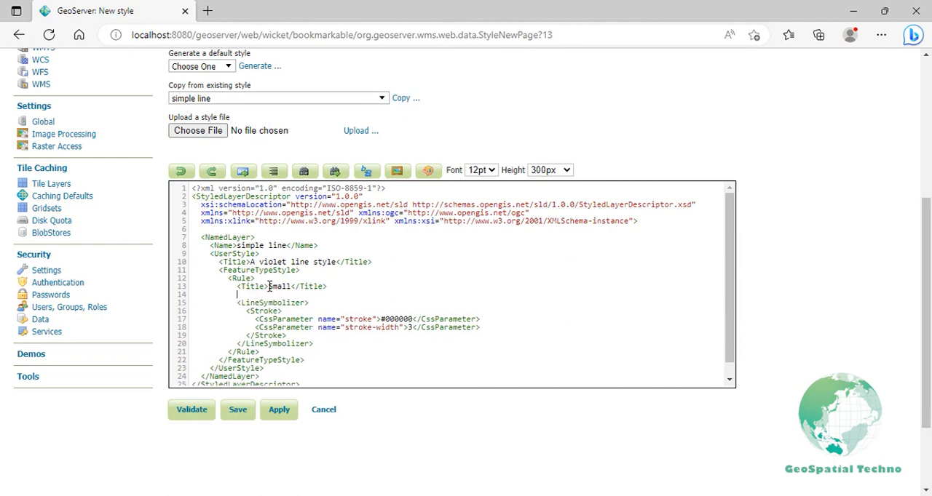
text(<Min)
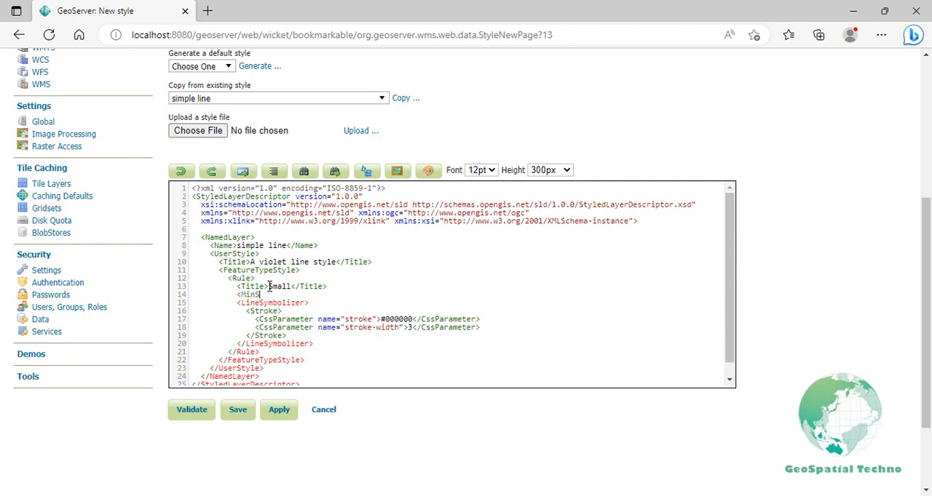
text(ScaleDenominator>550000<)
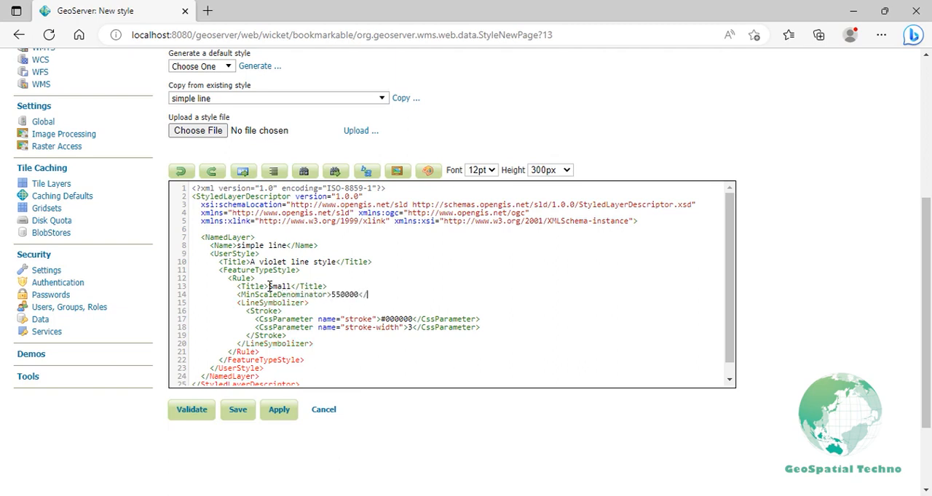
text(/MinScale)
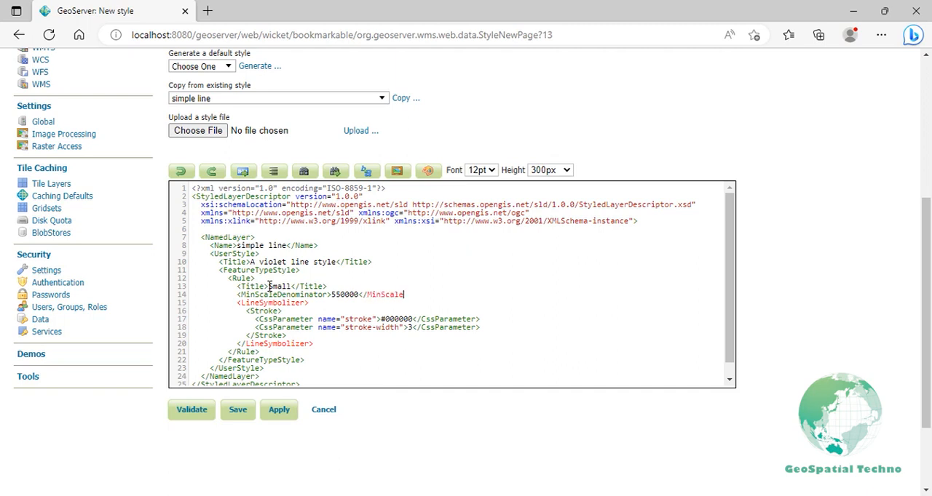
text(Denominator>)
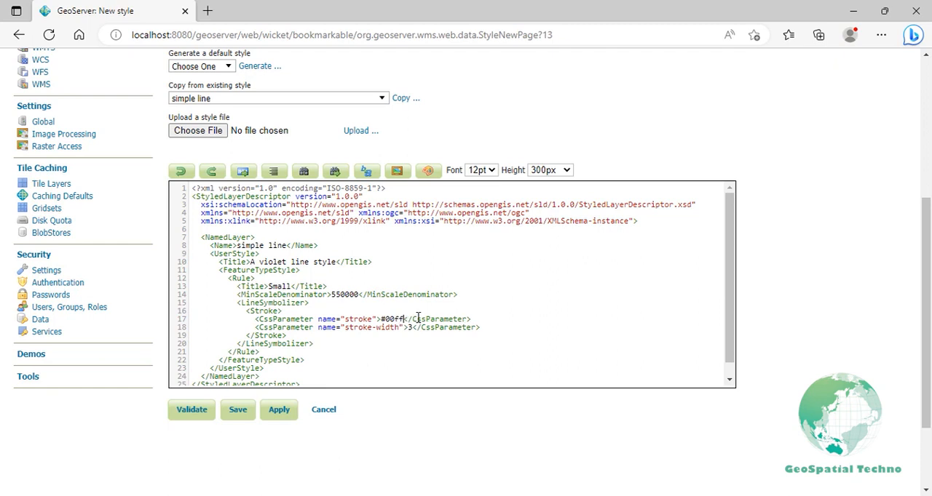
Change the rule's stroke colour to #00ffff and select its code for copying
text(ff)
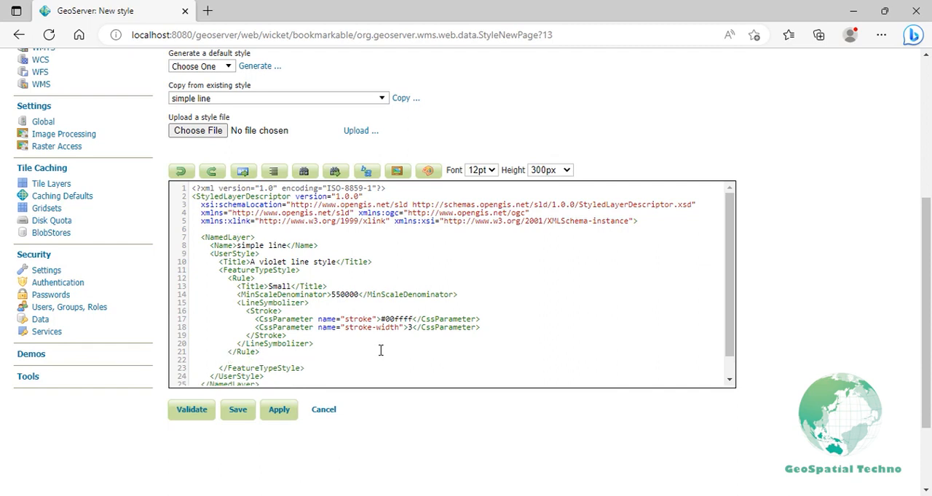
mouse_move(276, 352)
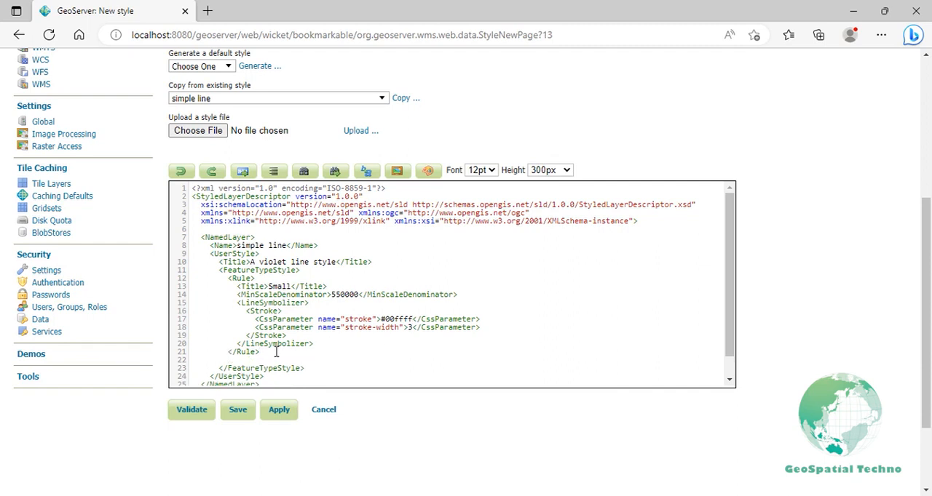
drag(227, 277, 259, 352)
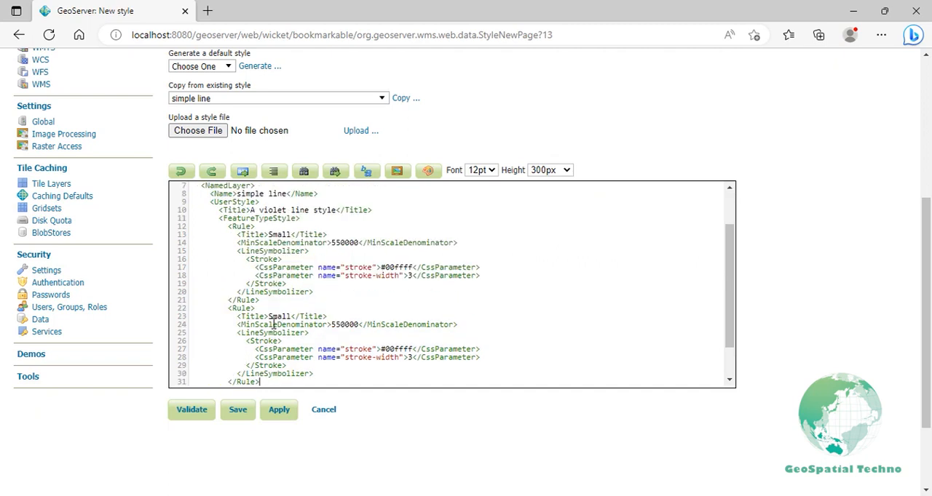
Rename the second rule's title from Small to Larger
double_click(280, 316)
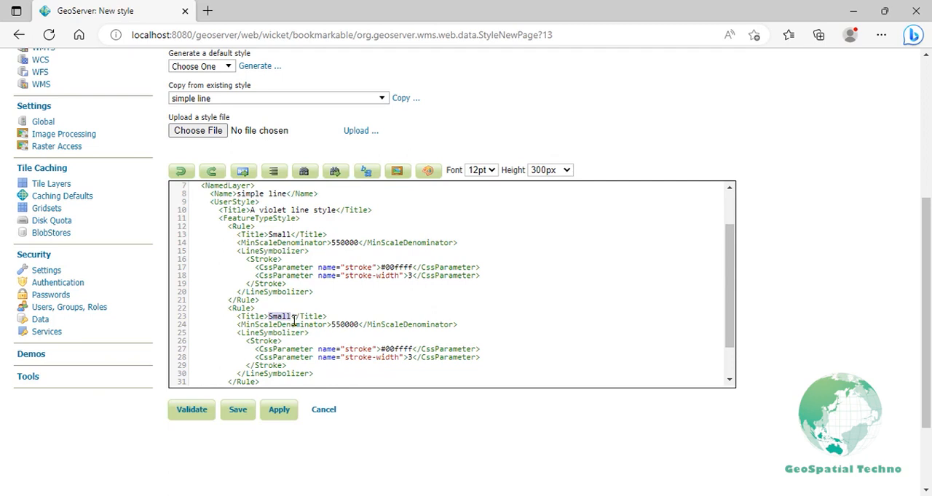
text(Larger)
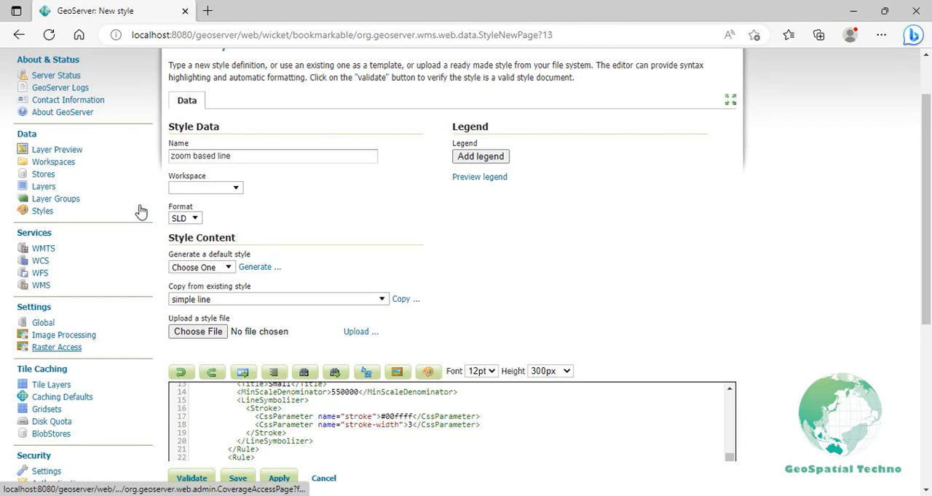
In a new tab, find and view the optimized label of line style's TextSymbolizer
right_click(42, 211)
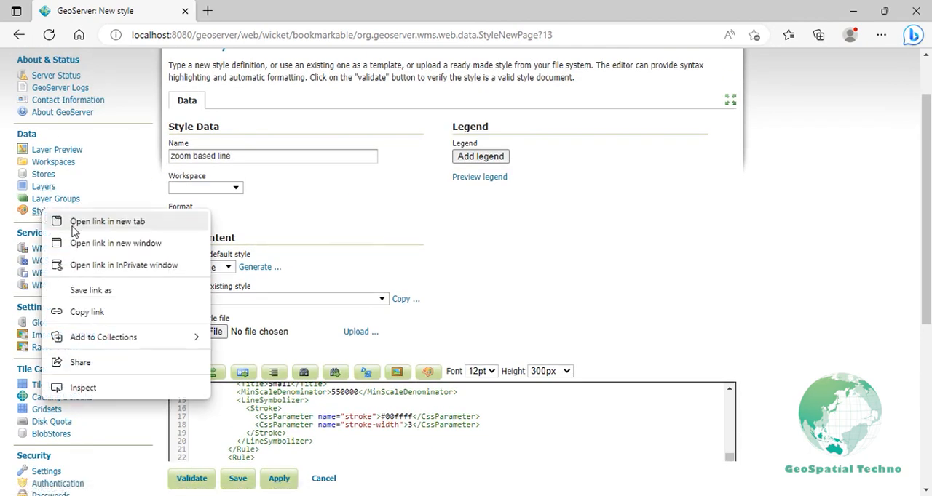
click(108, 222)
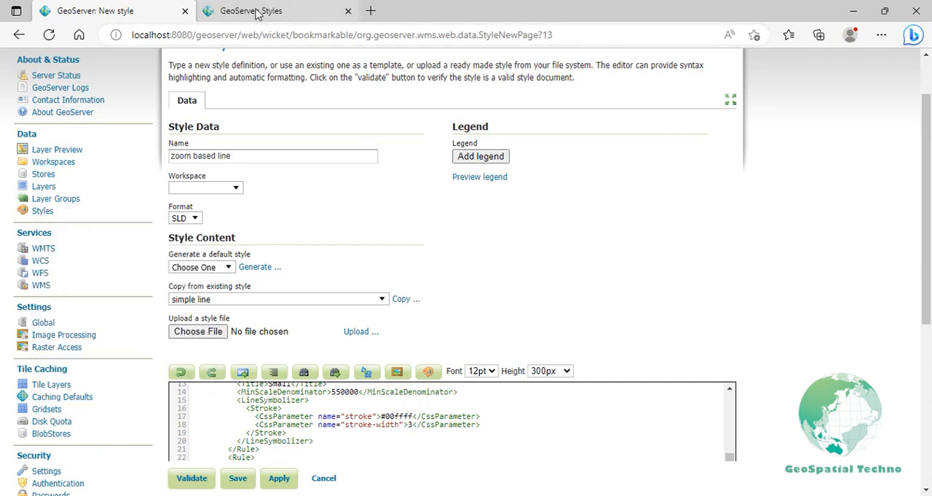
click(250, 12)
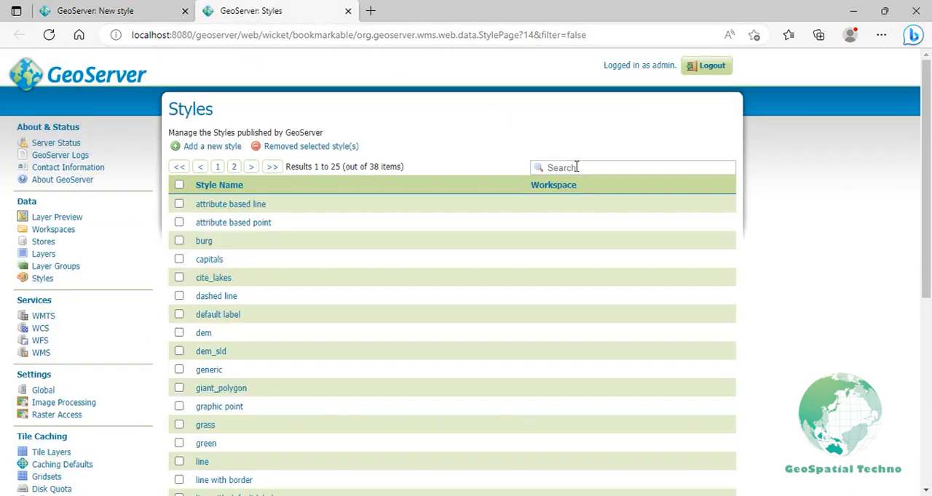
text(optimized)
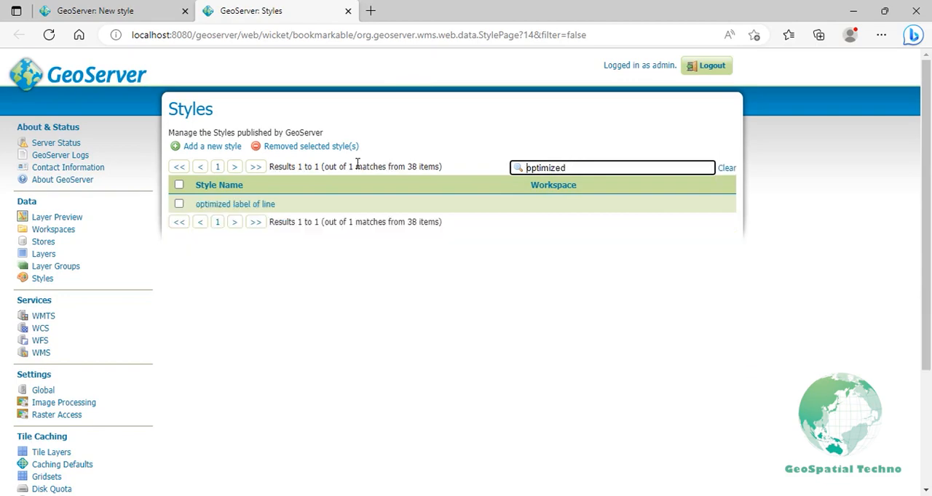
click(236, 203)
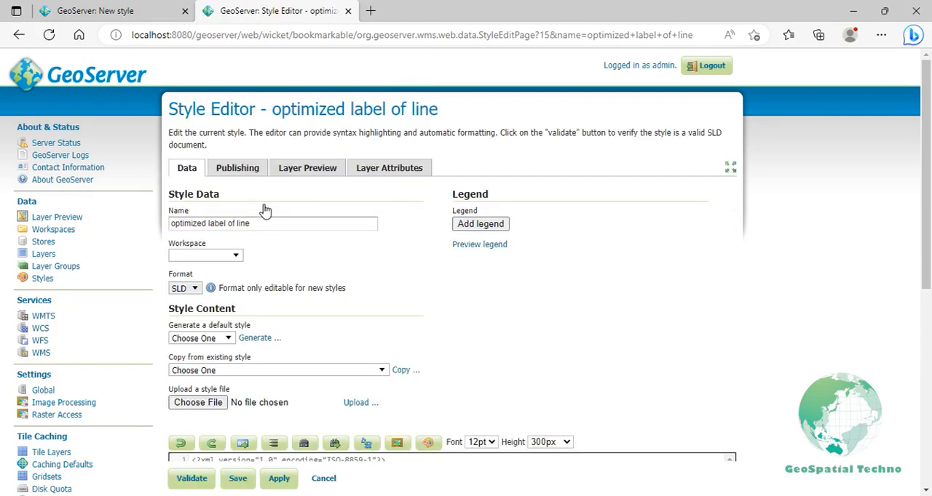
scroll(down, 3)
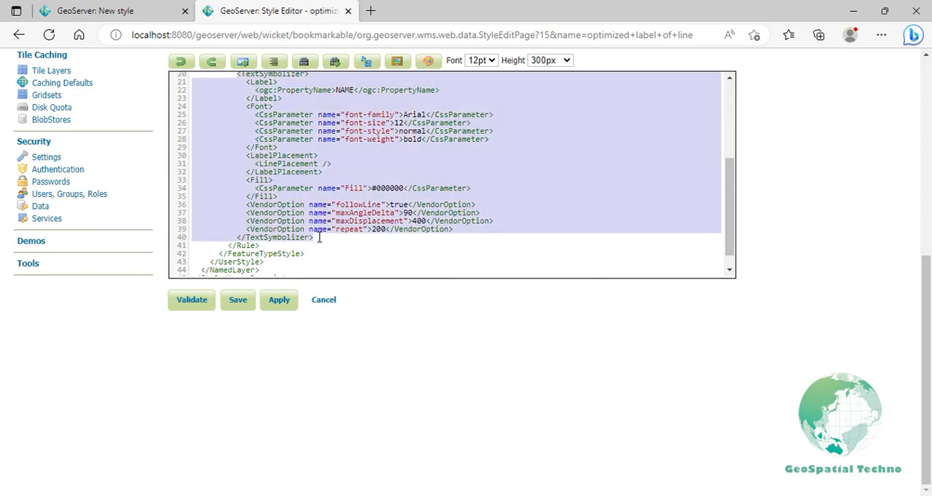
Return to the zoom based line style and paste the road-label TextSymbolizer into the Large rule
click(95, 10)
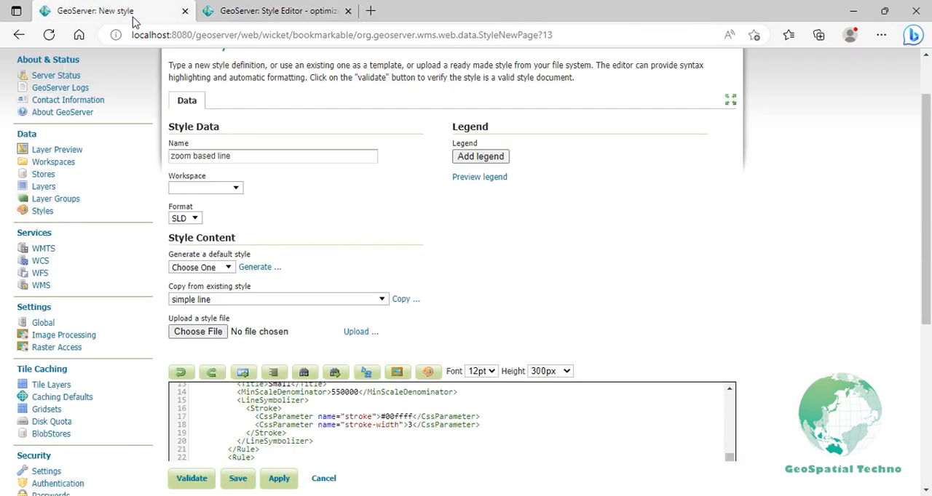
scroll(down, 3)
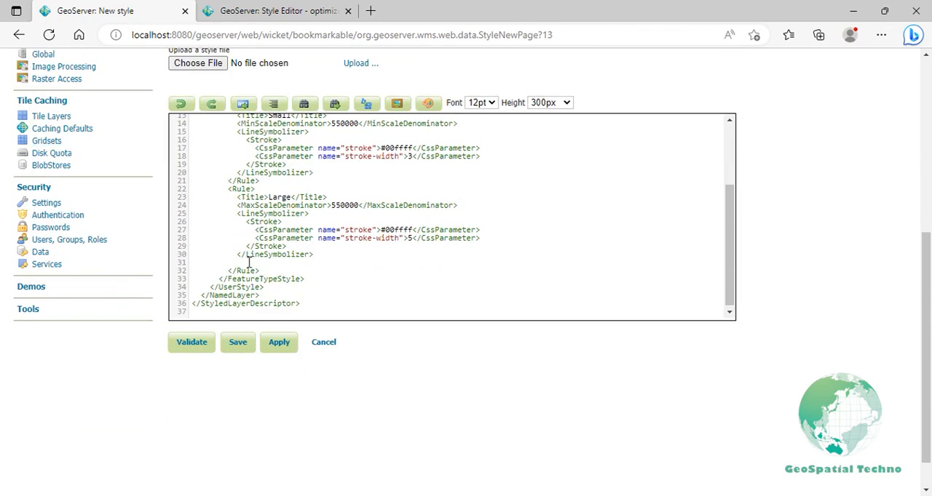
scroll(down, 3)
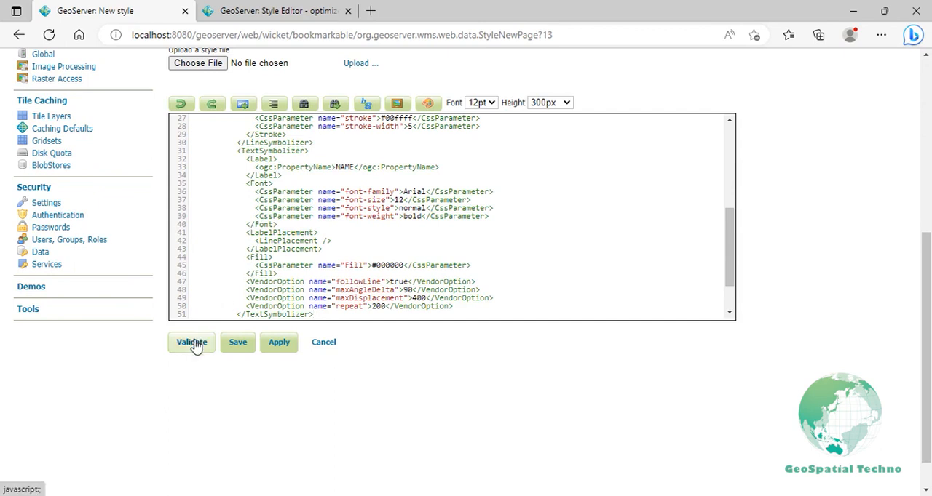
Validate and apply the zoom based line style, then look up project:roads under Publishing
click(192, 342)
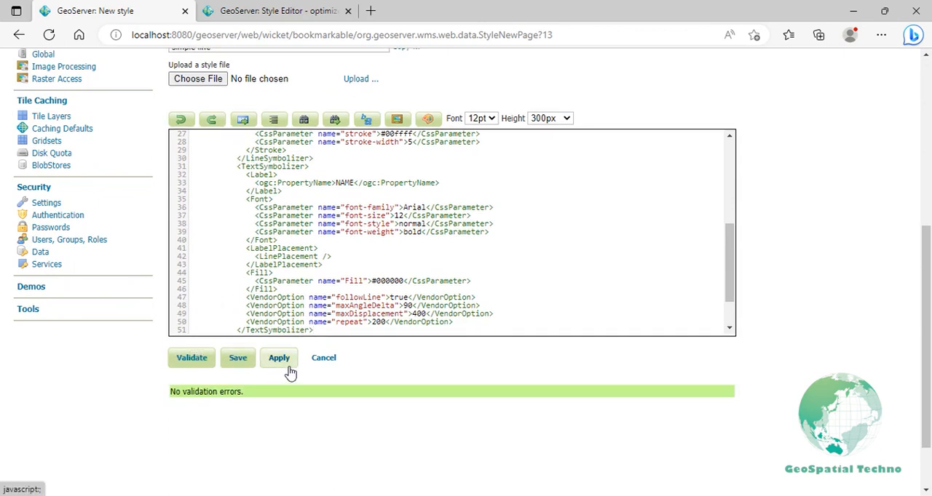
click(279, 358)
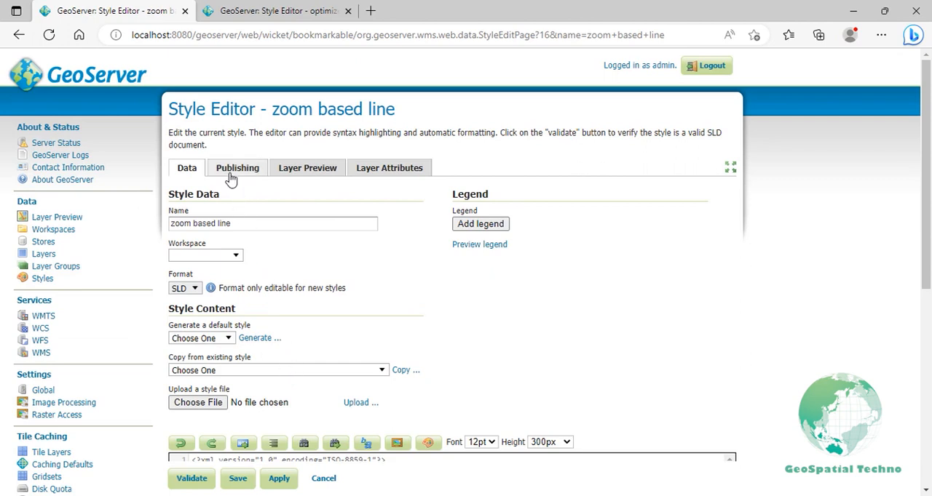
click(237, 167)
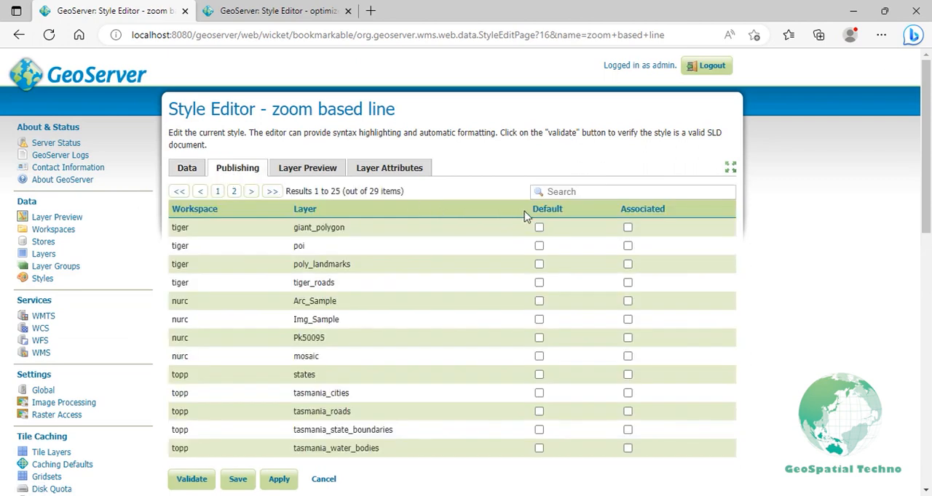
click(632, 192)
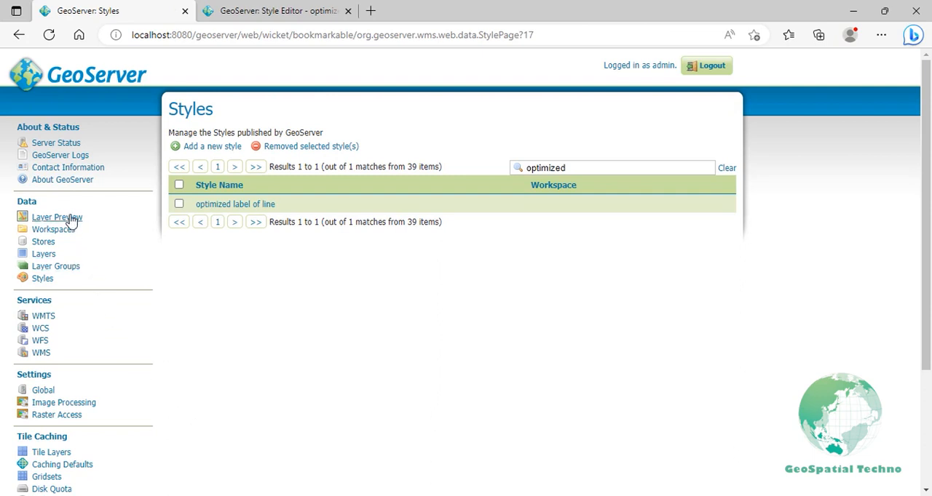
Filter Layer Preview to 'roads' and launch an OpenLayers preview of project:roads
click(56, 216)
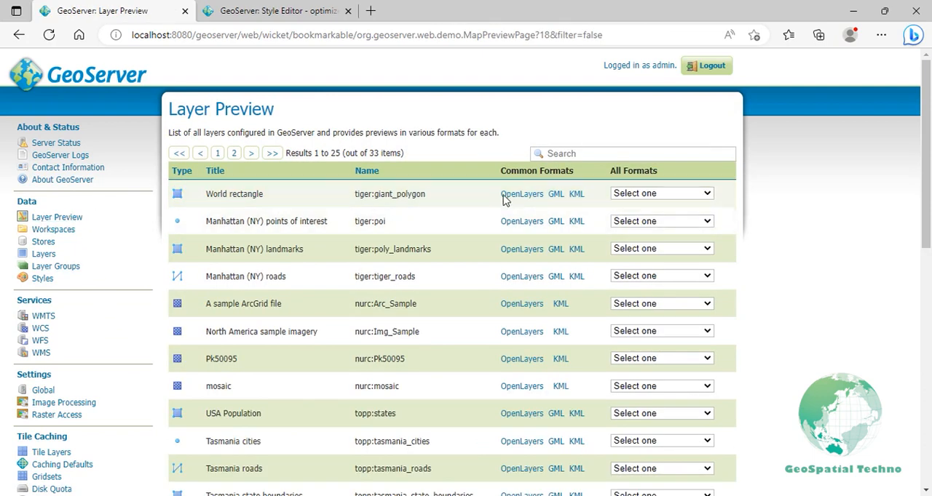
text(roads)
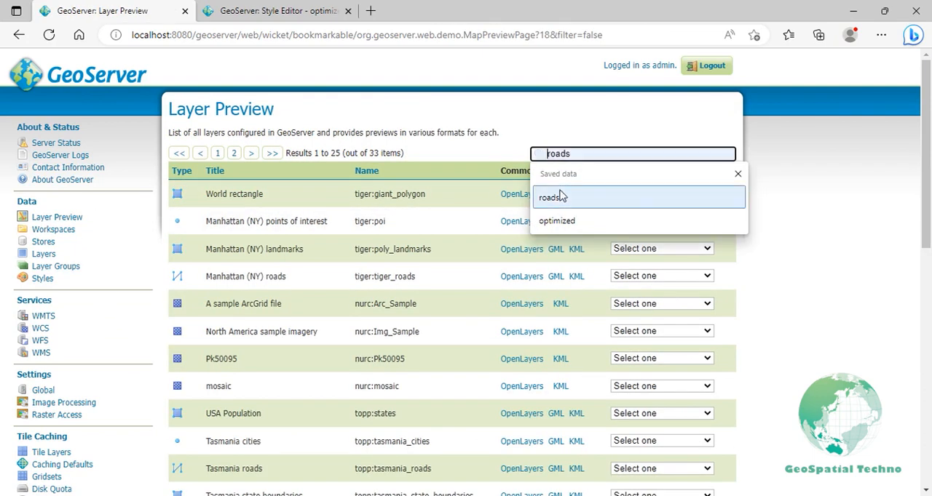
click(550, 196)
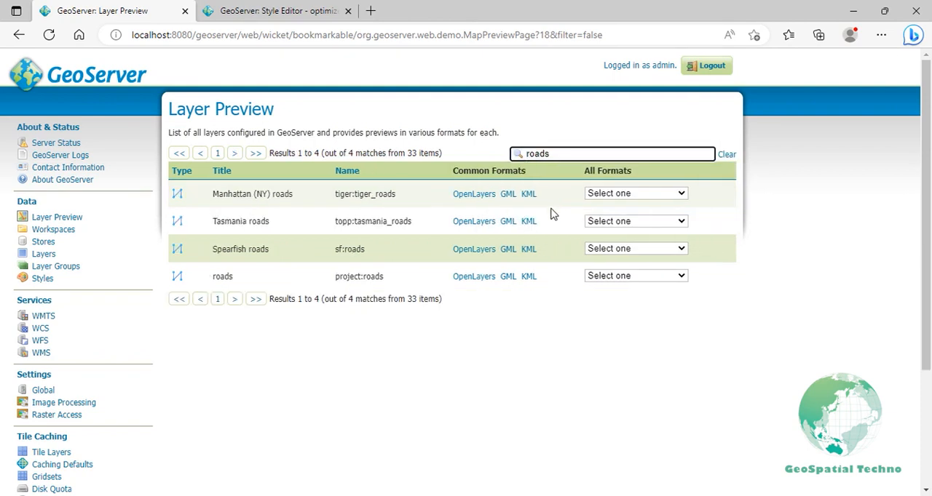
click(473, 276)
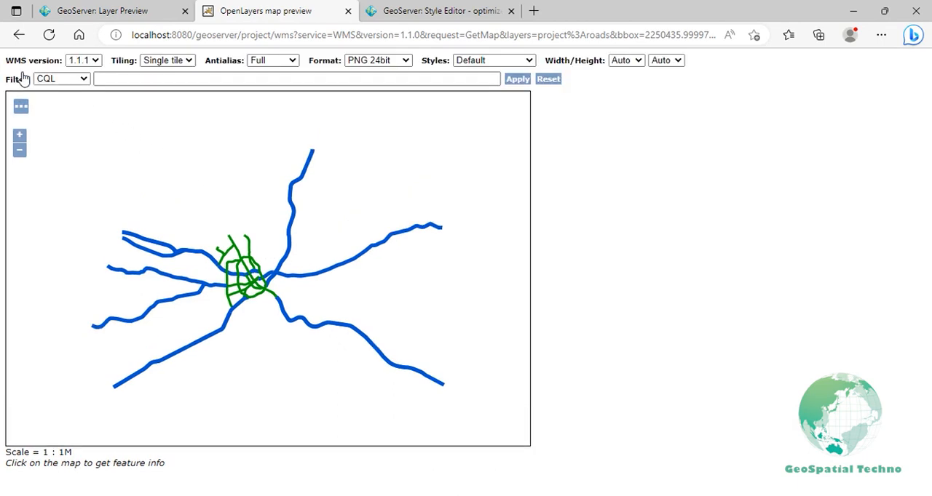
mouse_move(448, 71)
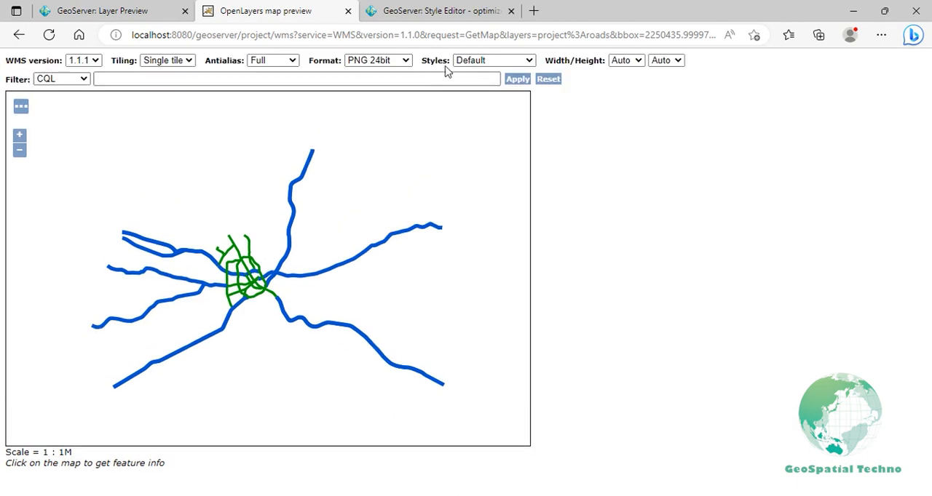
Render the preview with the zoom based line style and zoom in on the cyan labelled roads
click(494, 60)
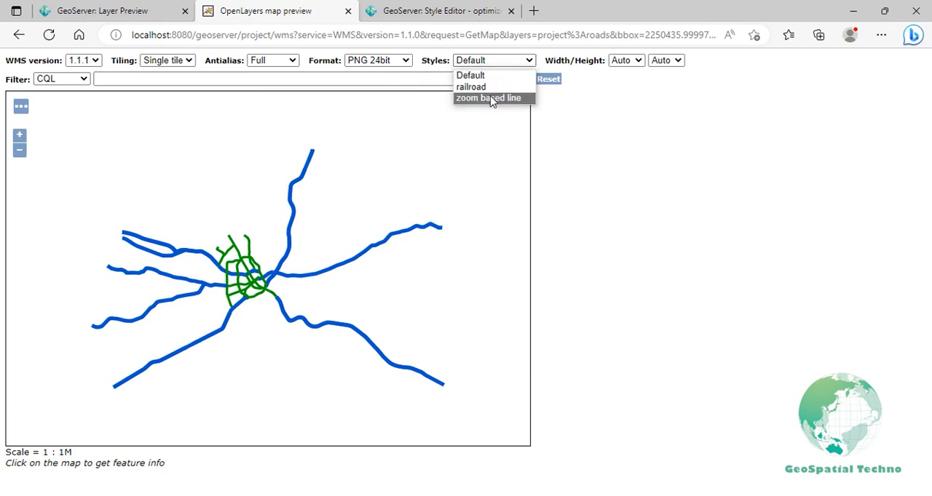
click(487, 98)
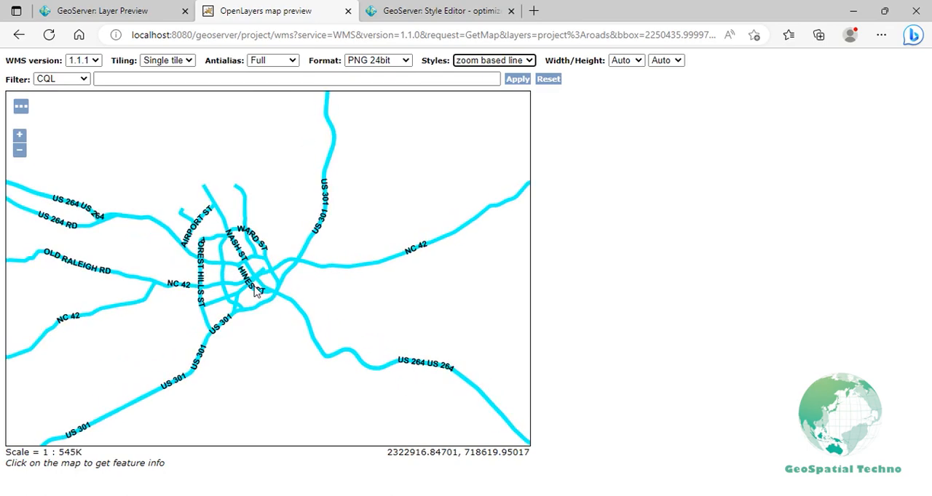
click(19, 134)
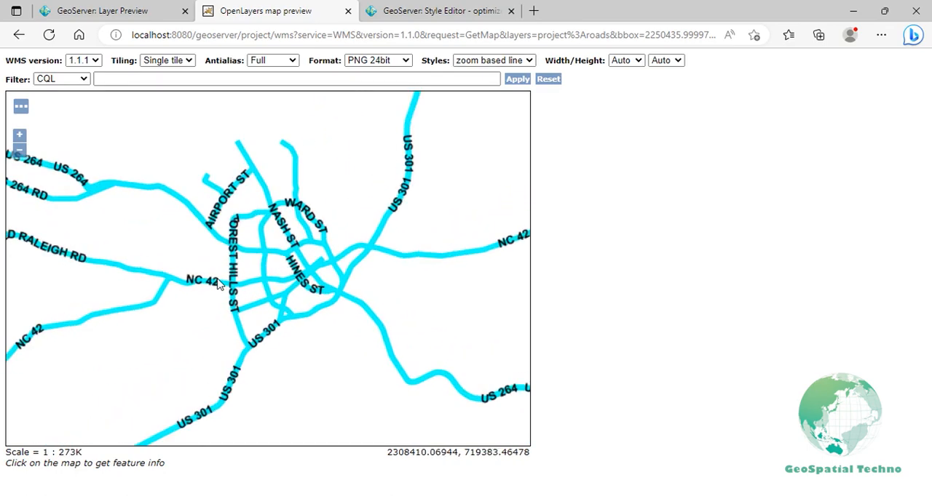